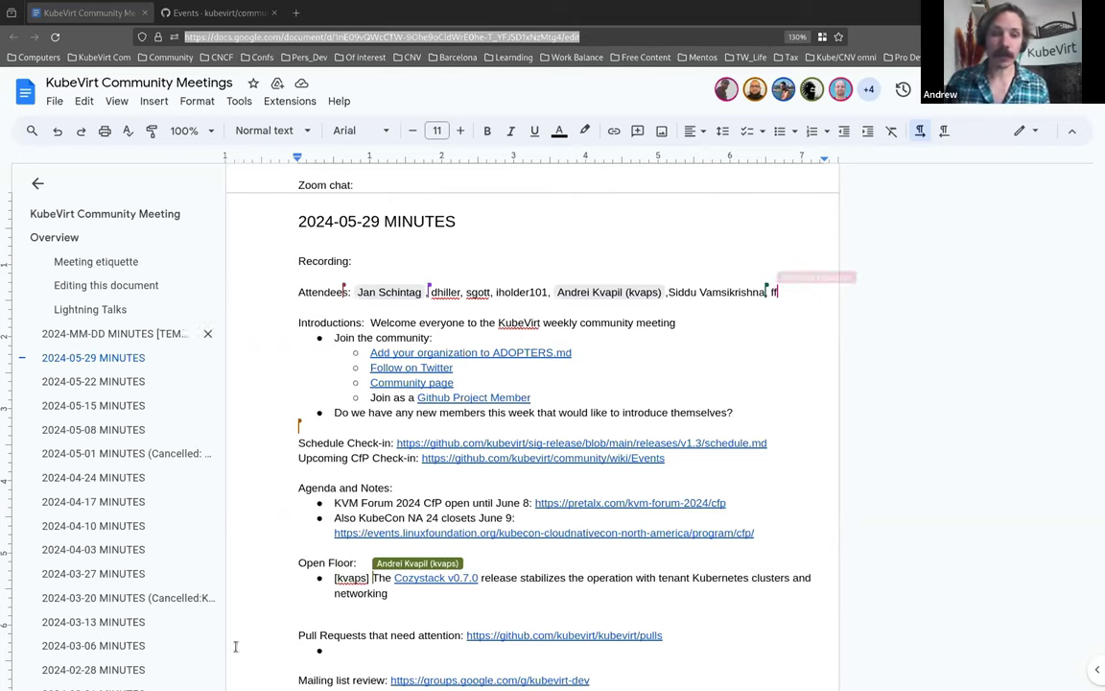
pyautogui.write('fossemo')
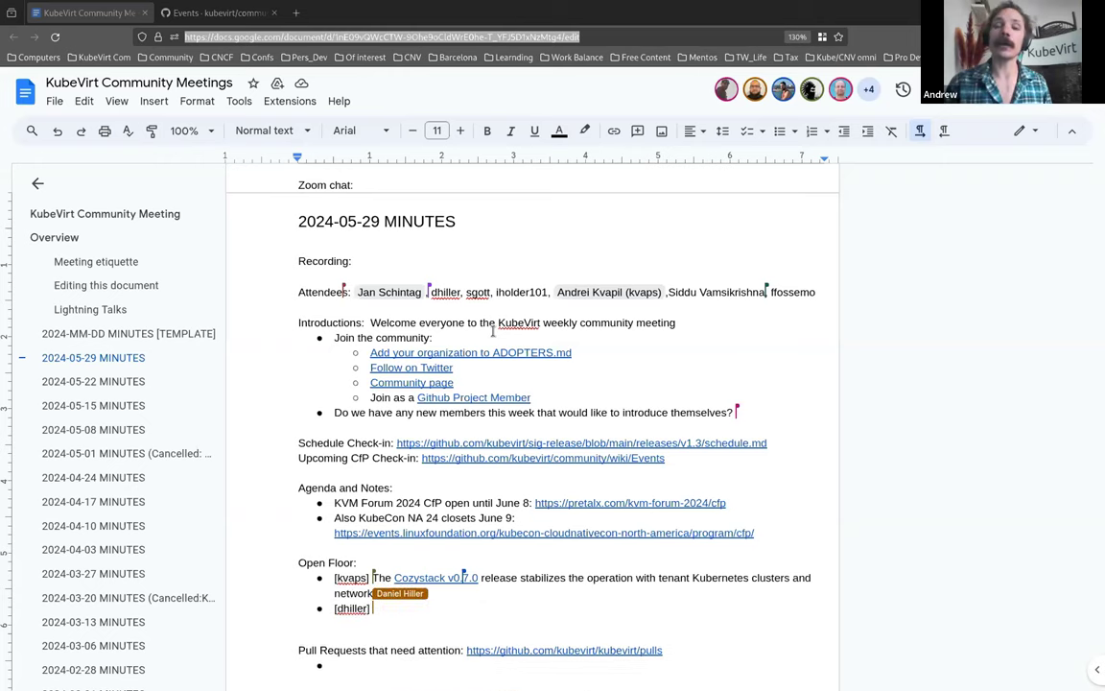
pyautogui.write('quick update from the')
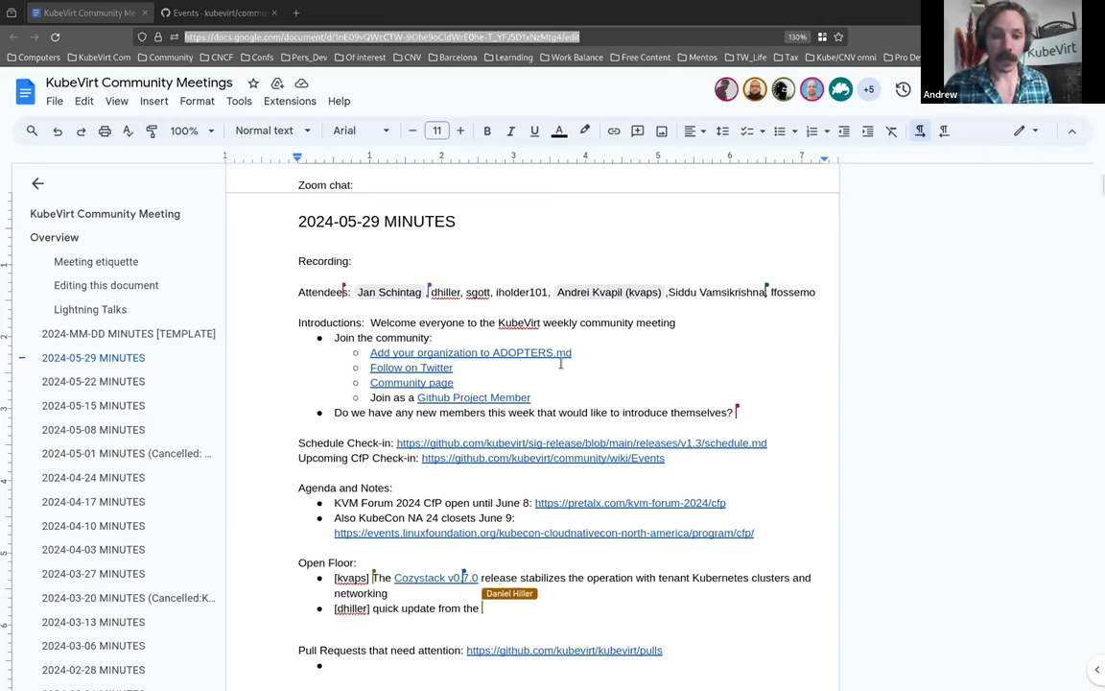
pyautogui.write('D')
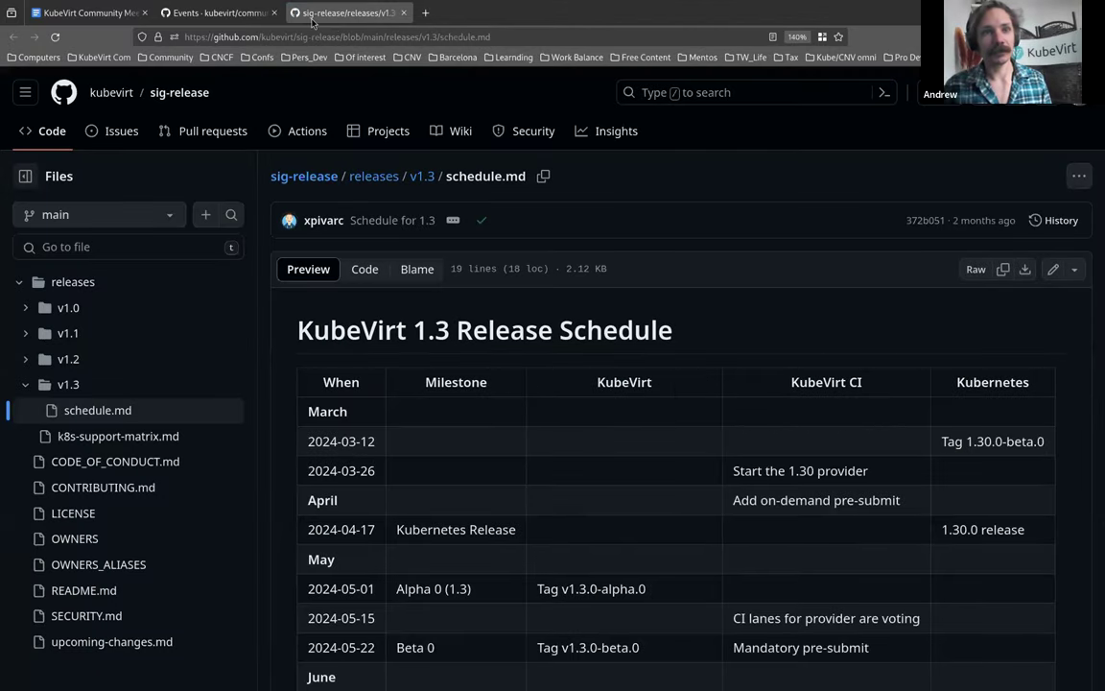
pyautogui.moveTo(746, 347)
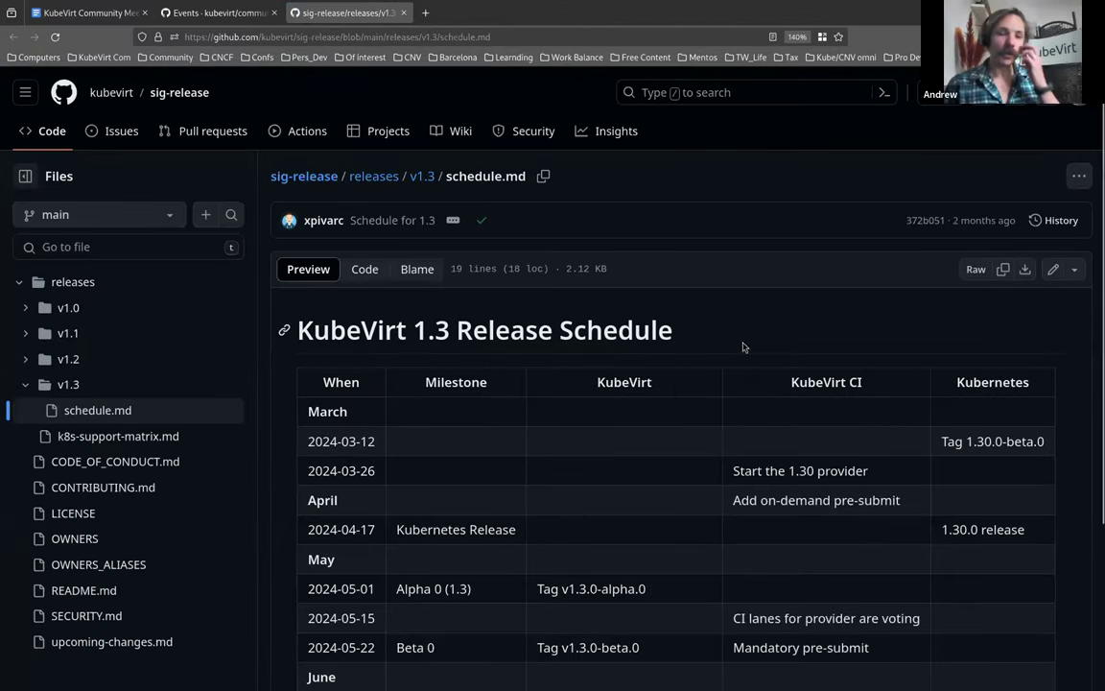
pyautogui.scroll(-3)
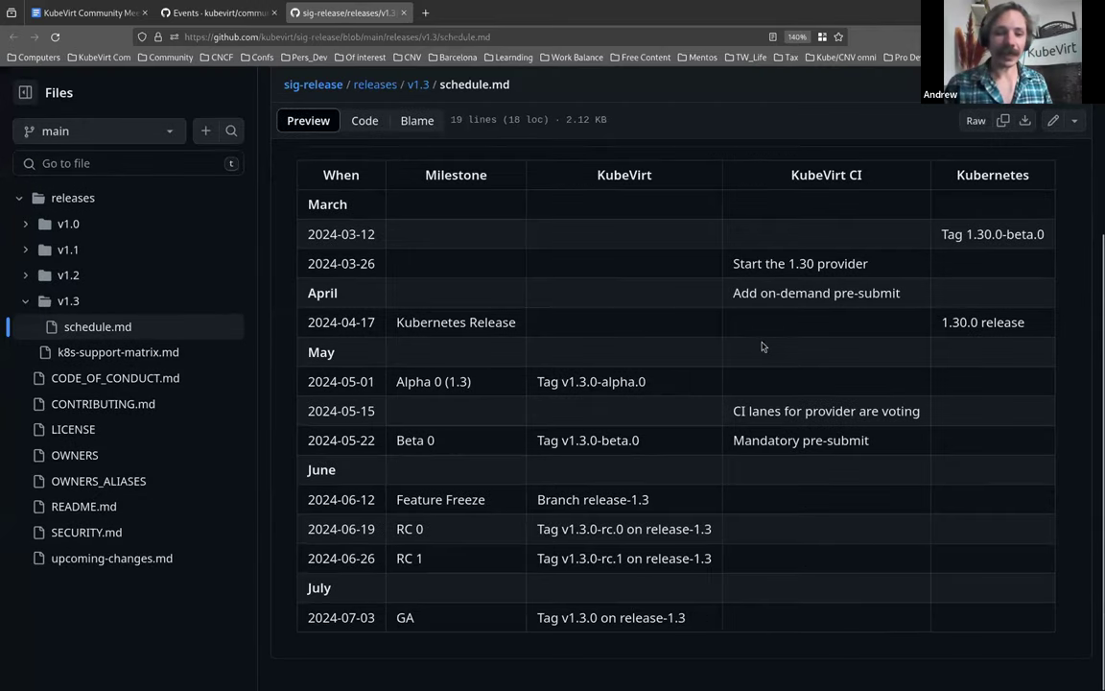
pyautogui.moveTo(453, 495)
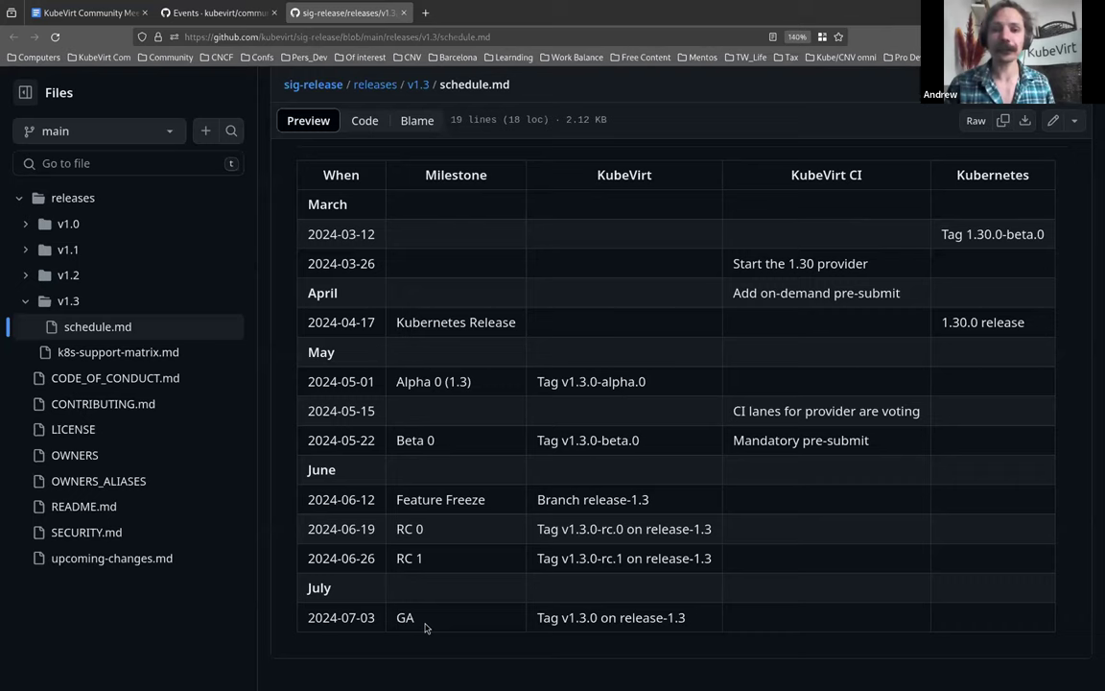
pyautogui.moveTo(503, 500)
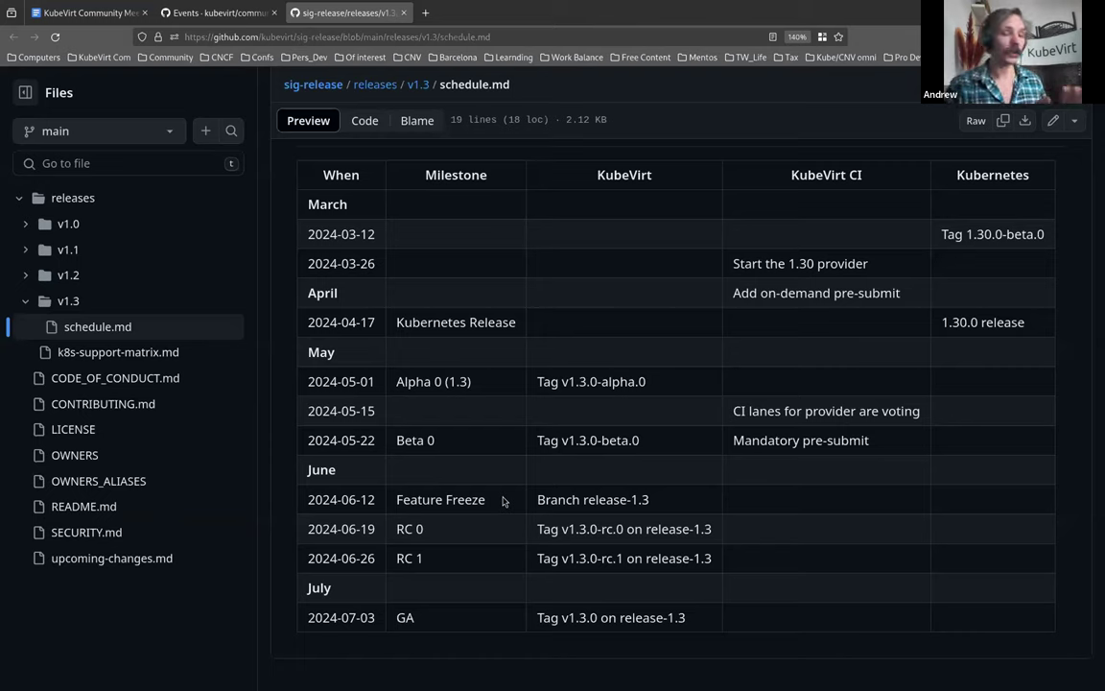
pyautogui.moveTo(501, 548)
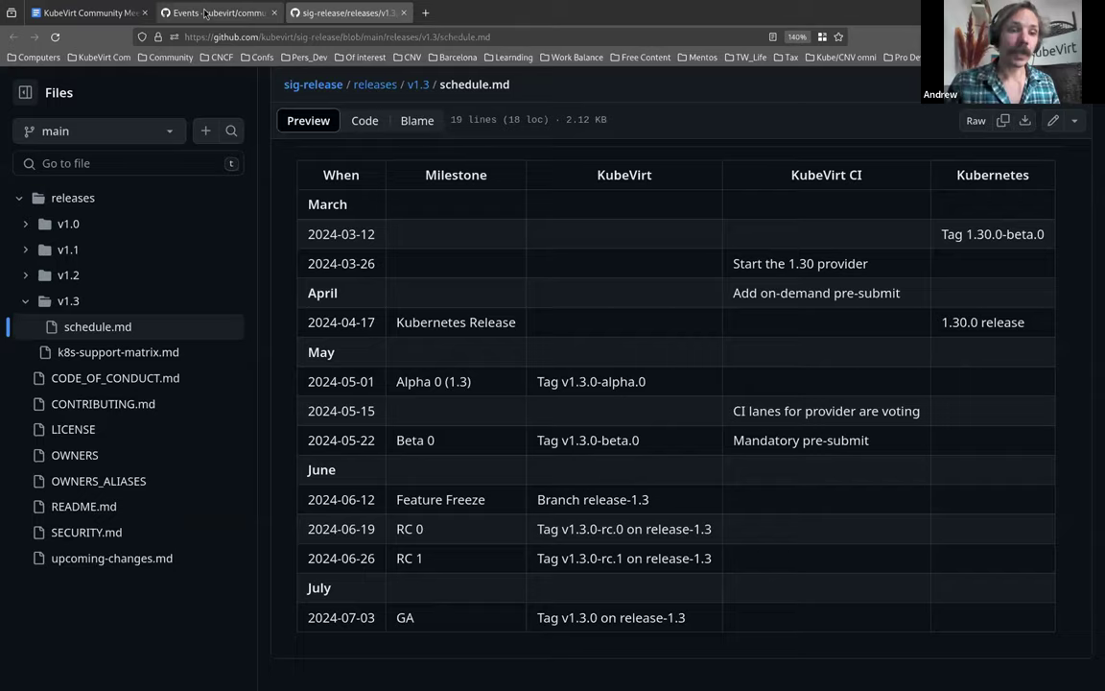
# Switch to the Events - kubevirt/community tab listing KVM Forum 2024 and KubeCon NA 24 CfPs
pyautogui.click(218, 12)
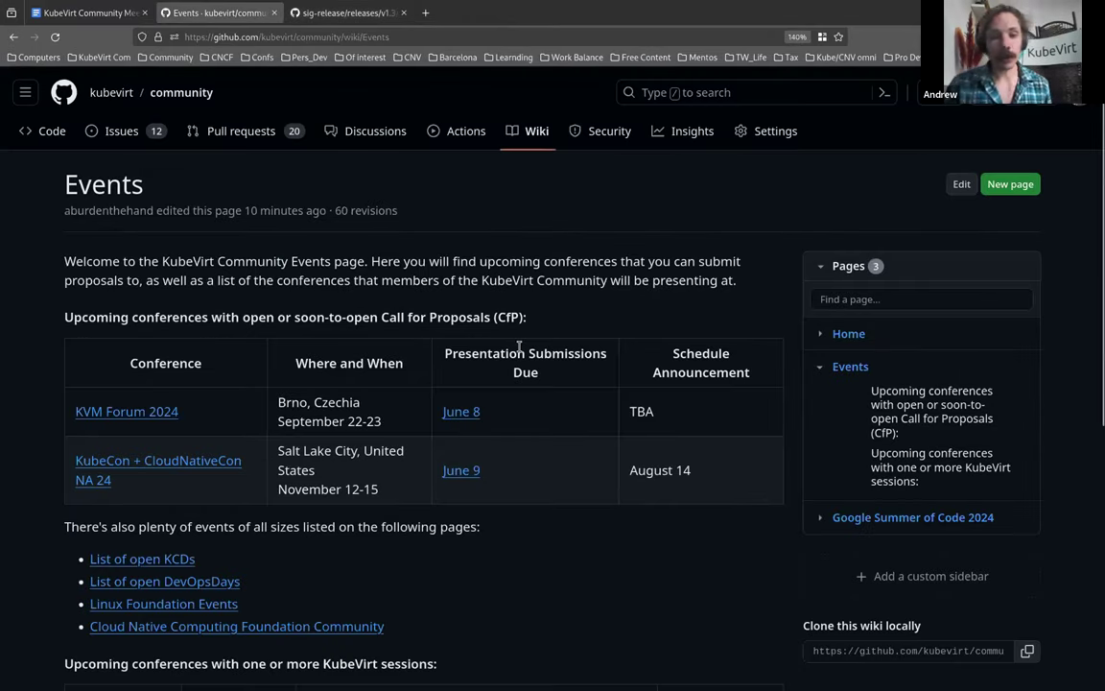
pyautogui.moveTo(550, 418)
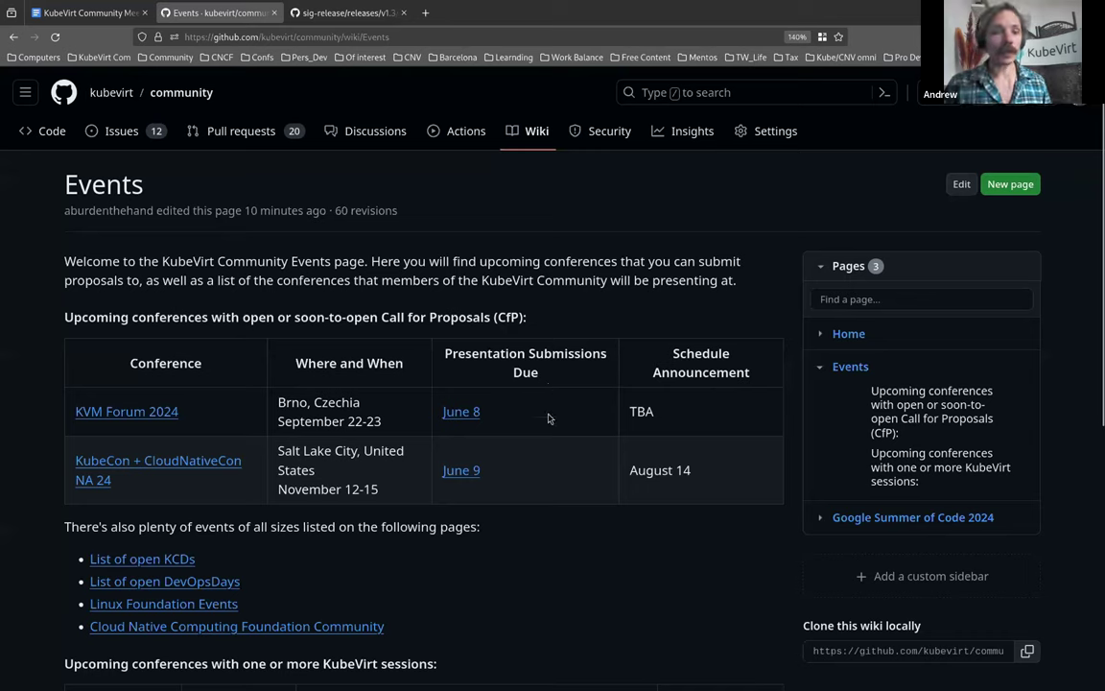
pyautogui.moveTo(204, 418)
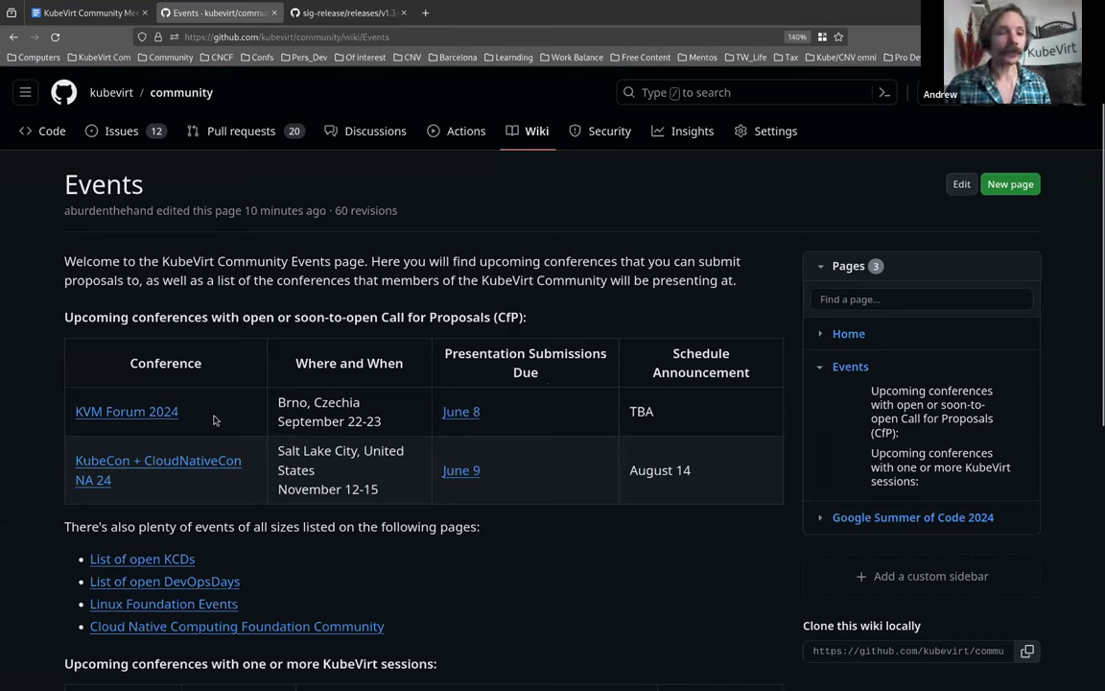
pyautogui.moveTo(525, 418)
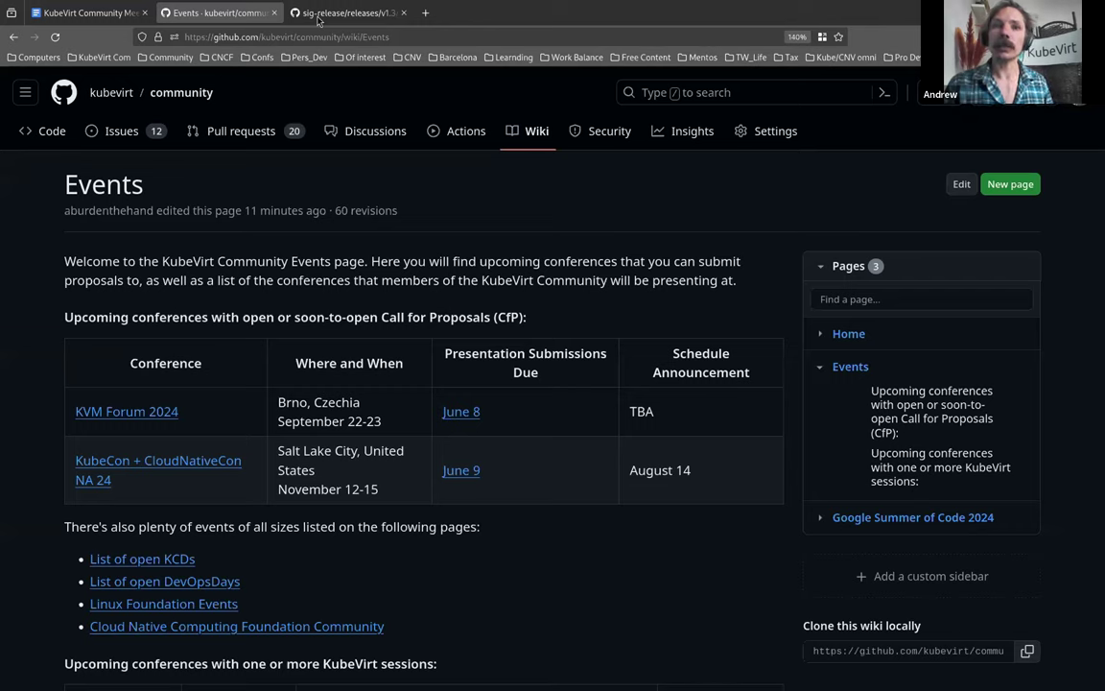
pyautogui.moveTo(227, 36)
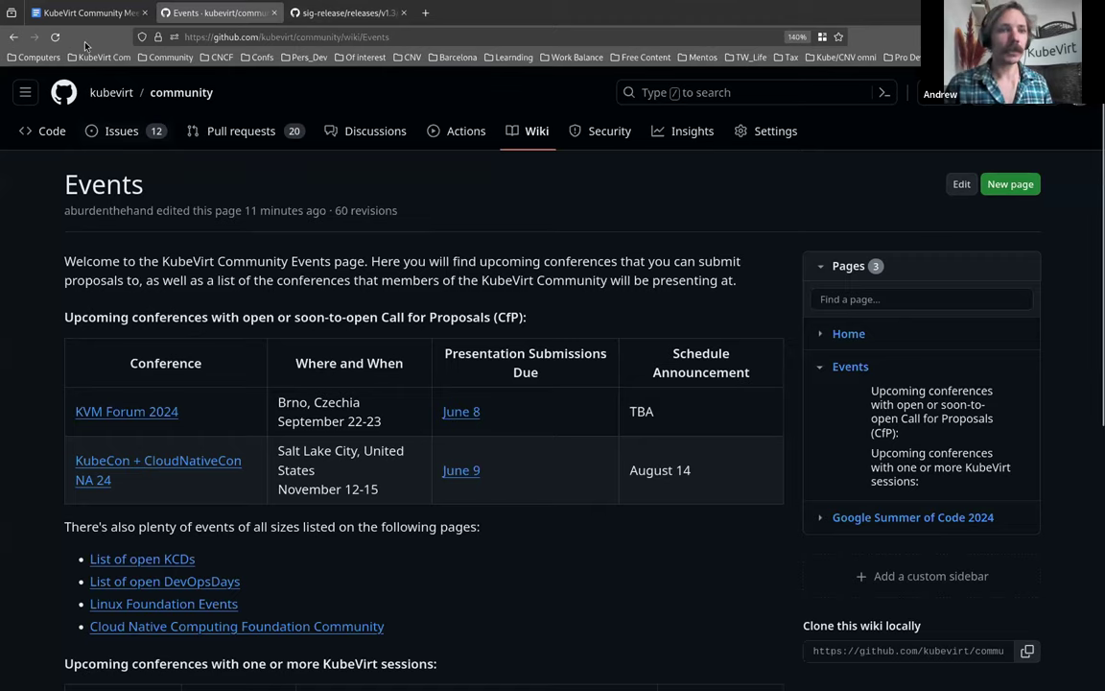
# Return to the minutes and follow the kvaps Cozystack v0.7.0 link to its release notes
pyautogui.click(89, 12)
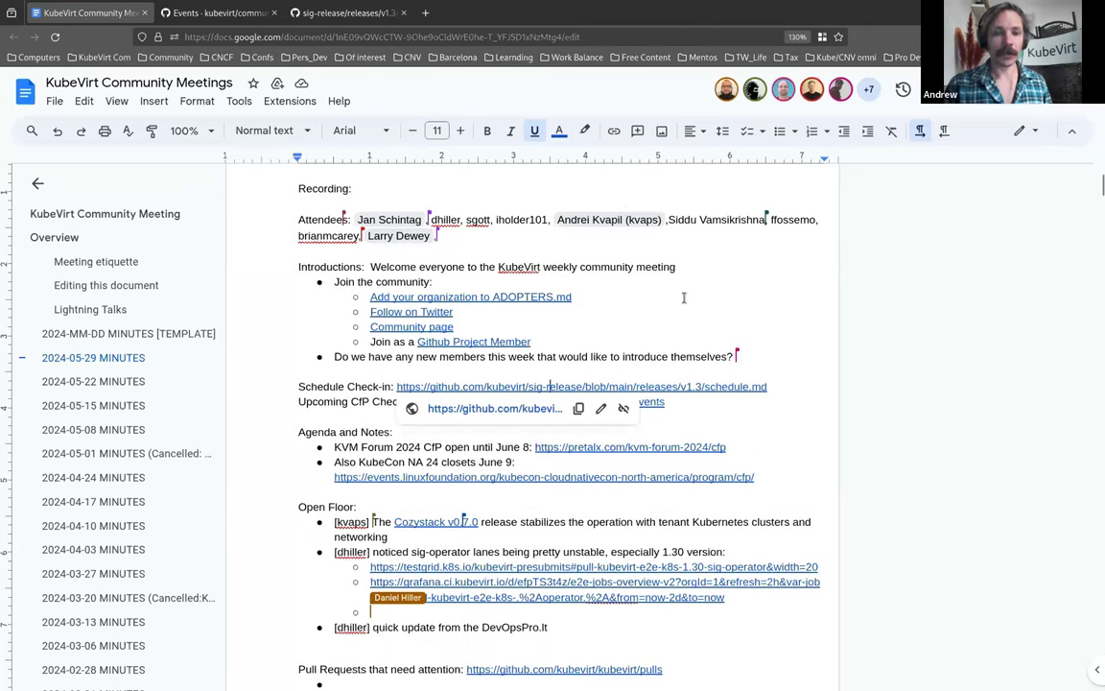
pyautogui.scroll(-3)
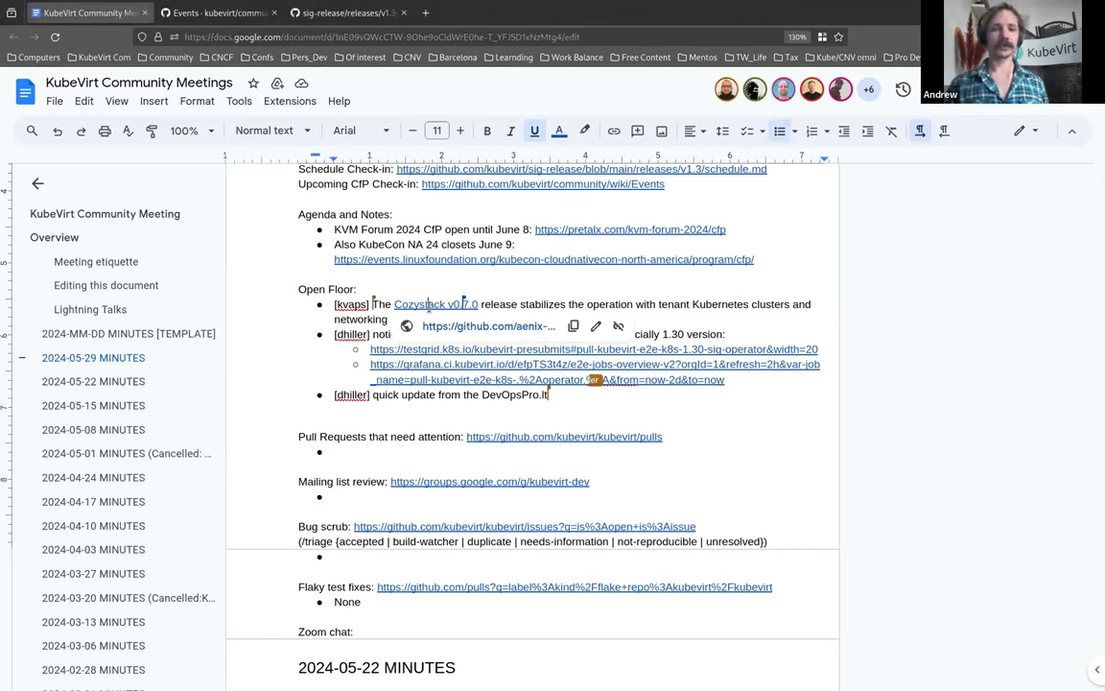
pyautogui.click(436, 304)
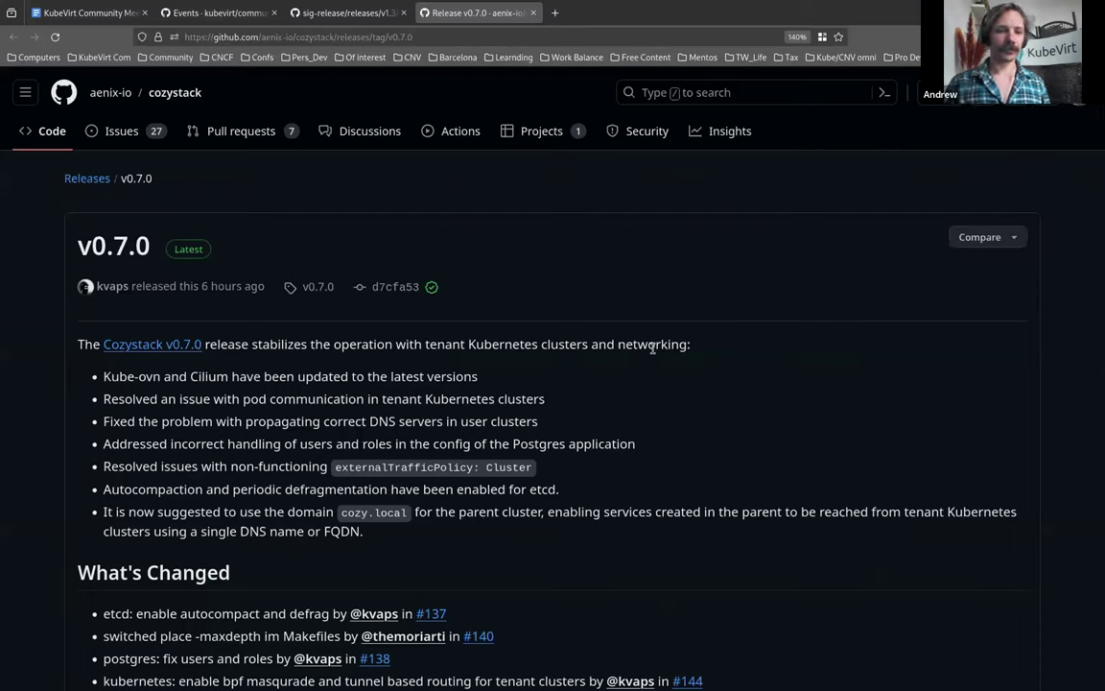
pyautogui.scroll(-3)
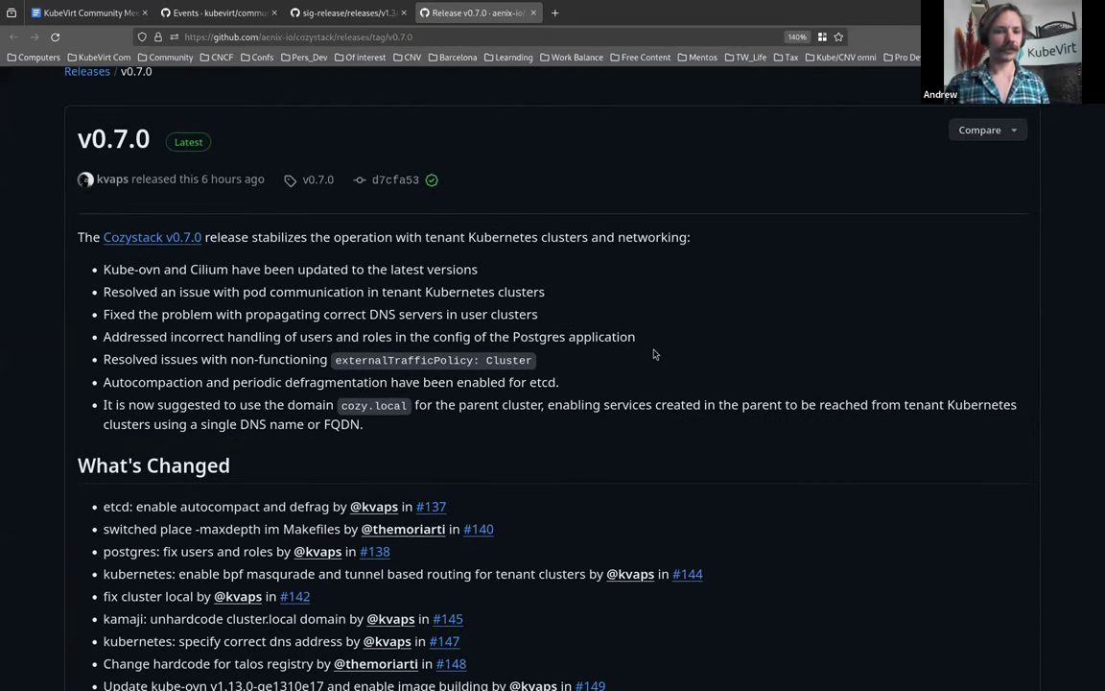
pyautogui.scroll(-3)
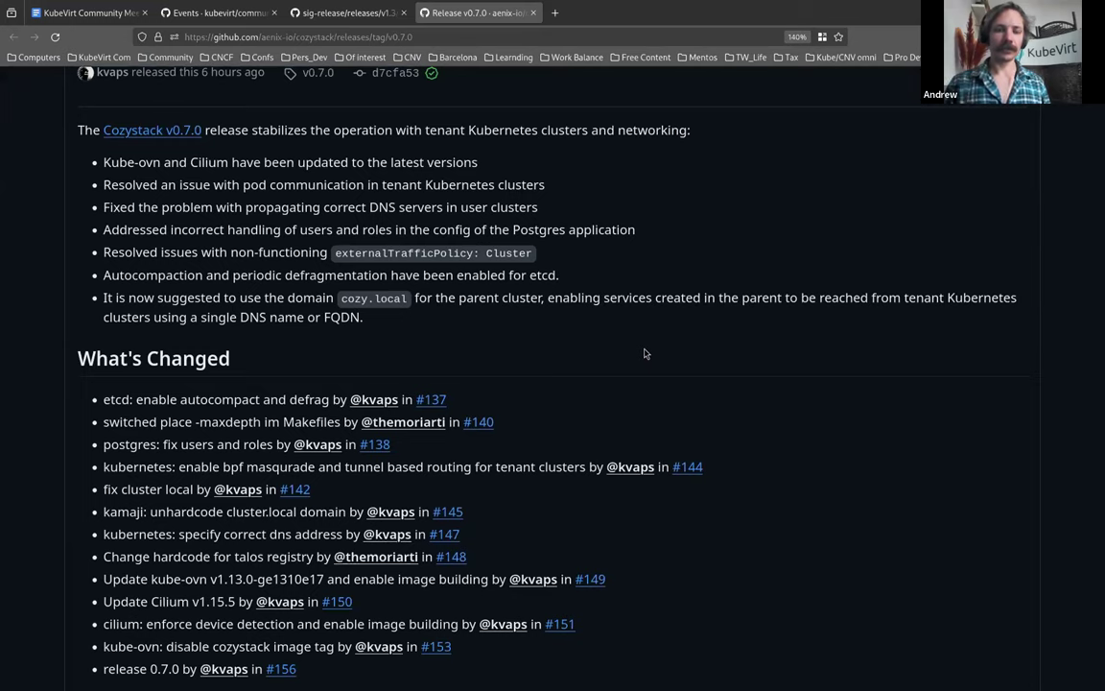
pyautogui.moveTo(638, 358)
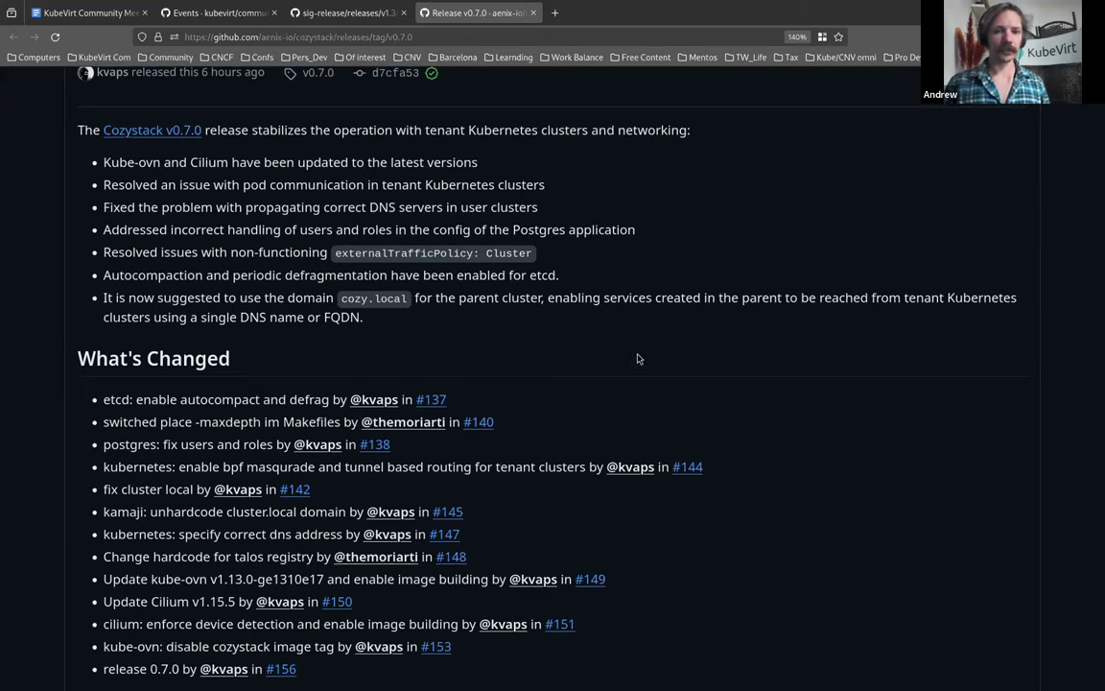
pyautogui.scroll(-3)
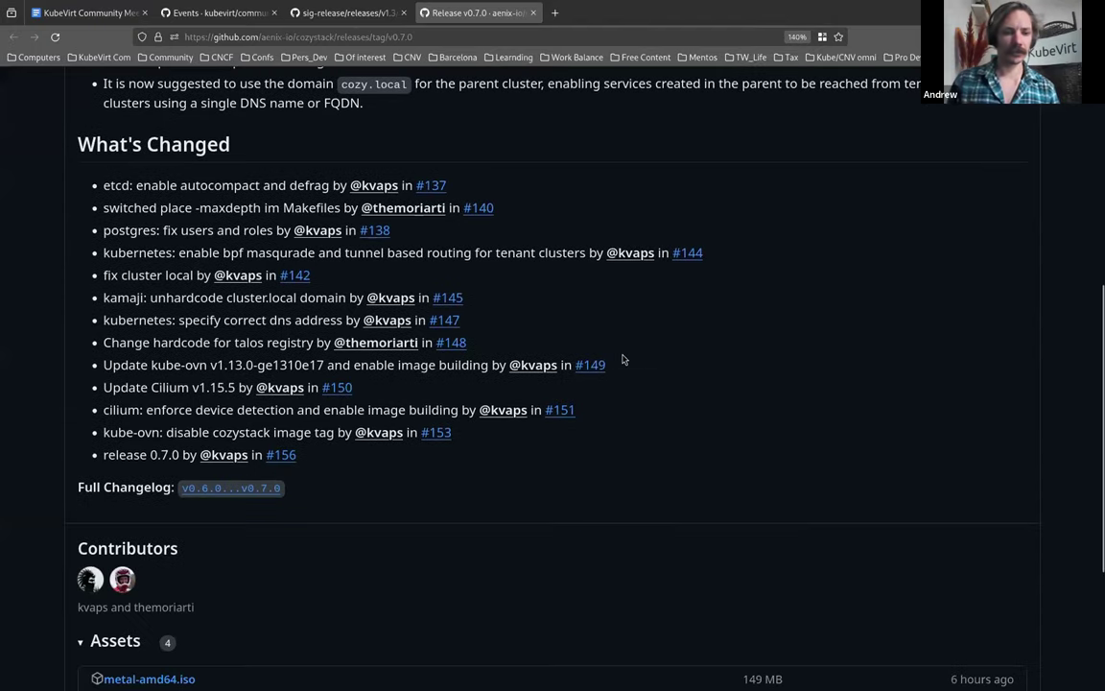
pyautogui.scroll(-3)
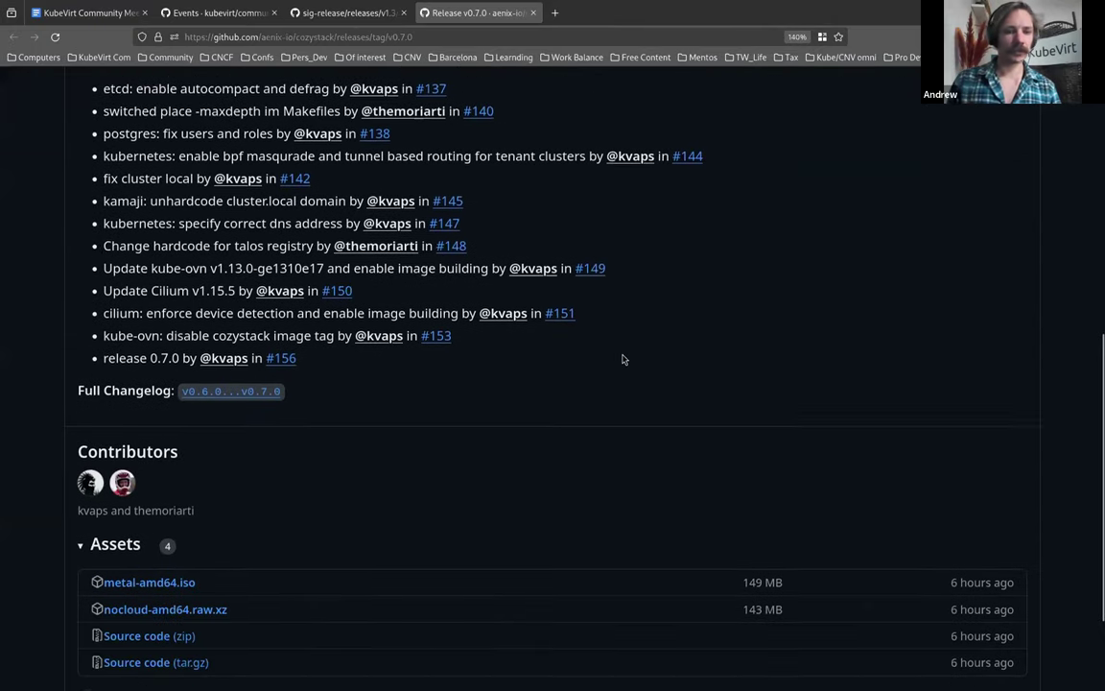
pyautogui.scroll(3)
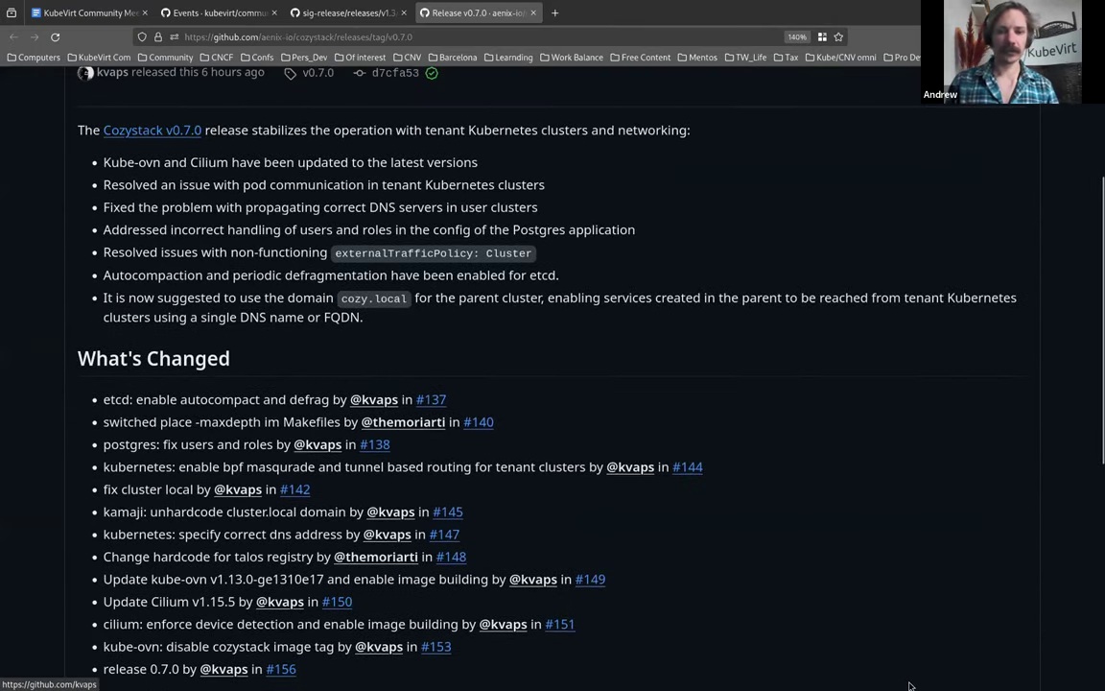
pyautogui.moveTo(974, 508)
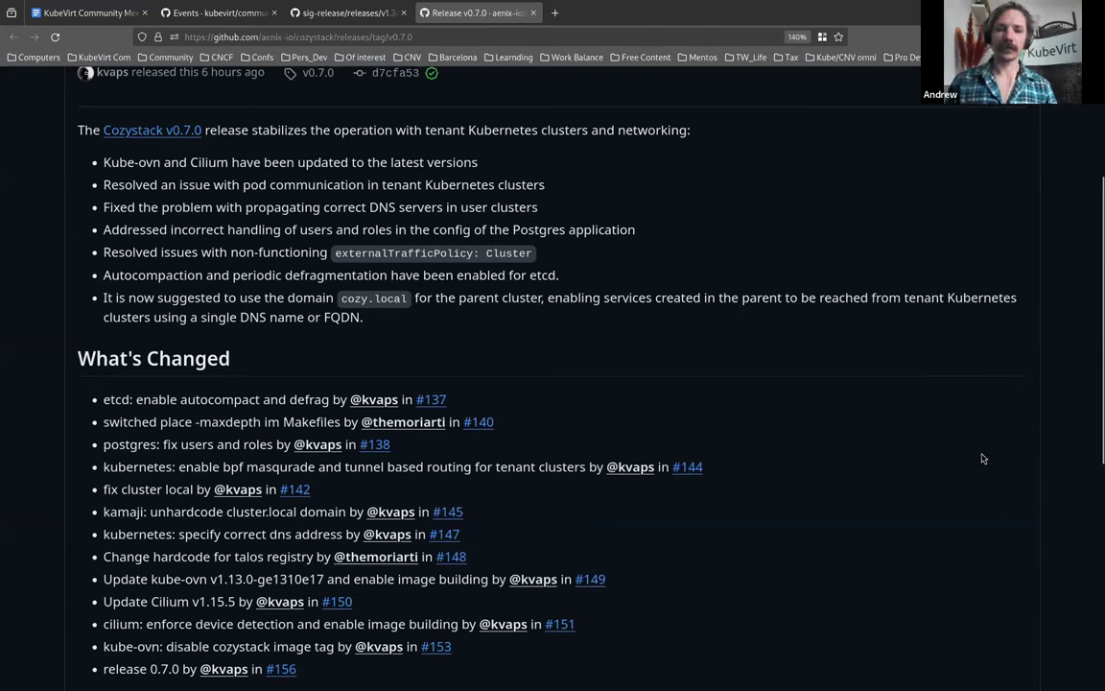
pyautogui.moveTo(982, 430)
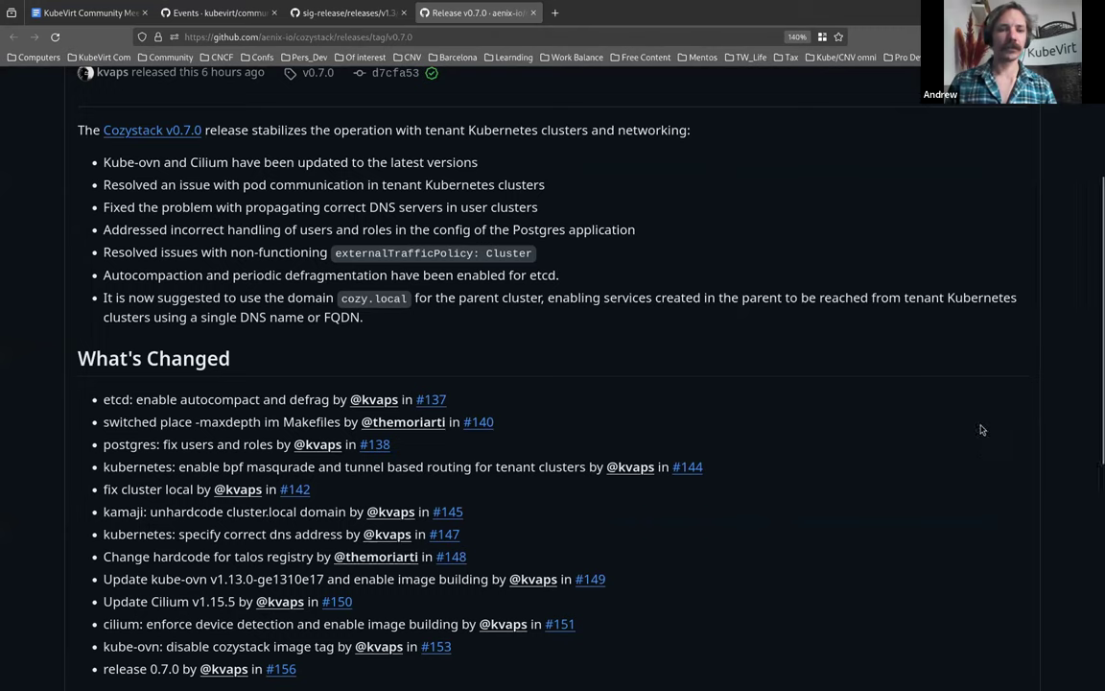
pyautogui.moveTo(965, 348)
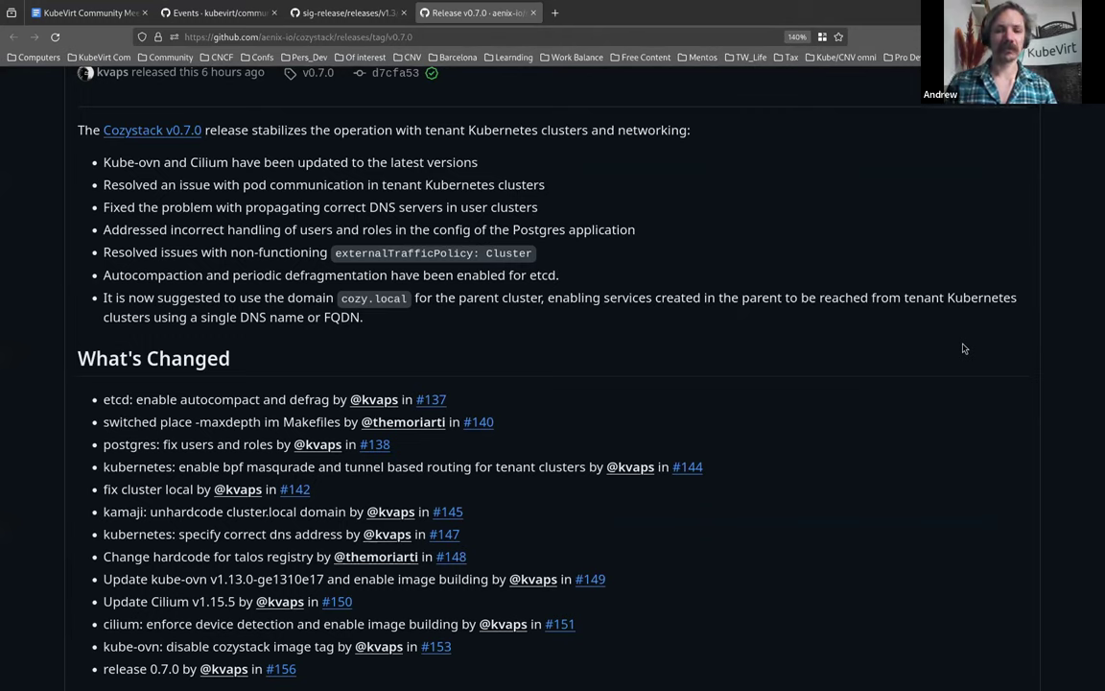
pyautogui.moveTo(620, 251)
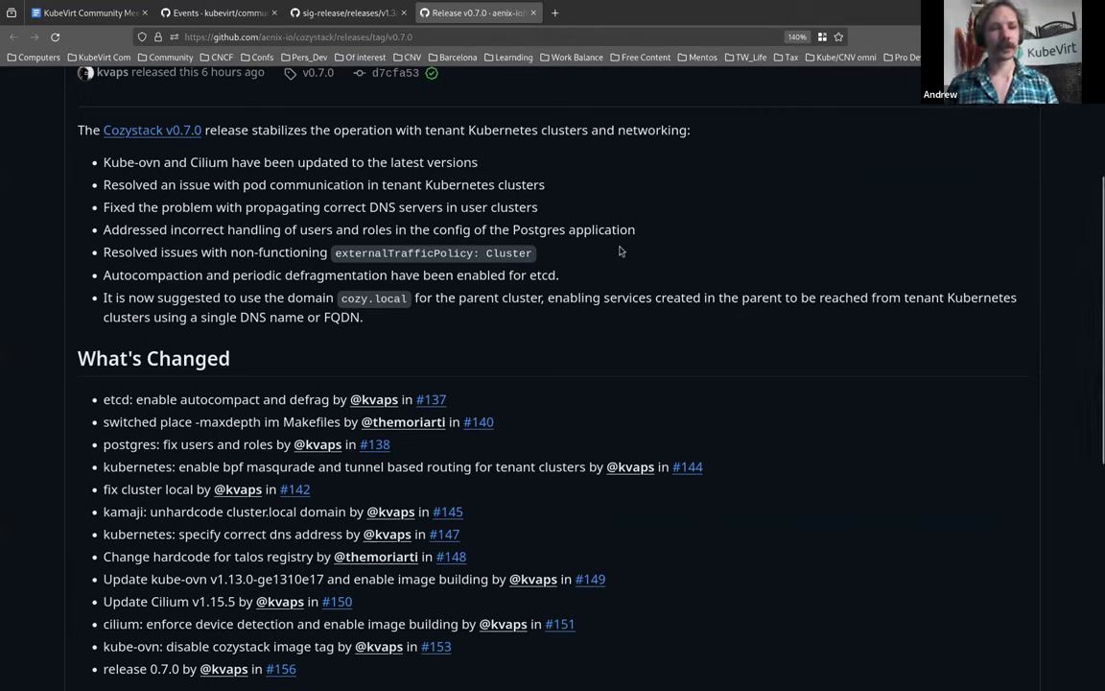
pyautogui.moveTo(505, 221)
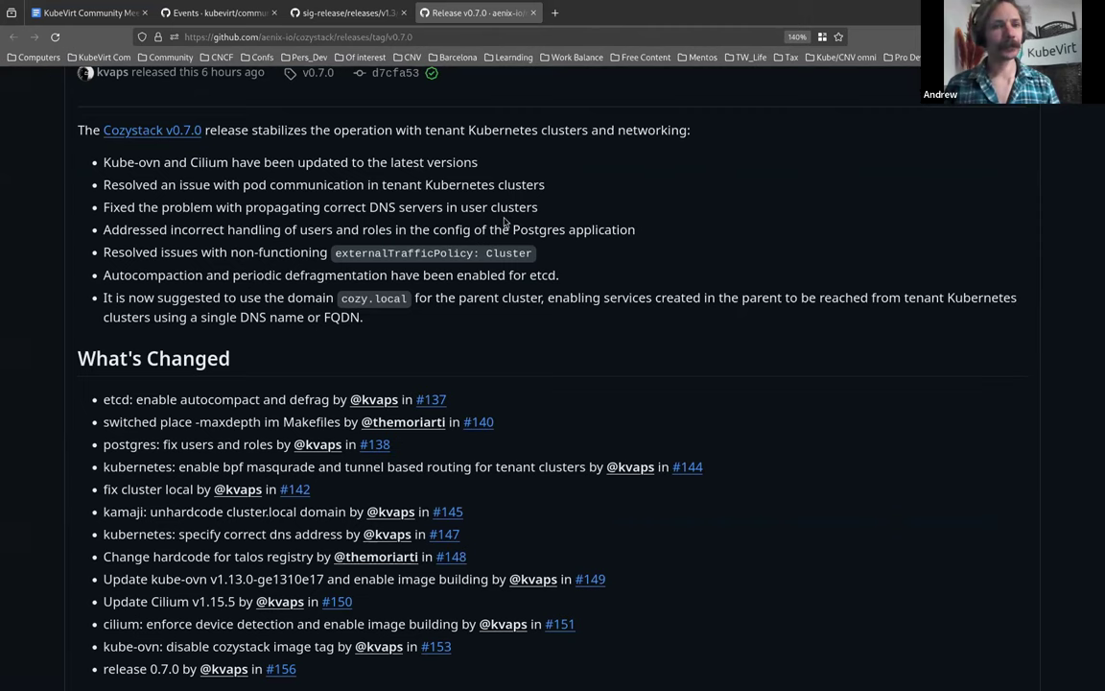
pyautogui.moveTo(418, 344)
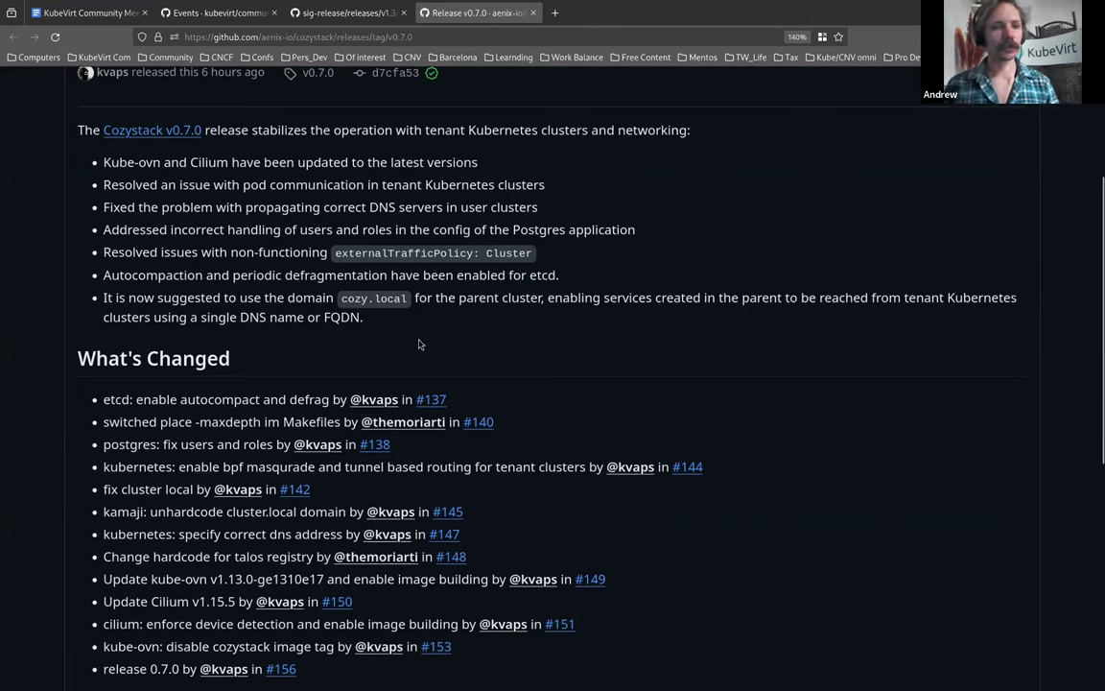
pyautogui.moveTo(213, 260)
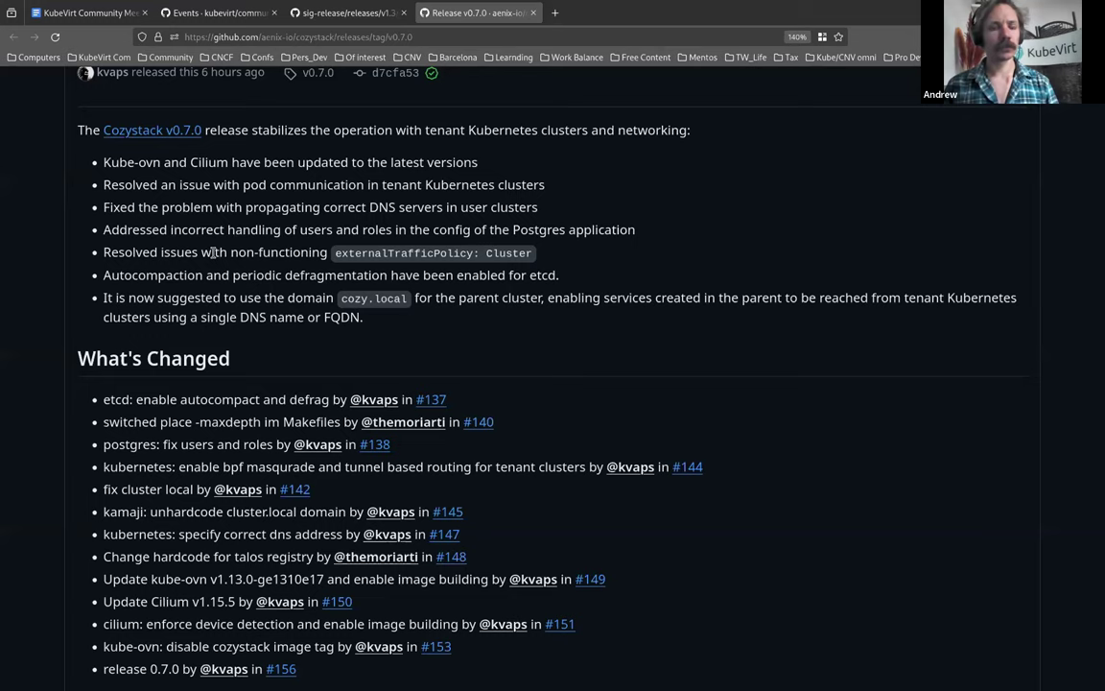
pyautogui.moveTo(214, 256)
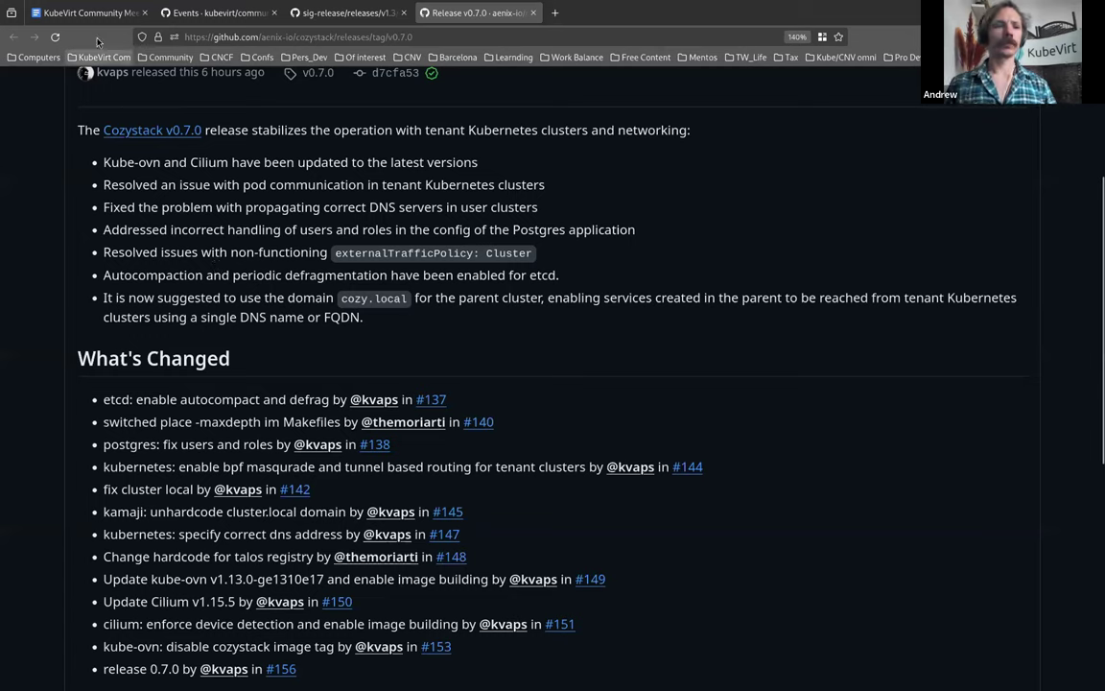
pyautogui.moveTo(92, 13)
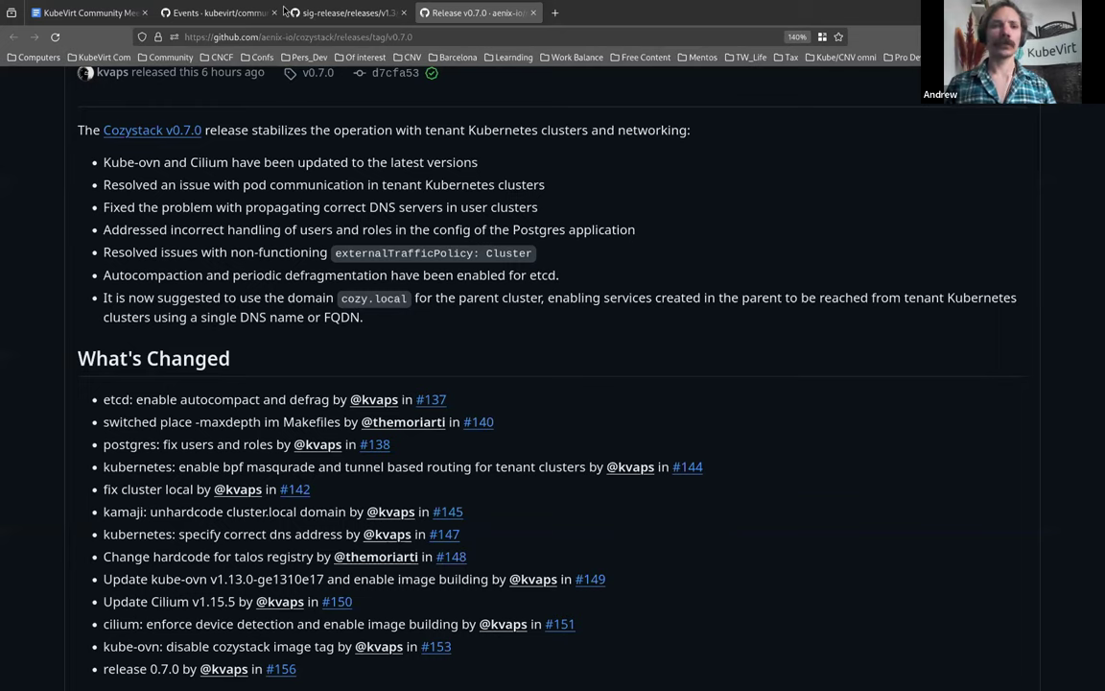
pyautogui.moveTo(151, 120)
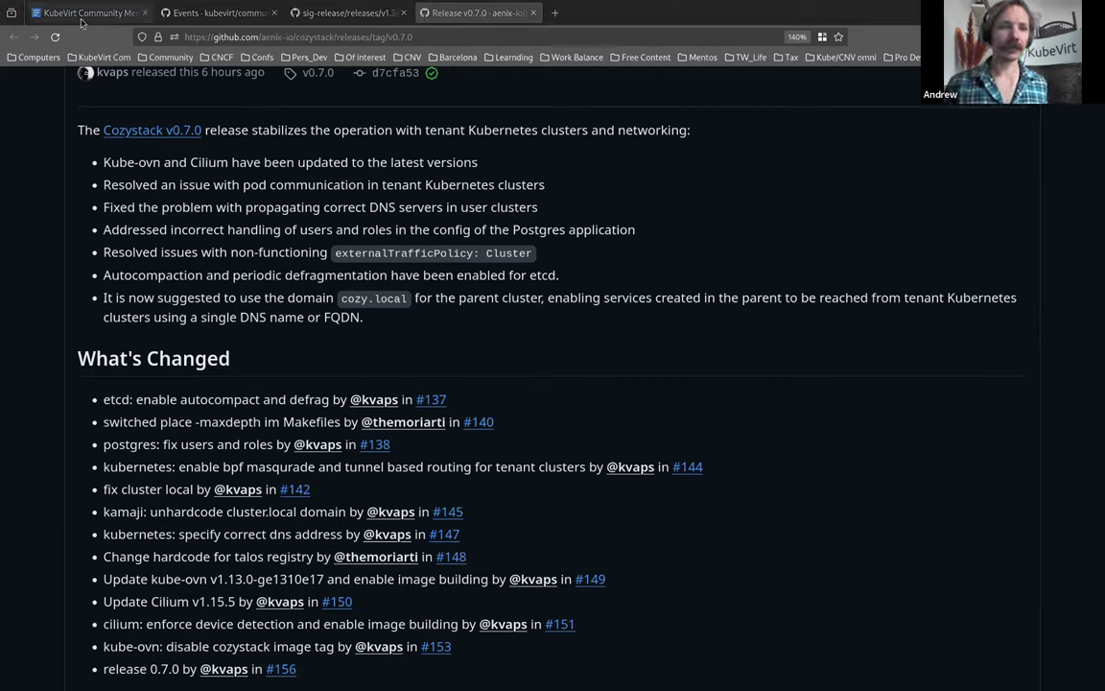
# Add '[dhiller] created PR to create wgs for arch:' with the pull/298 link, then start '[kvaps] The Cozystack'
pyautogui.click(91, 12)
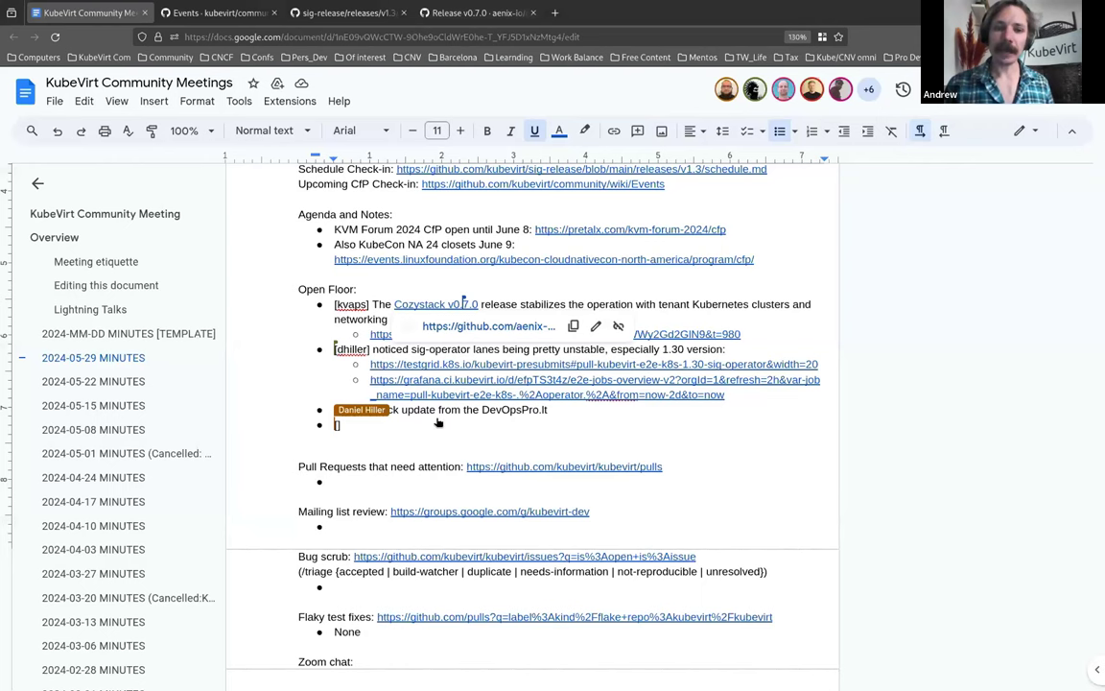
pyautogui.write('[dhiller] created PR to create wgs for arch:')
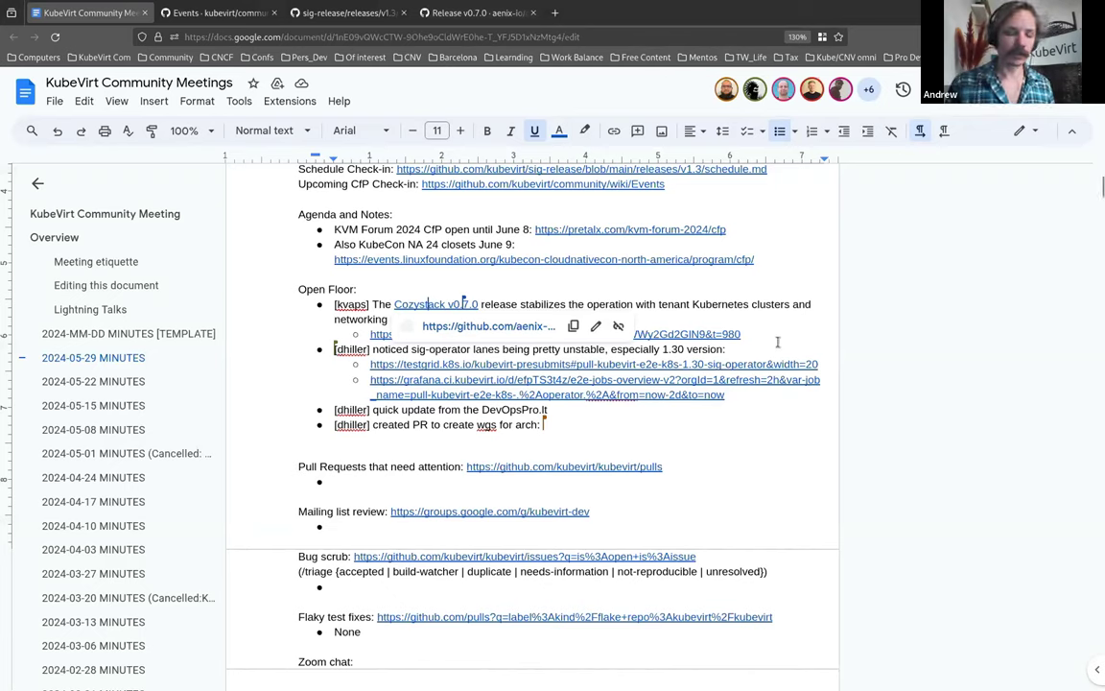
pyautogui.write('https://github.com/kubevirt/community/pull/298')
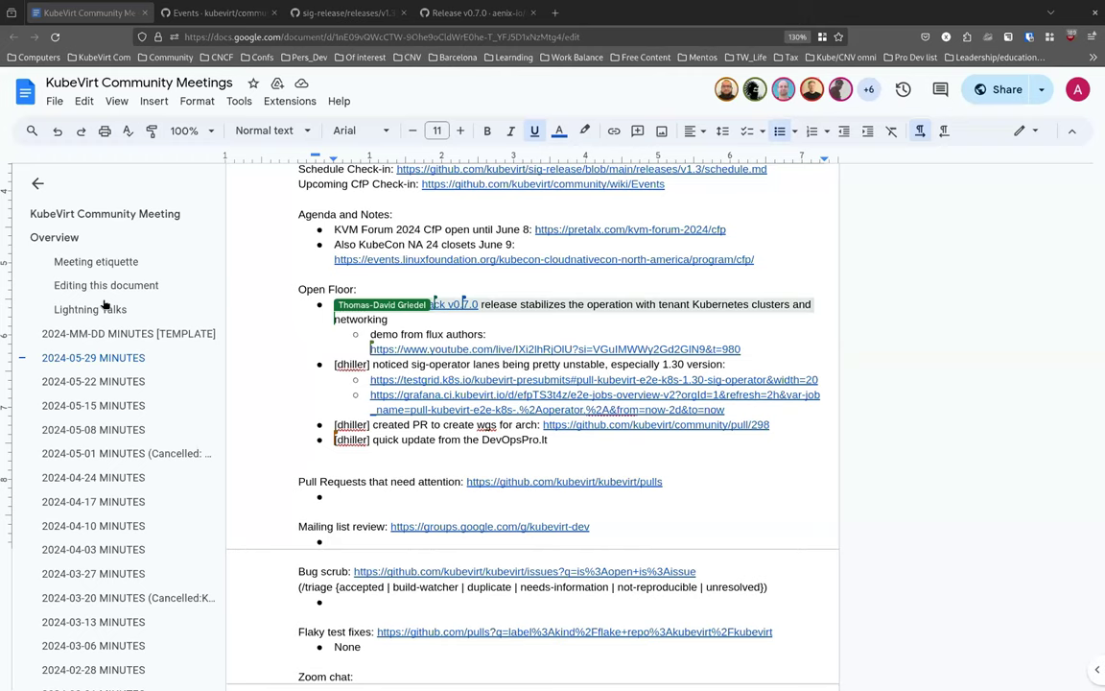
pyautogui.write('[kvaps] The Cozystack')
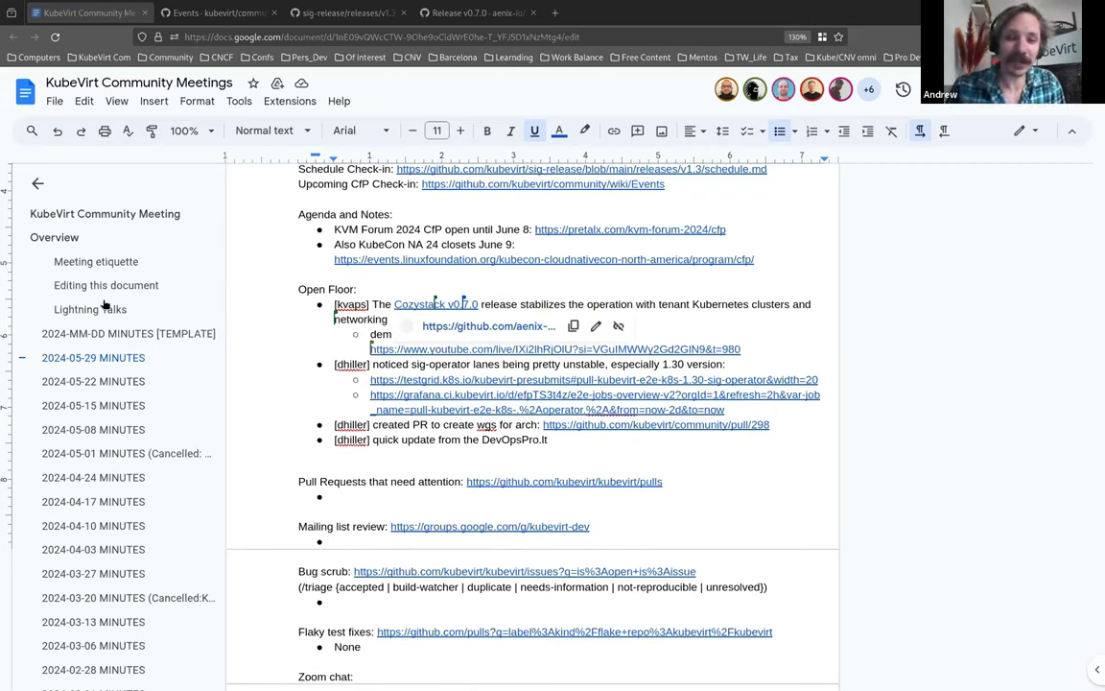
pyautogui.moveTo(634, 349)
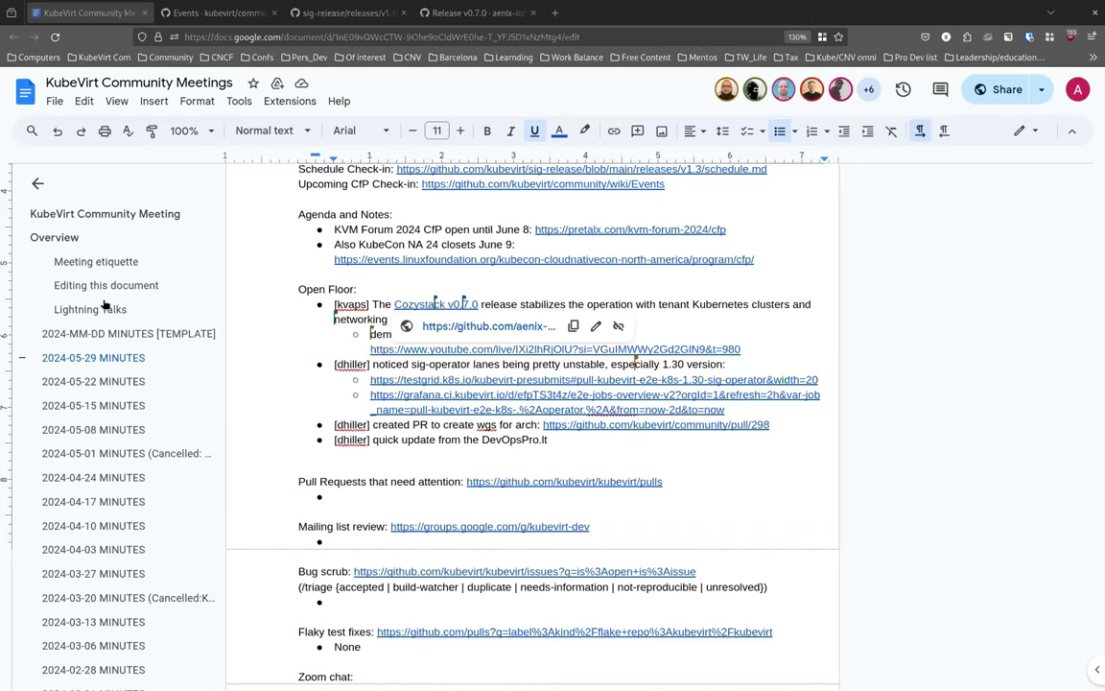
pyautogui.moveTo(739, 476)
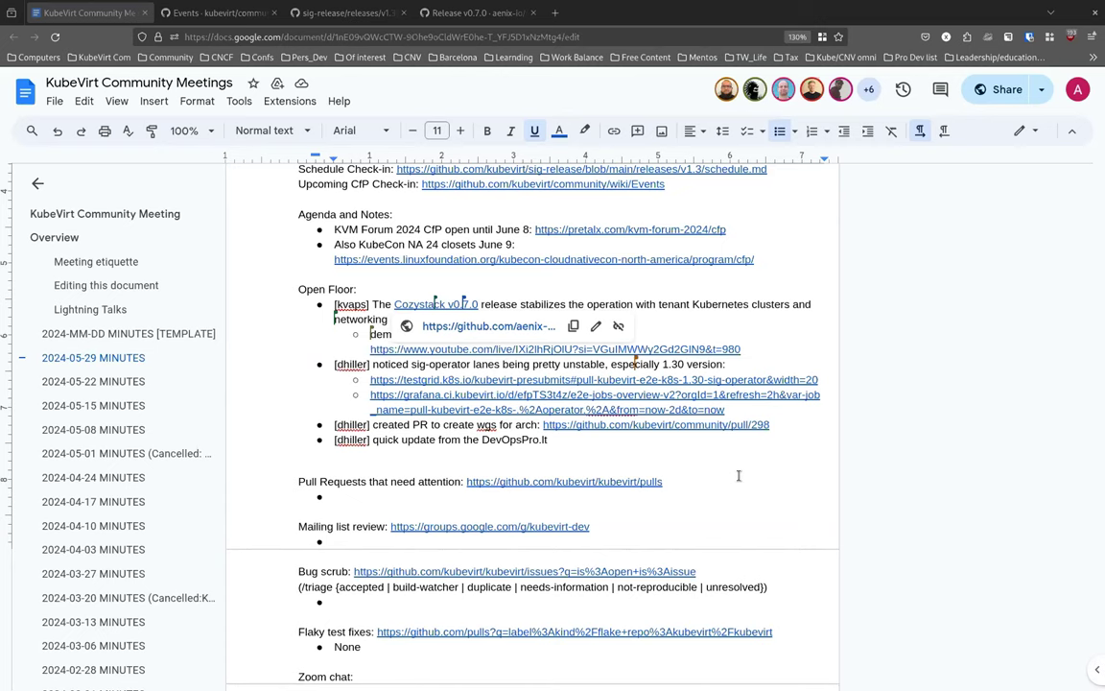
pyautogui.moveTo(729, 456)
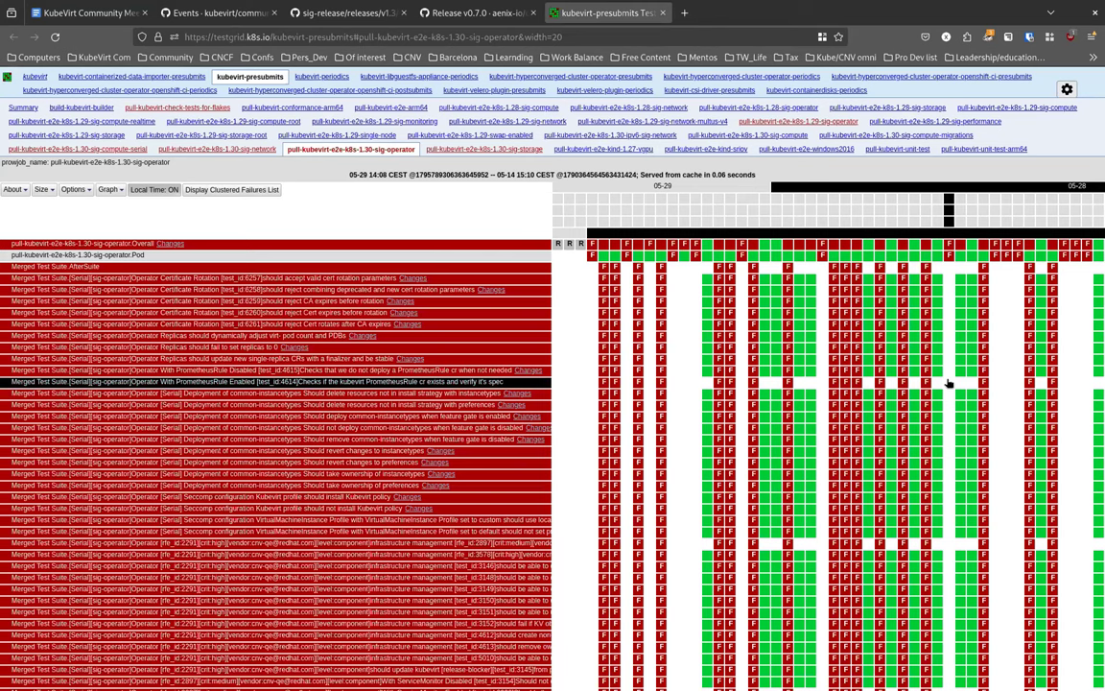
# Scroll through the pull-kubevirt-e2e-k8s-1.30-sig-operator TestGrid to inspect its failing runs
pyautogui.scroll(-3)
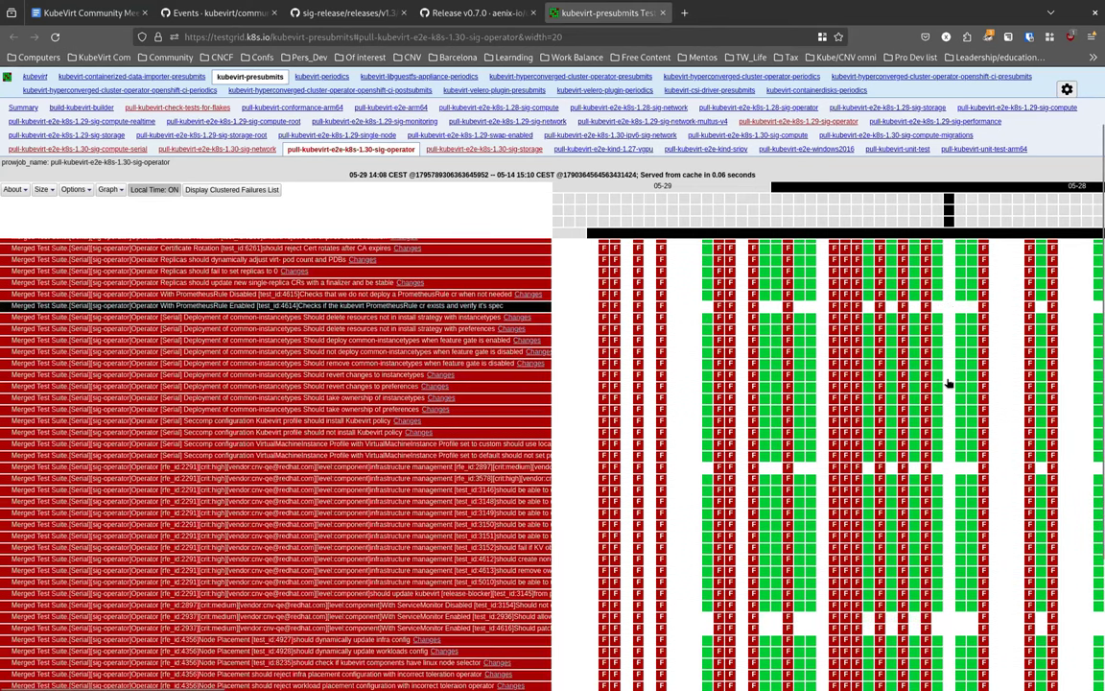
pyautogui.scroll(-3)
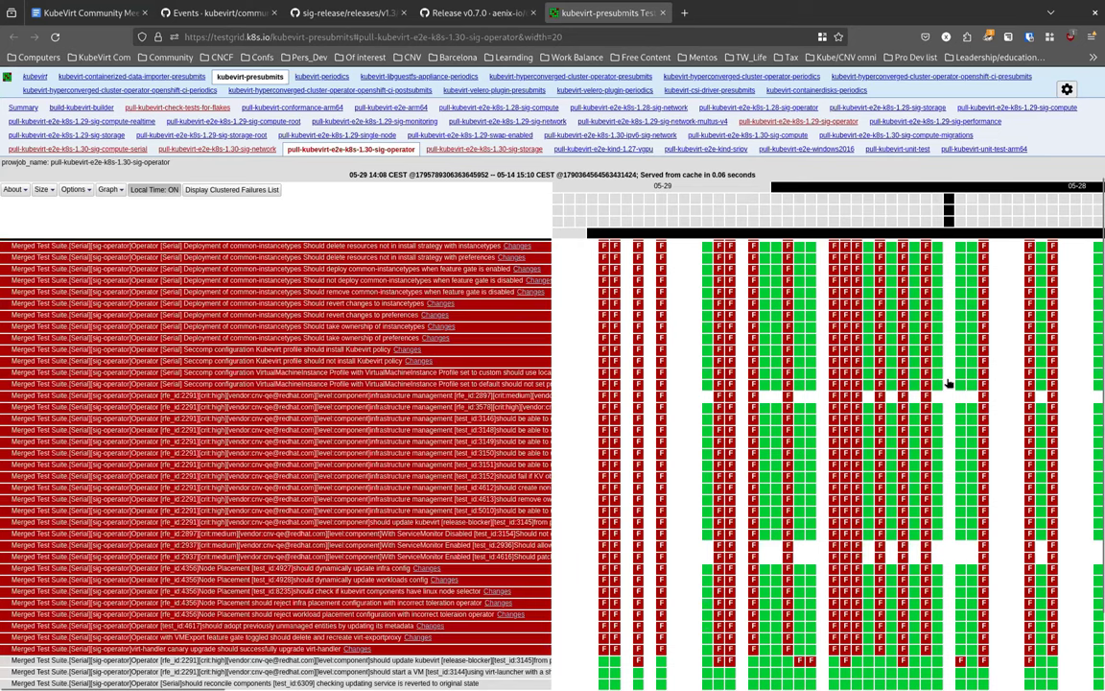
pyautogui.scroll(-3)
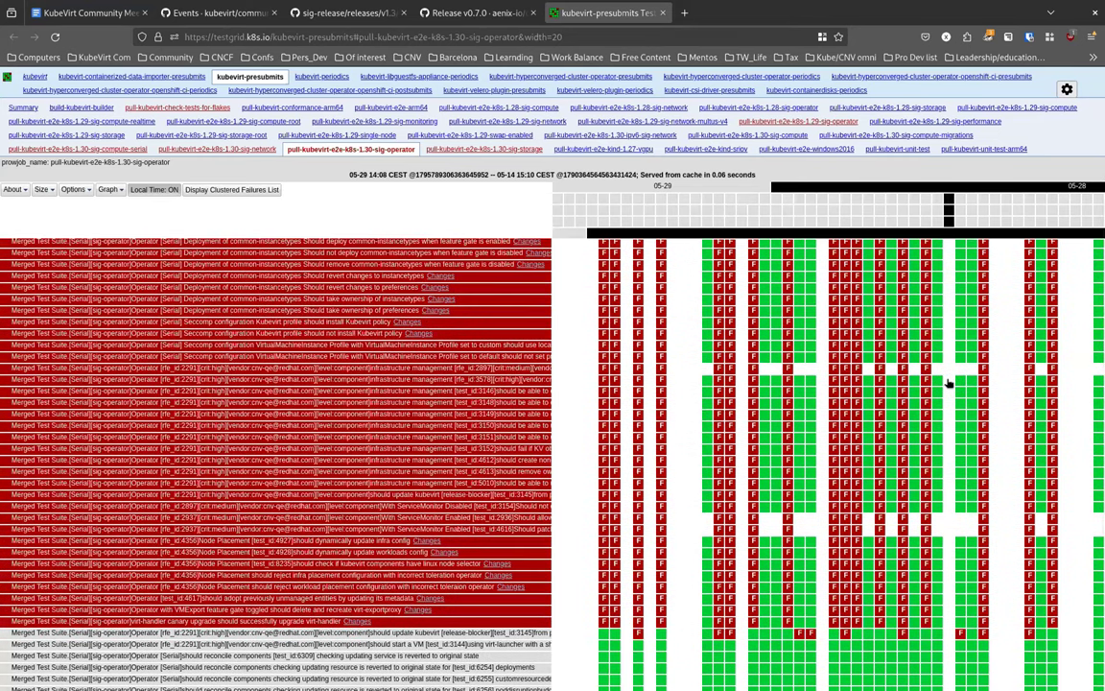
pyautogui.scroll(3)
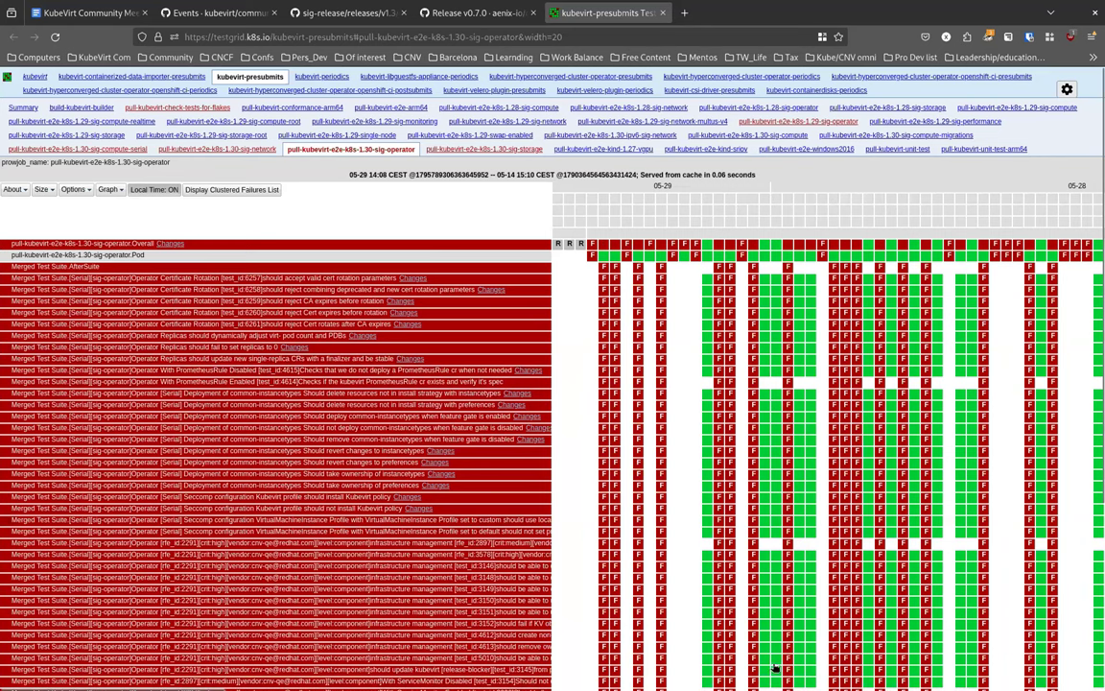
pyautogui.moveTo(326, 216)
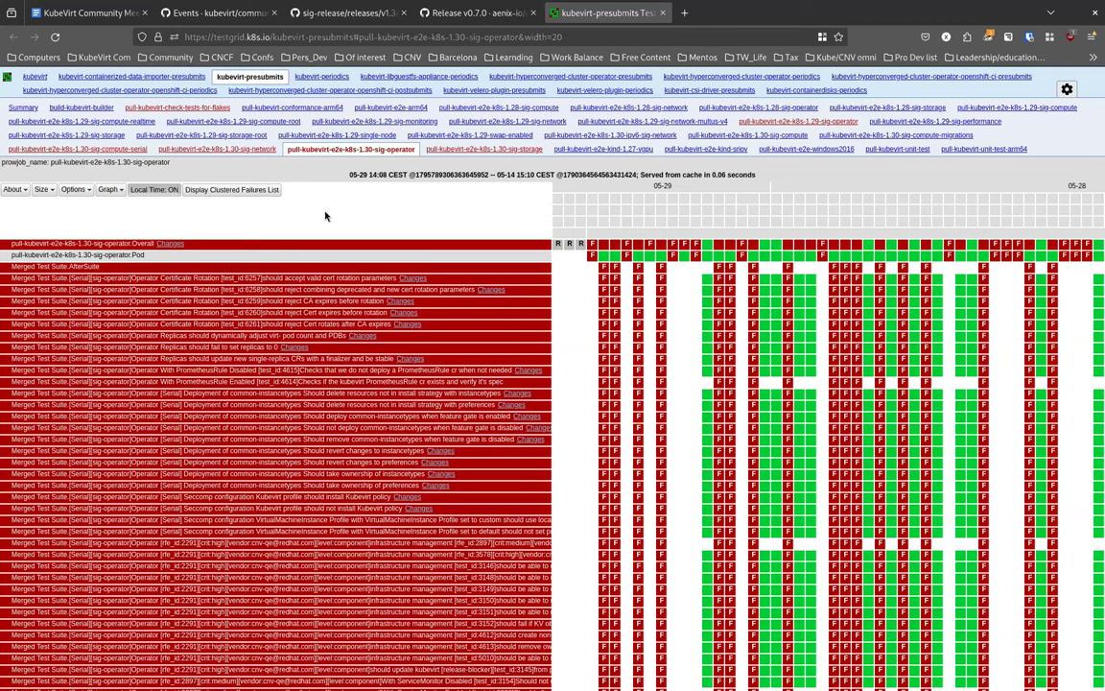
pyautogui.moveTo(59, 118)
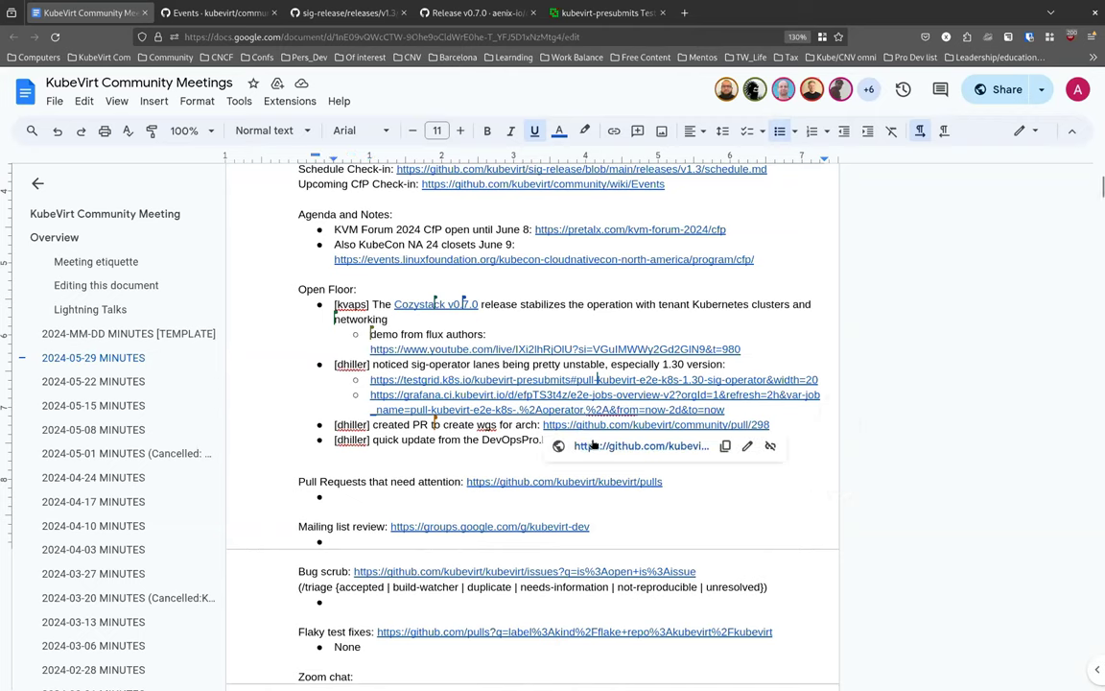
# Follow the github.com/kubevirt/community/pull/298 link from the Open Floor notes
pyautogui.click(657, 424)
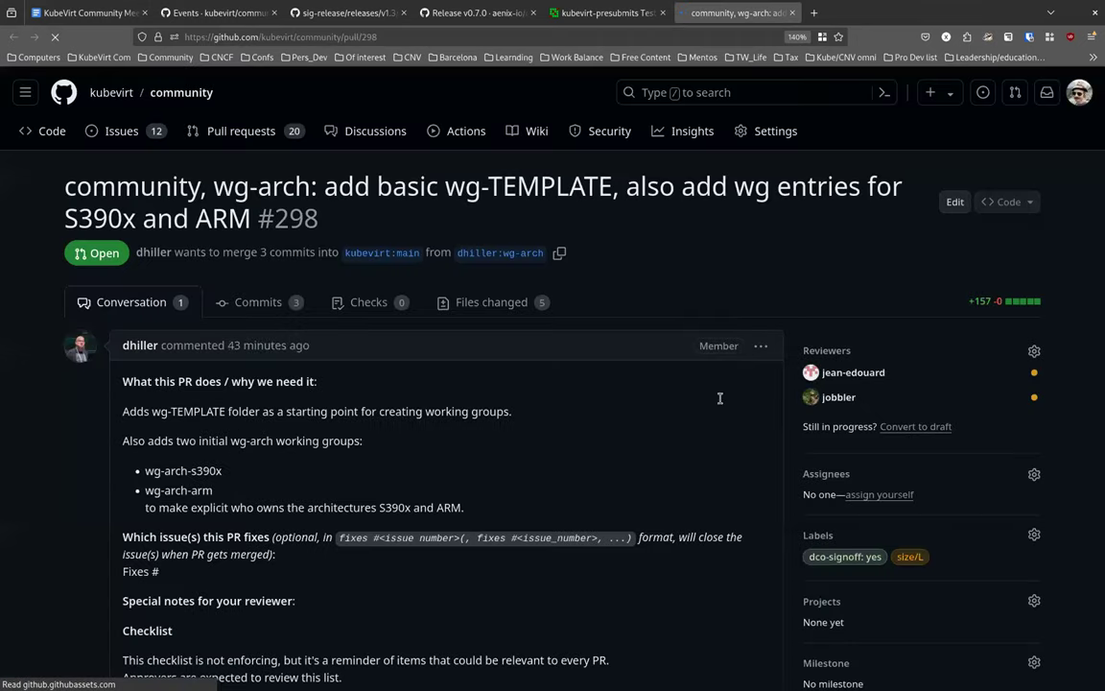
pyautogui.moveTo(732, 439)
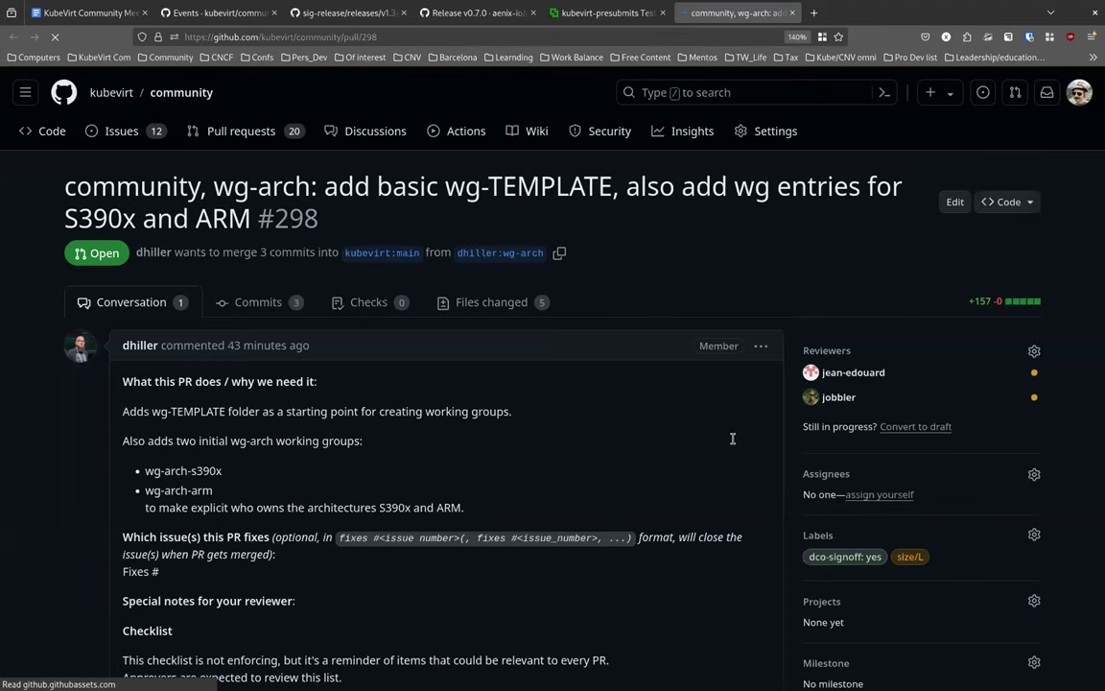
pyautogui.scroll(-3)
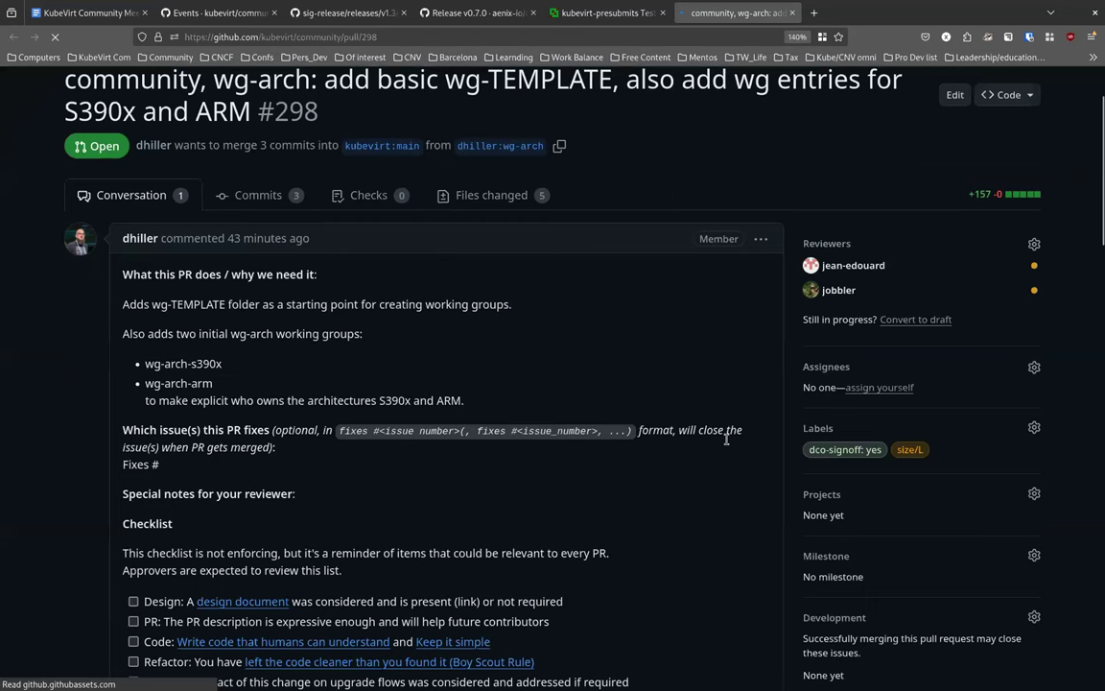
pyautogui.scroll(-3)
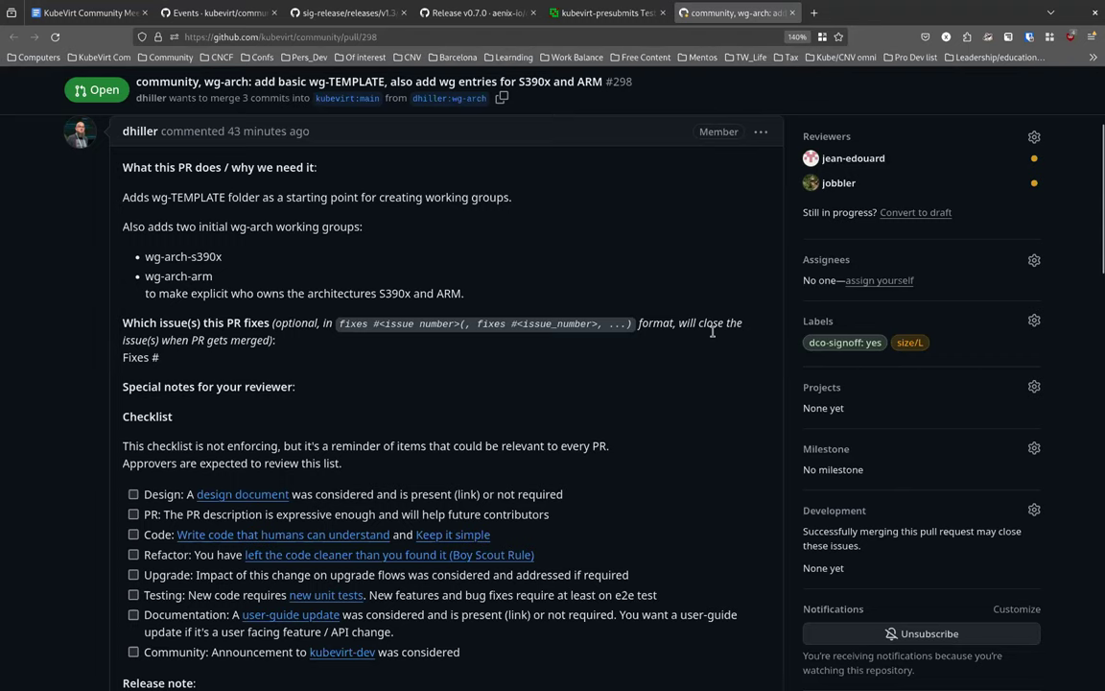
pyautogui.moveTo(705, 342)
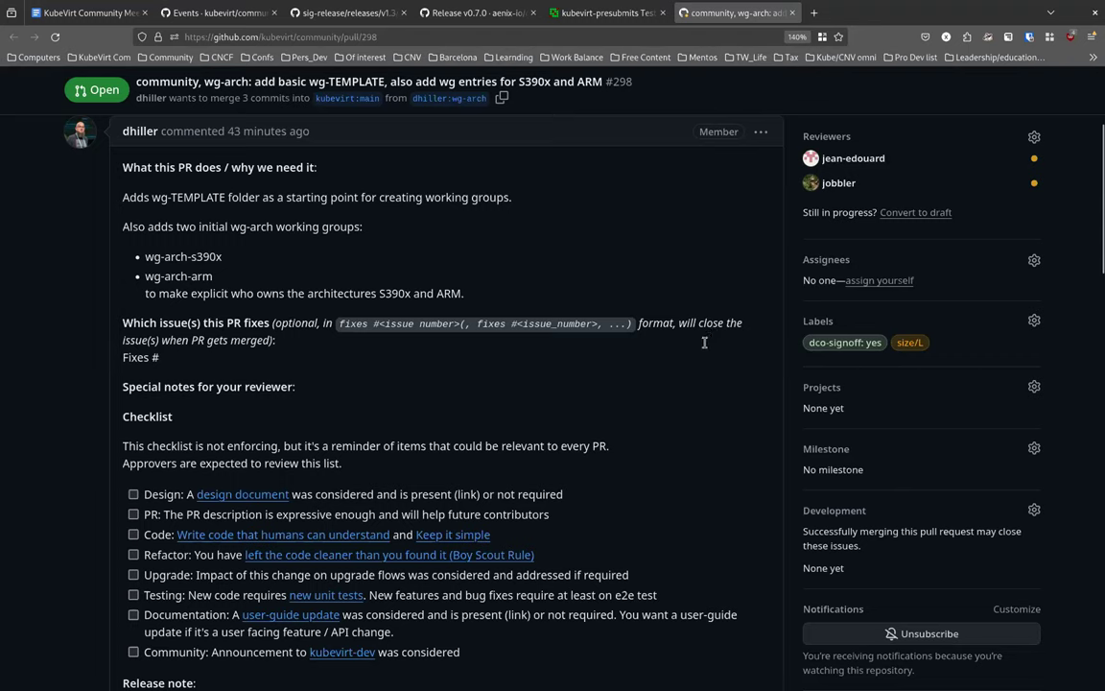
pyautogui.moveTo(689, 404)
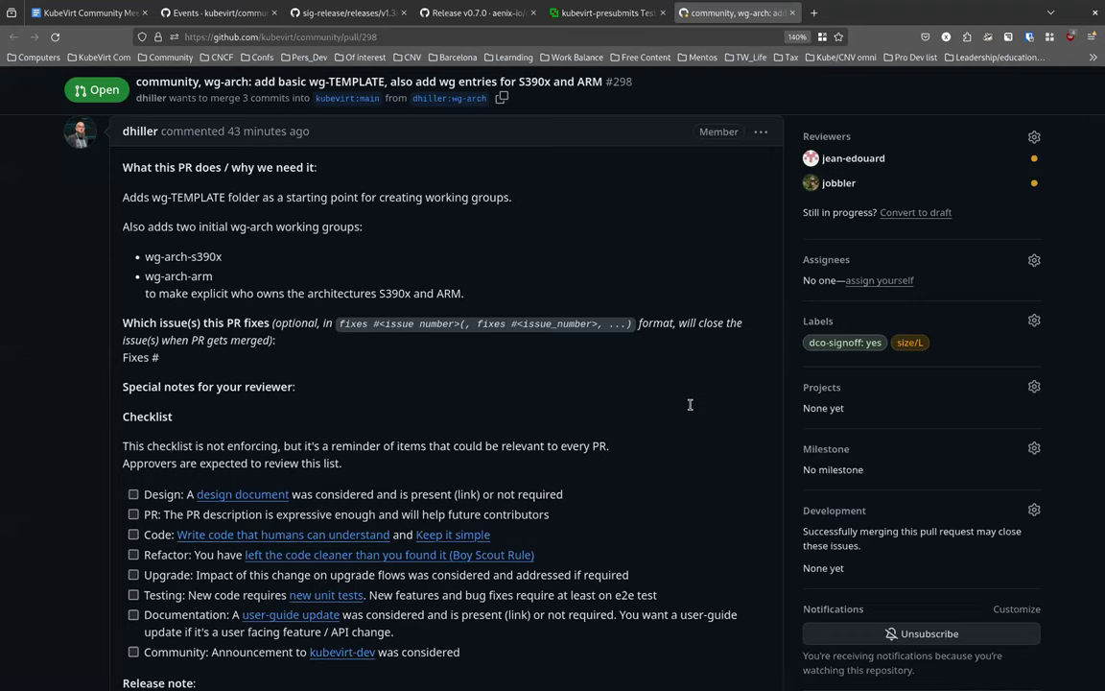
pyautogui.scroll(-3)
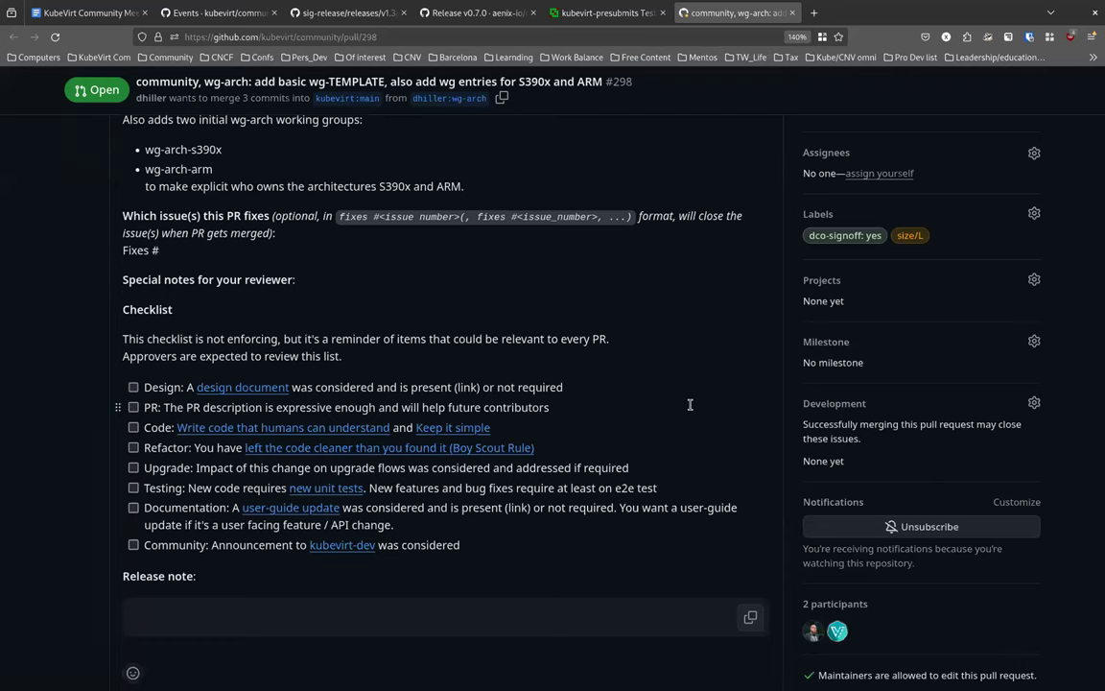
pyautogui.moveTo(694, 365)
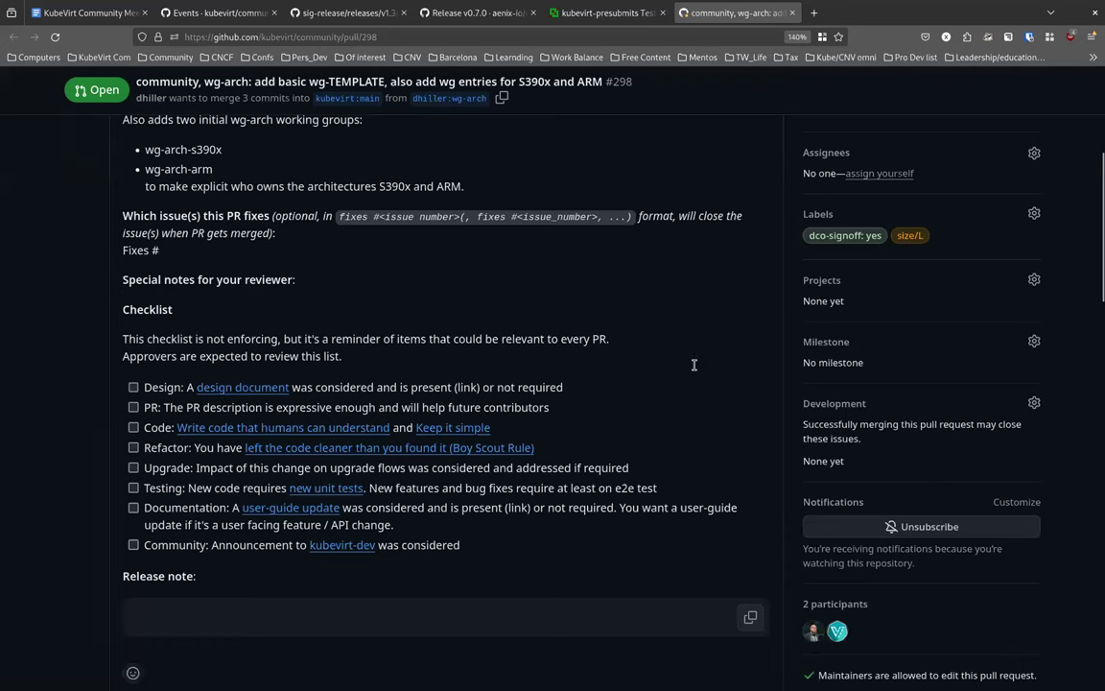
pyautogui.moveTo(709, 324)
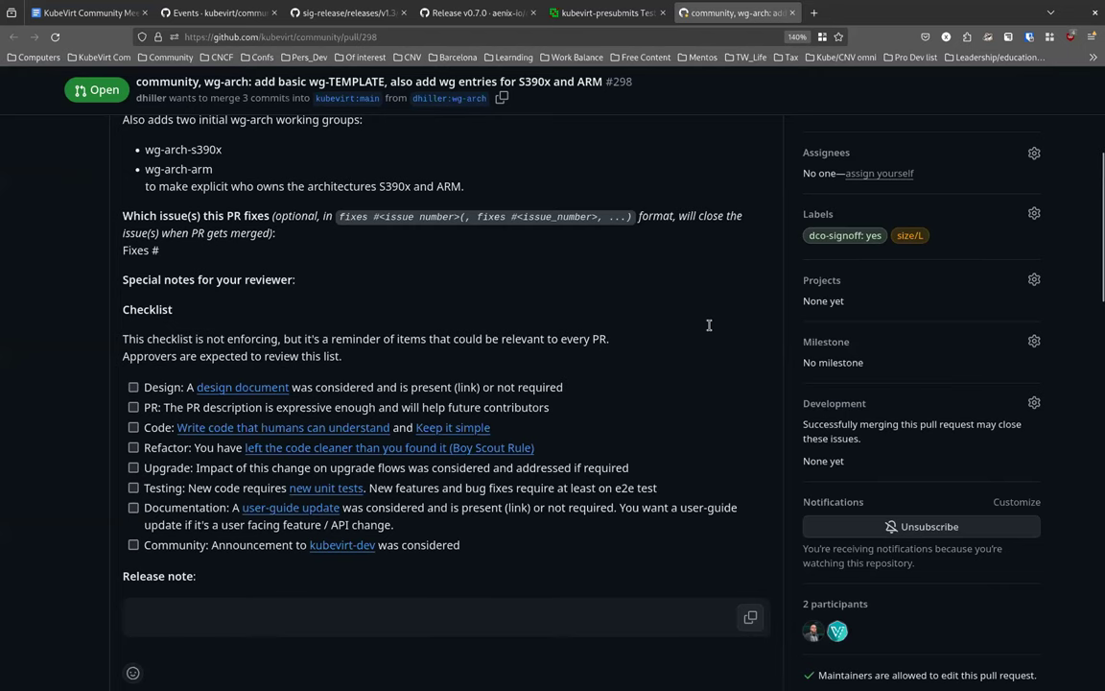
pyautogui.scroll(3)
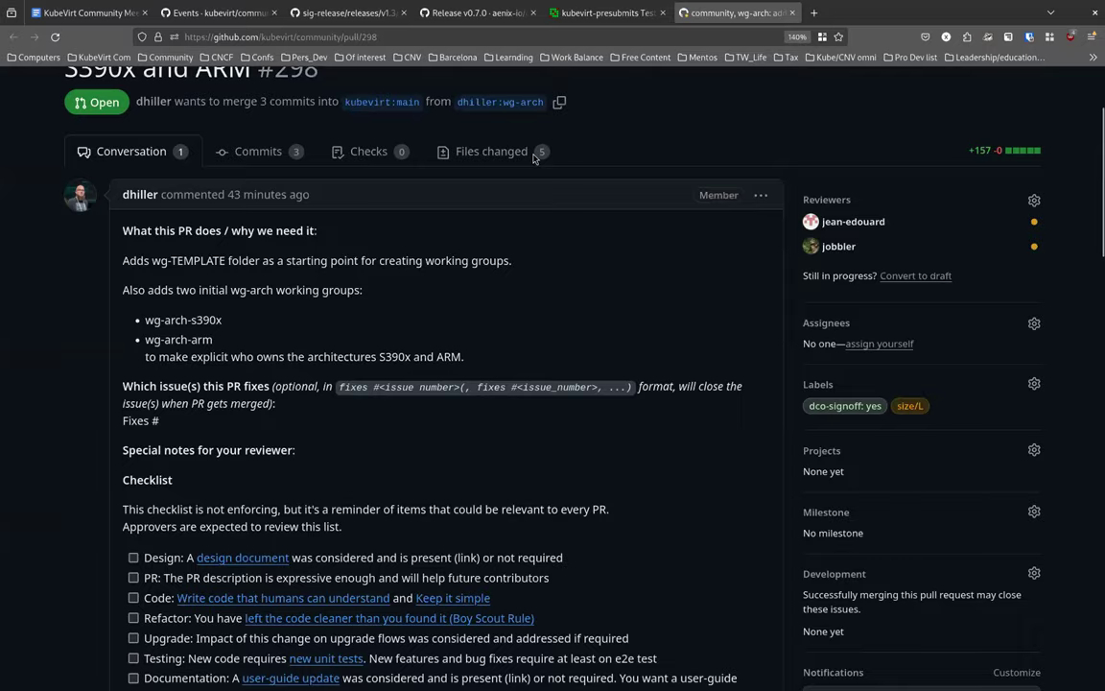
pyautogui.scroll(3)
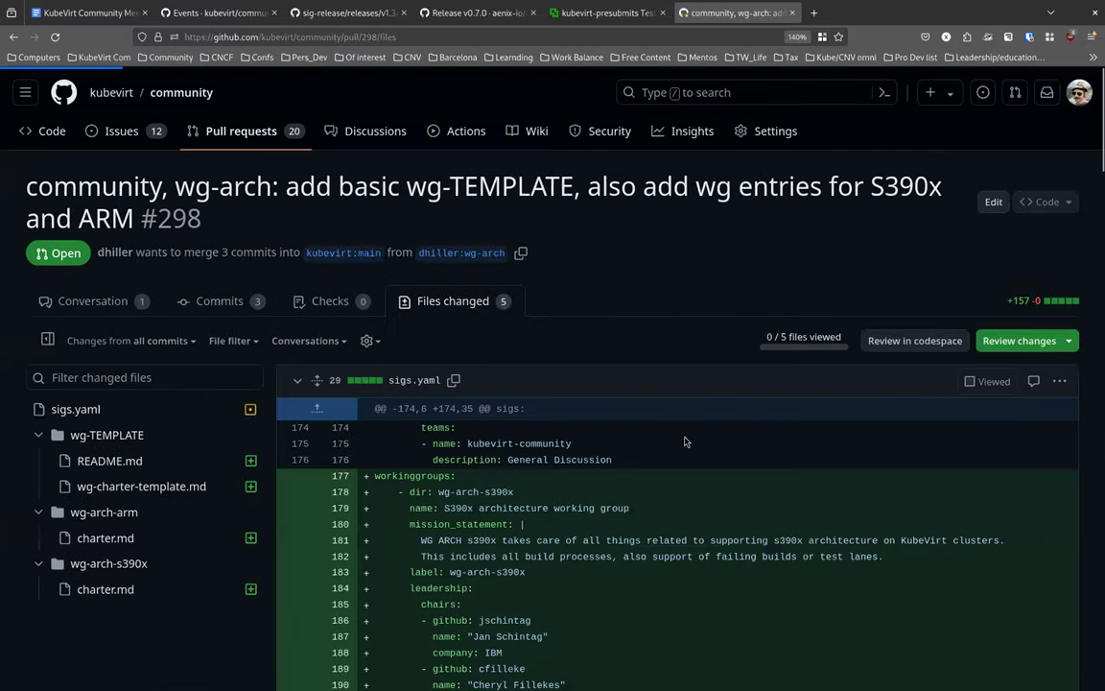
pyautogui.scroll(-3)
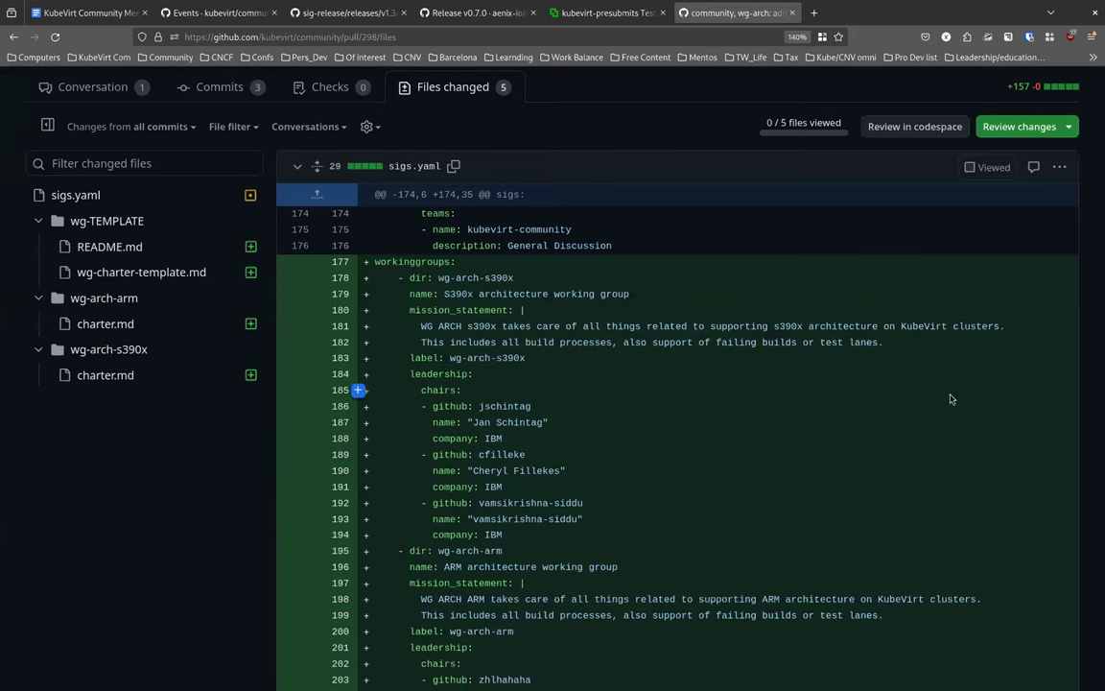
pyautogui.scroll(-3)
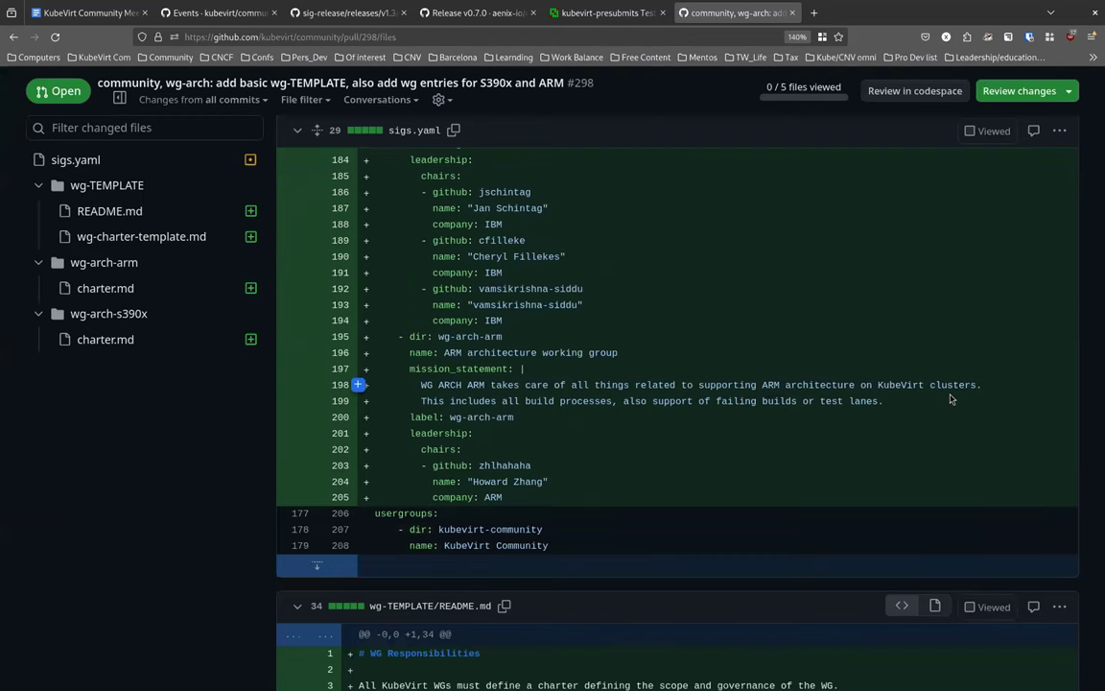
pyautogui.scroll(-3)
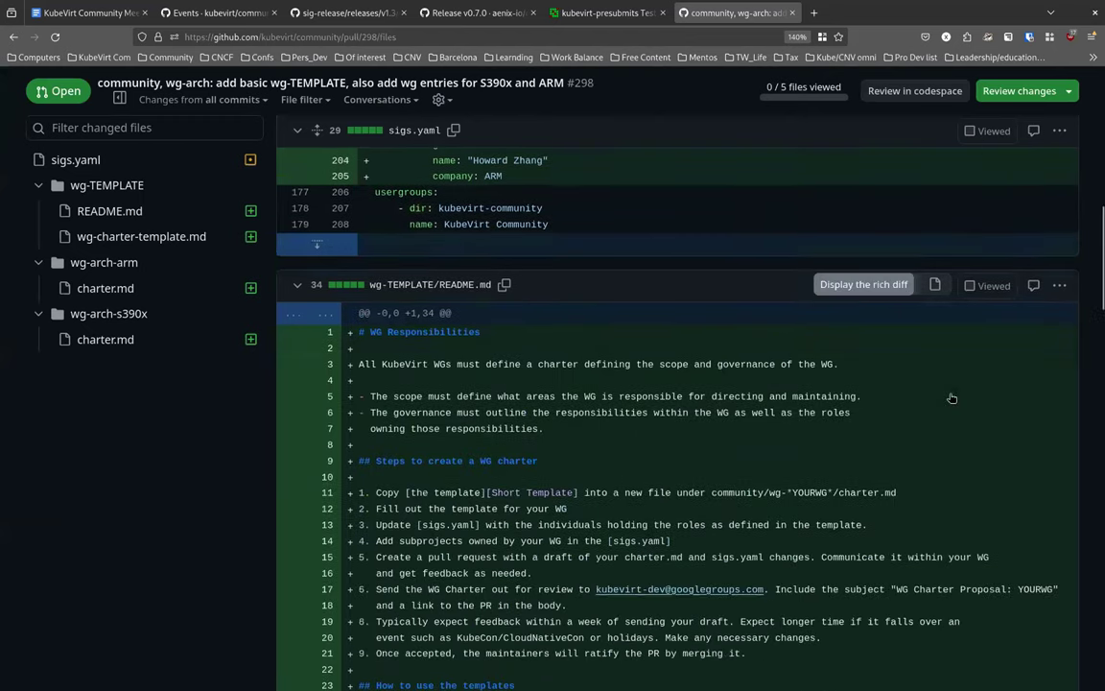
pyautogui.click(298, 130)
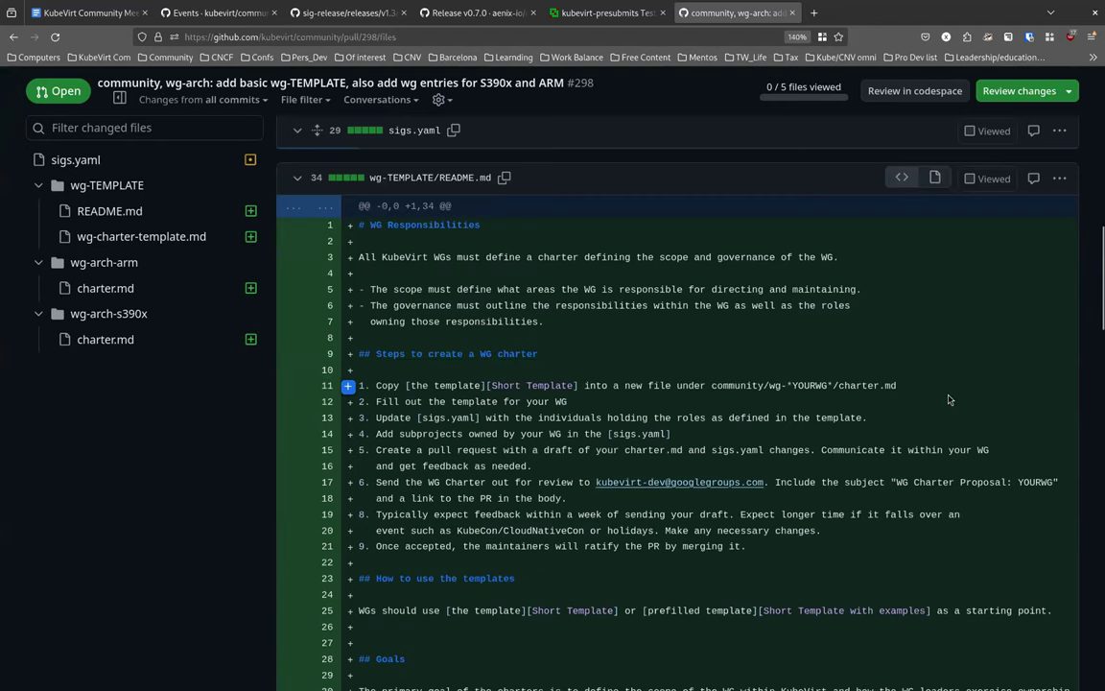
pyautogui.moveTo(936, 393)
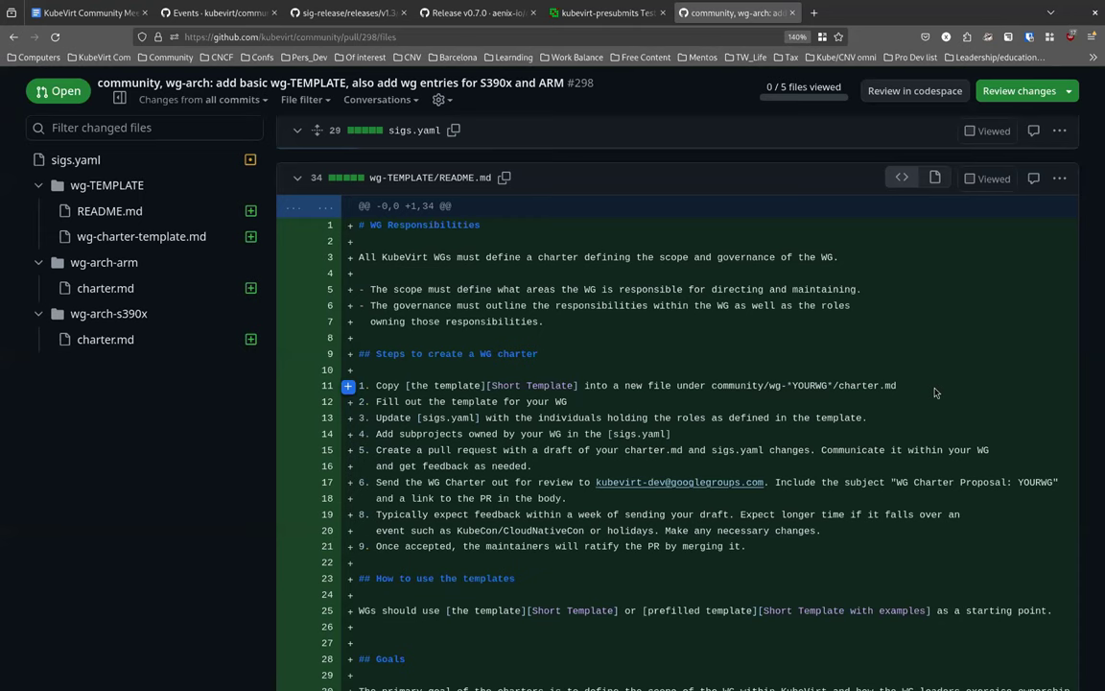
pyautogui.scroll(-3)
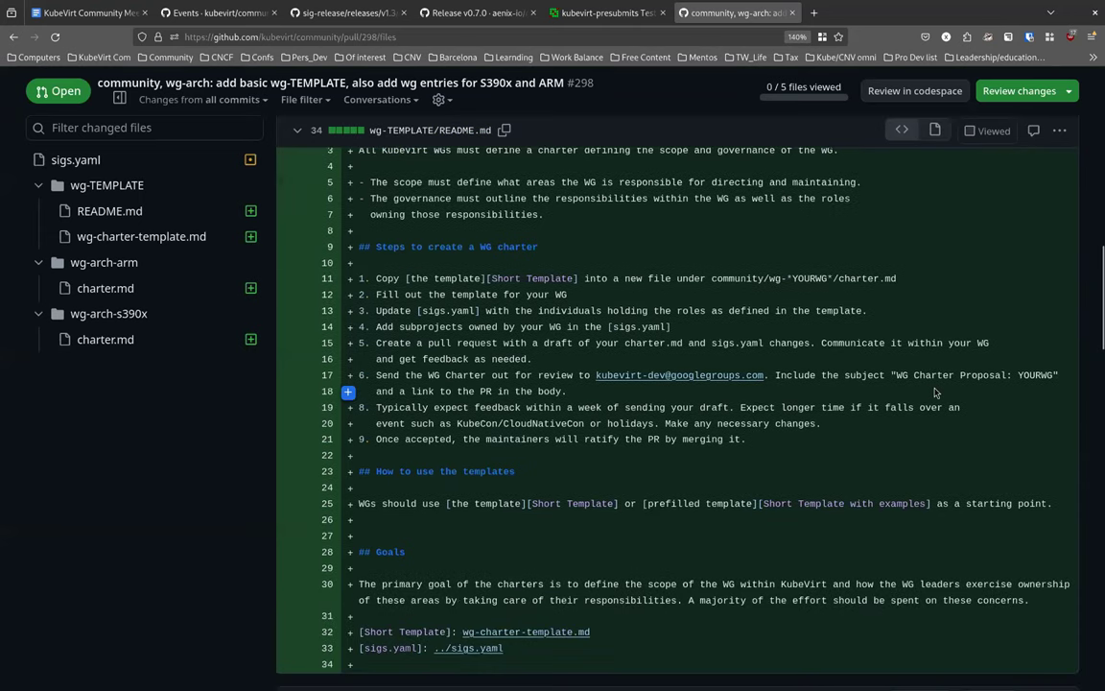
pyautogui.scroll(-3)
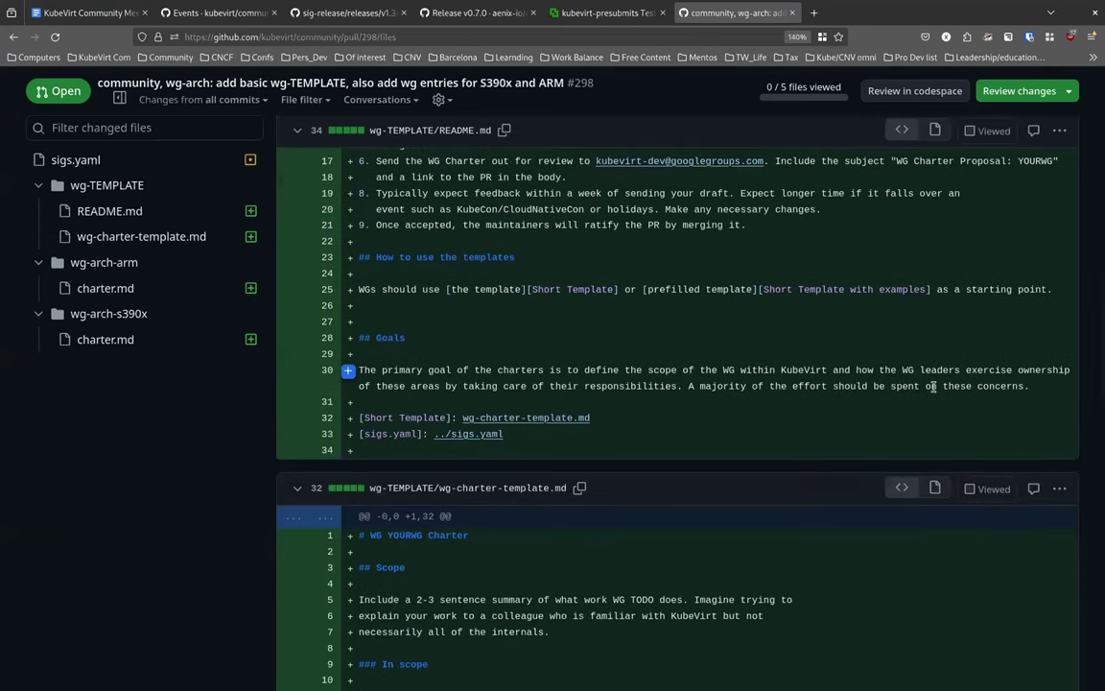
pyautogui.scroll(-3)
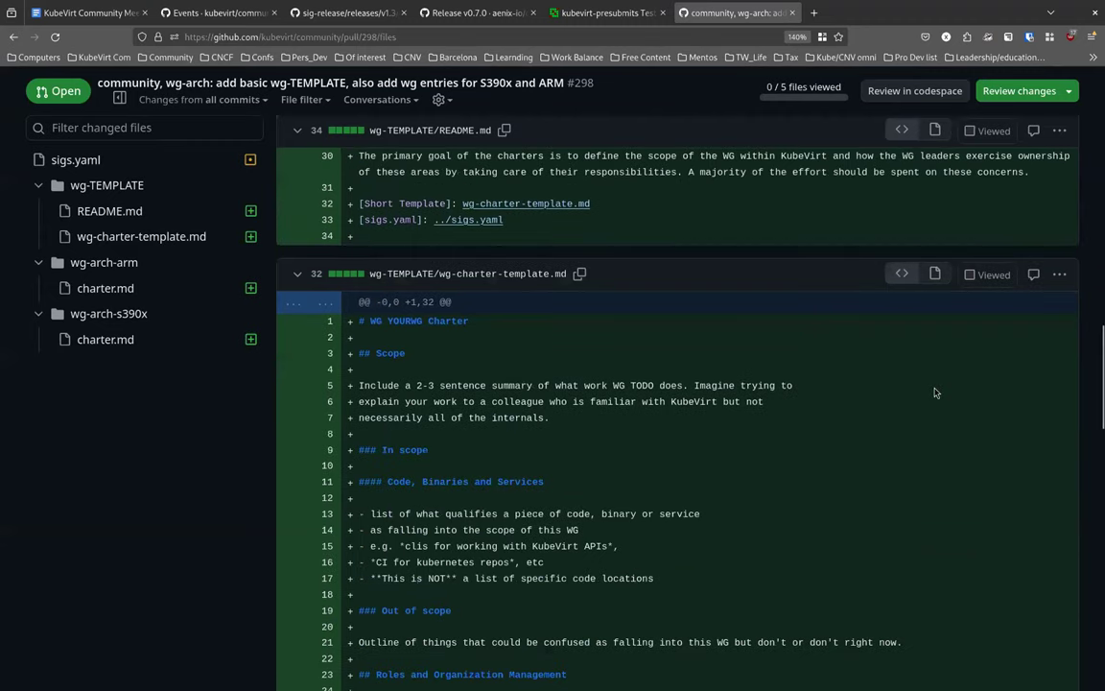
pyautogui.scroll(-3)
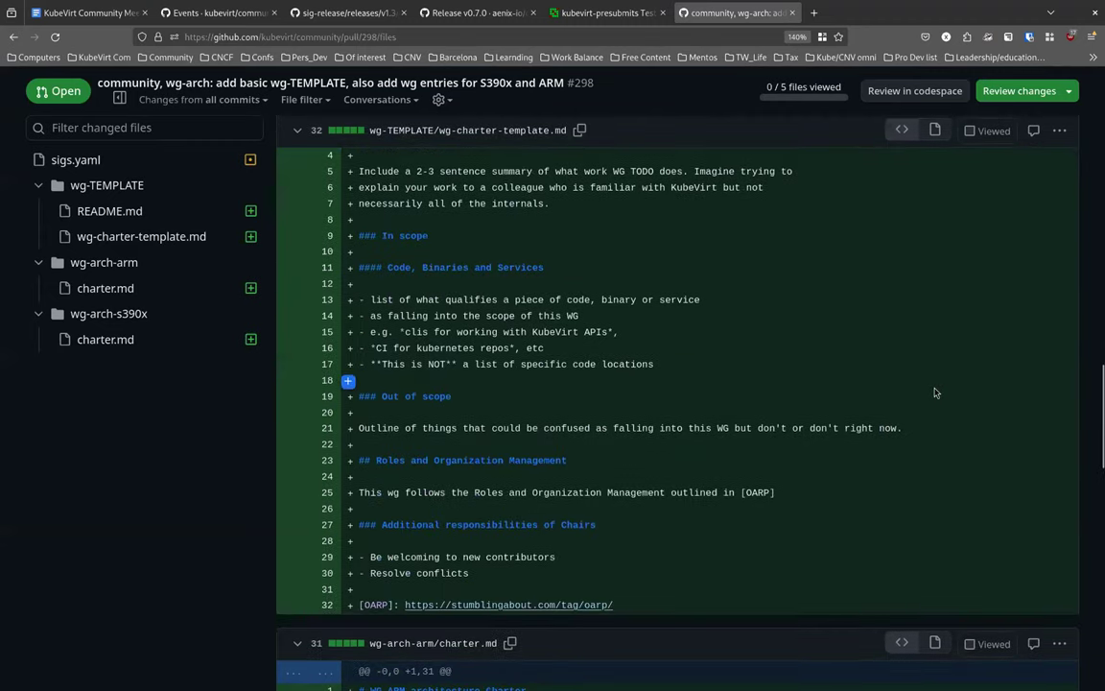
pyautogui.scroll(-3)
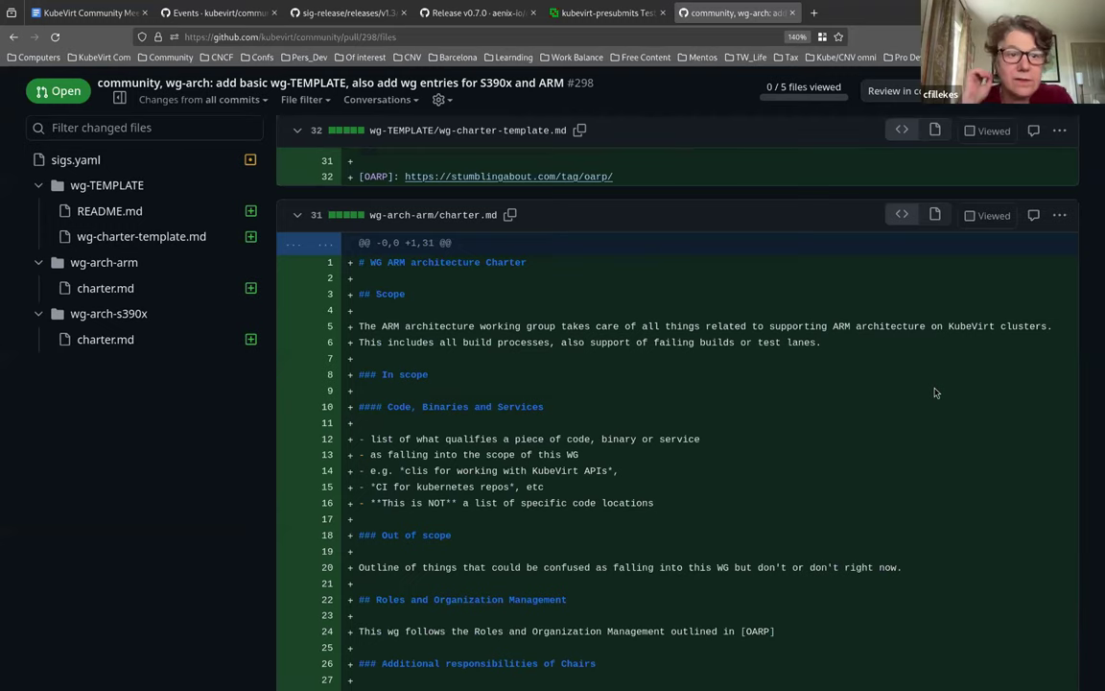
pyautogui.moveTo(806, 539)
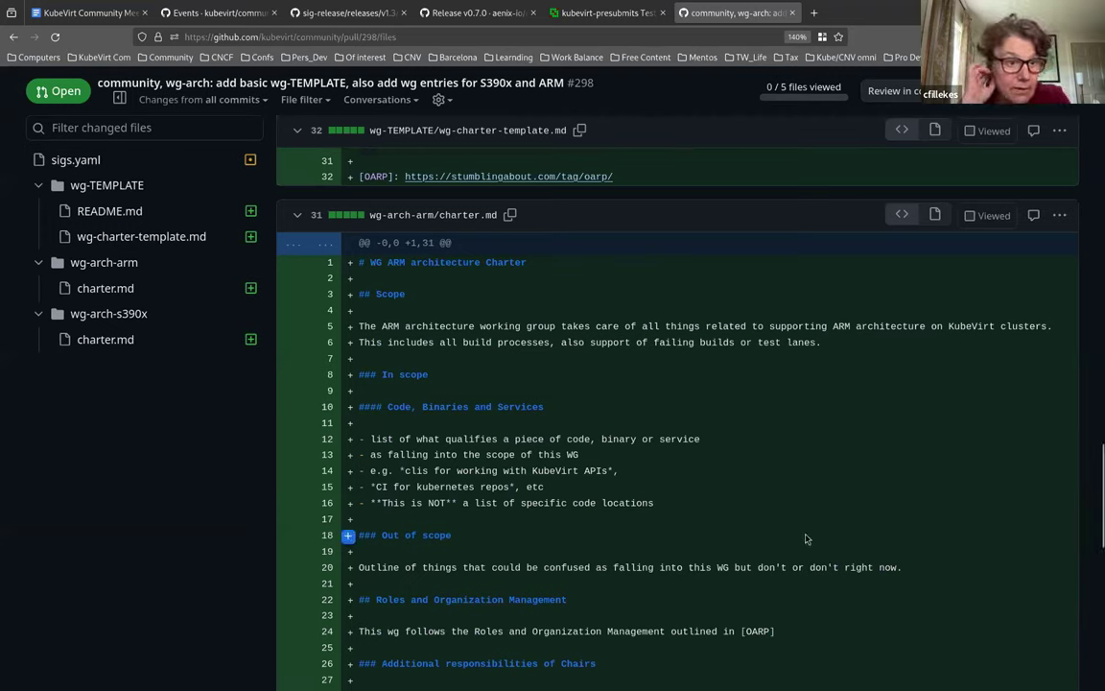
pyautogui.moveTo(715, 483)
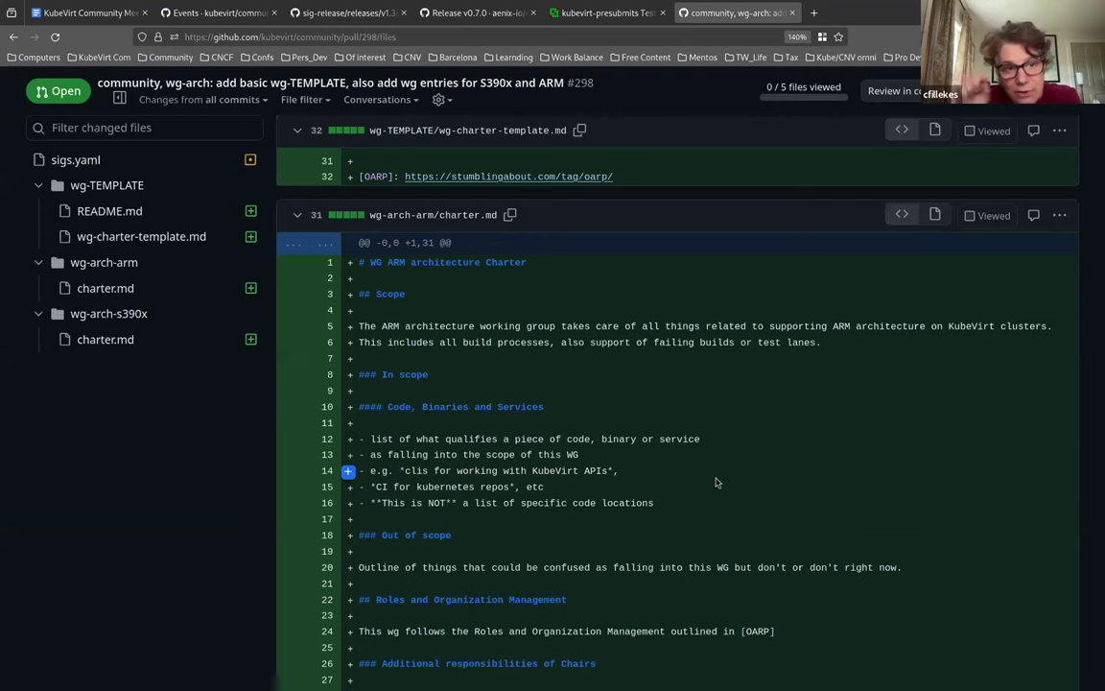
pyautogui.moveTo(725, 433)
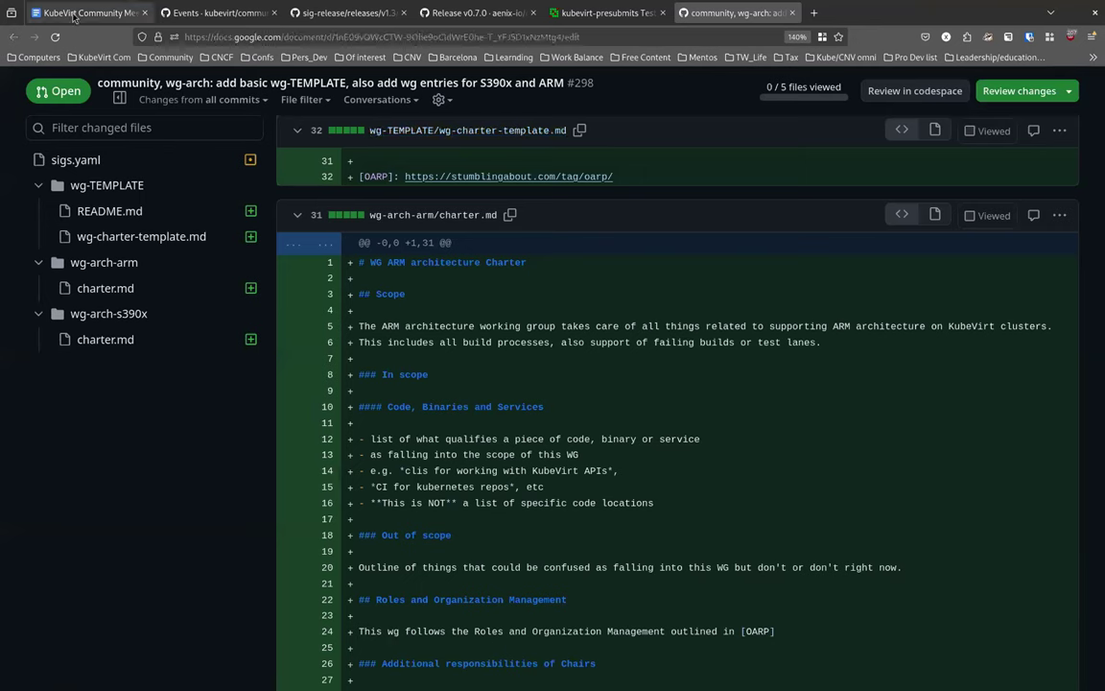
pyautogui.click(88, 12)
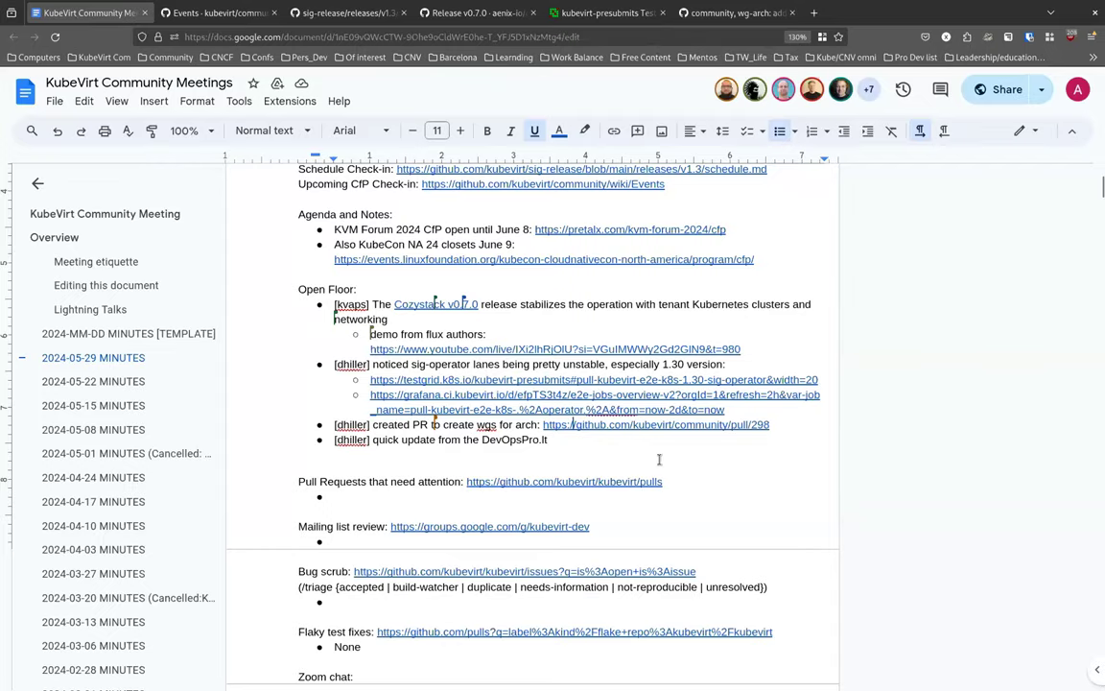
pyautogui.moveTo(652, 439)
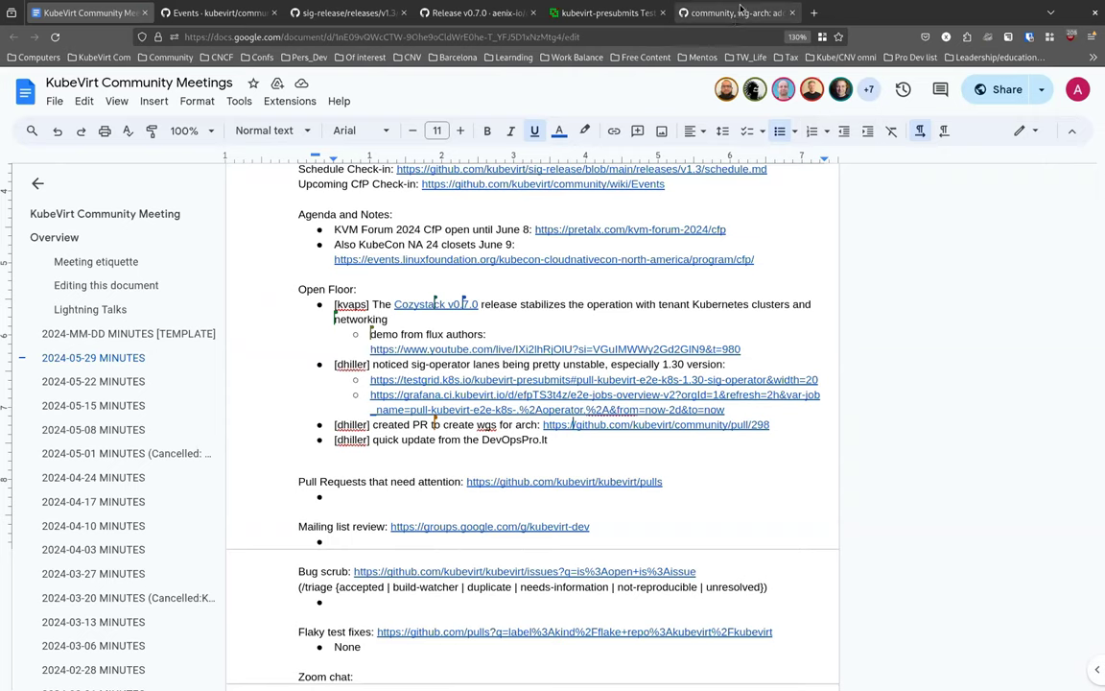
pyautogui.click(655, 424)
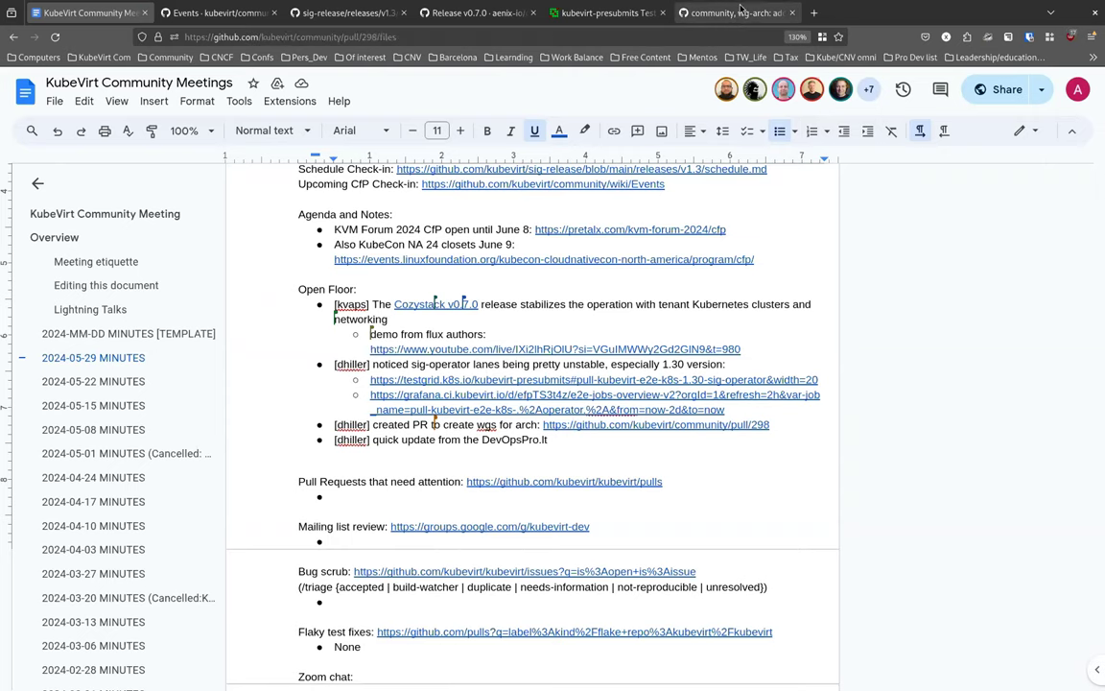
# Scroll to the top of pull request 298 and show its Conversation tab description
pyautogui.click(734, 12)
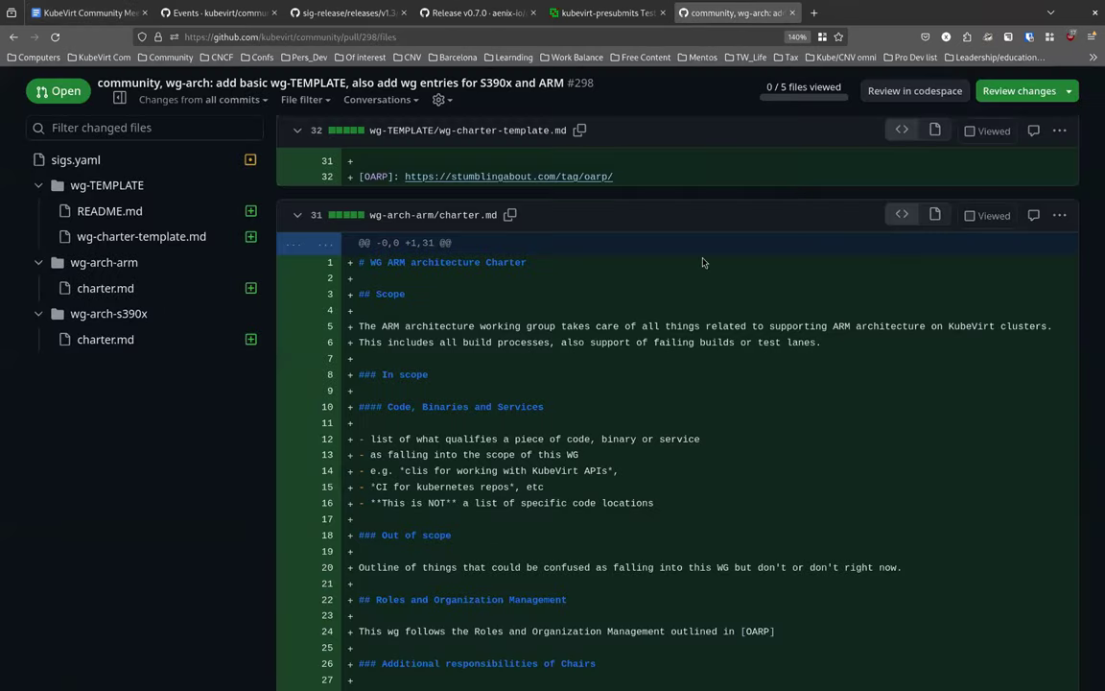
pyautogui.moveTo(676, 342)
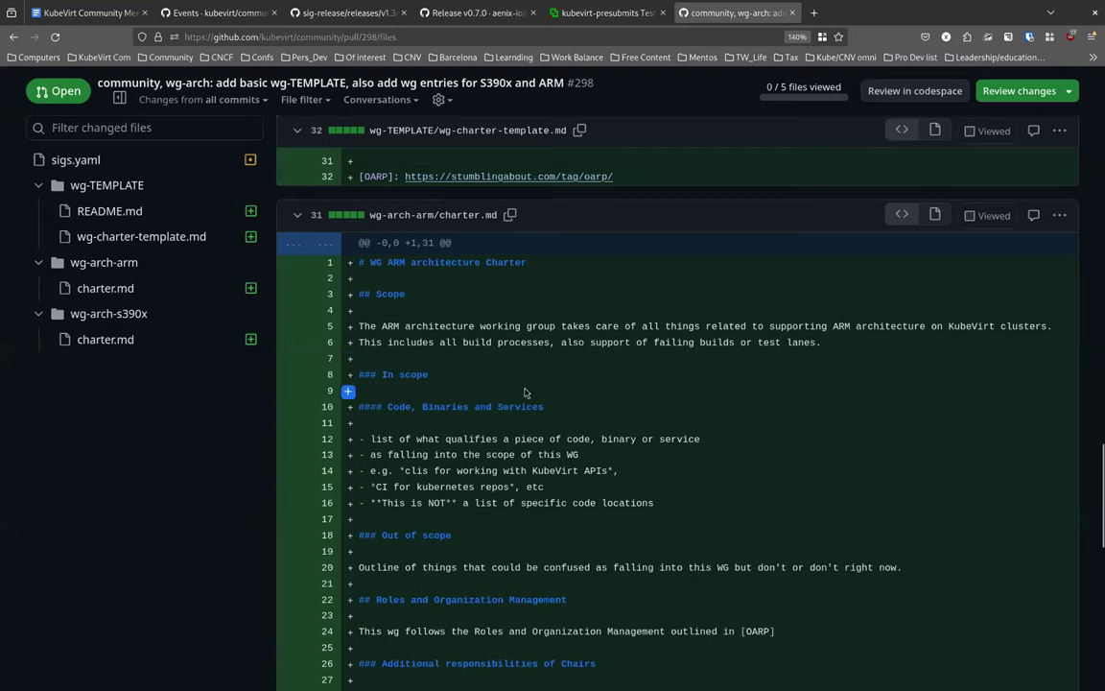
pyautogui.moveTo(671, 368)
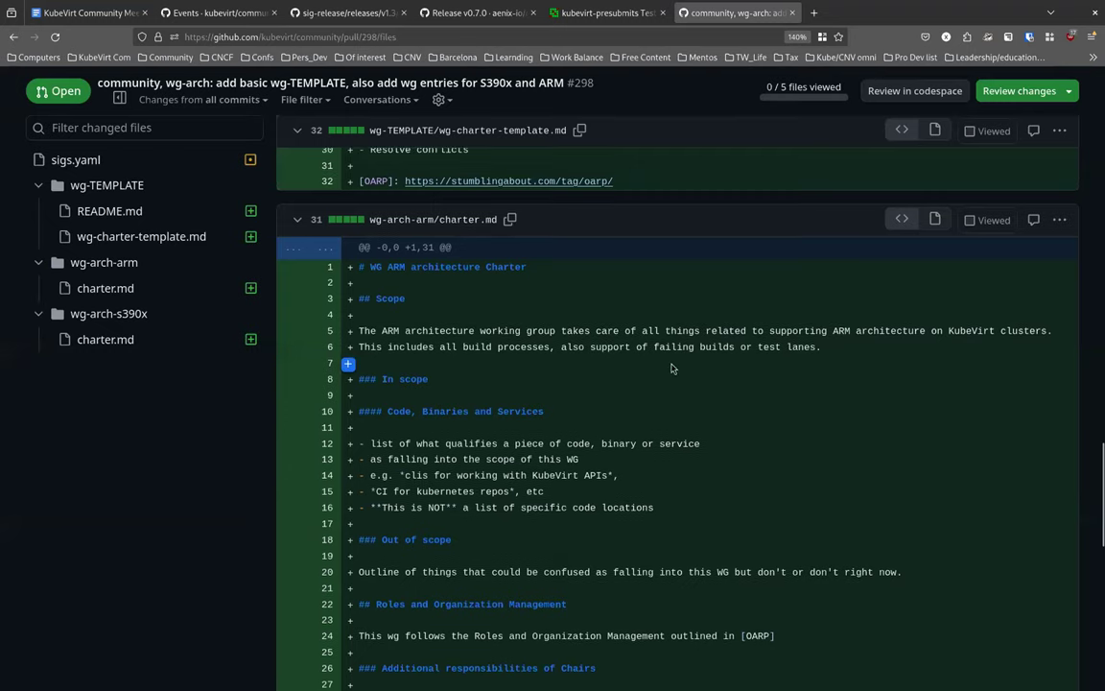
pyautogui.scroll(3)
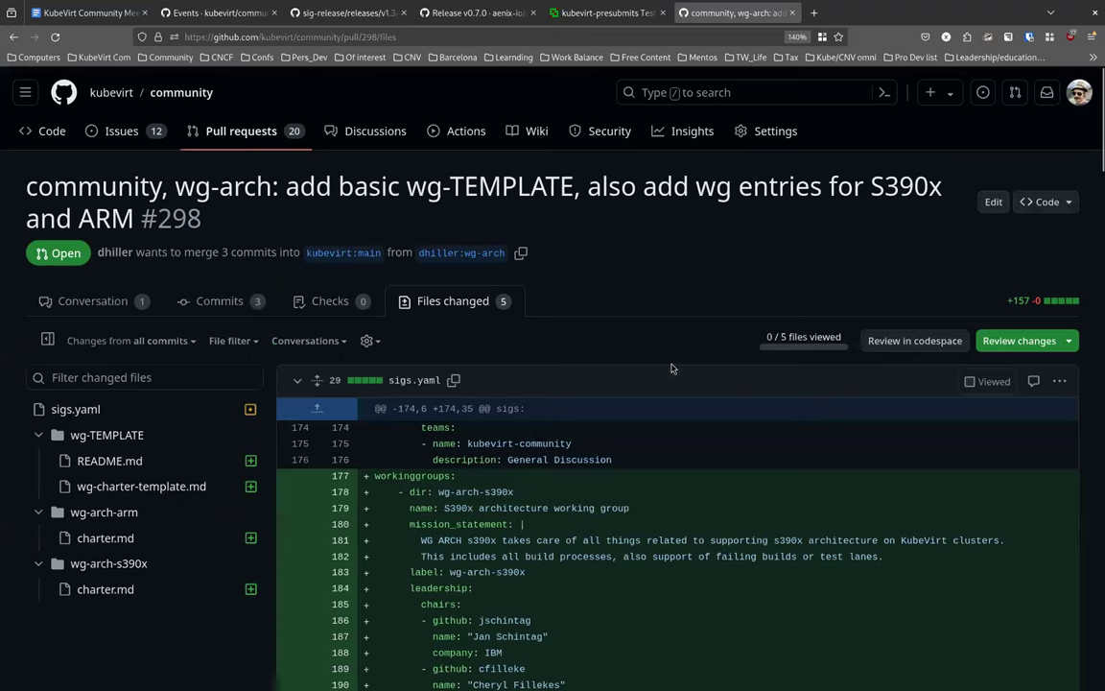
pyautogui.click(92, 300)
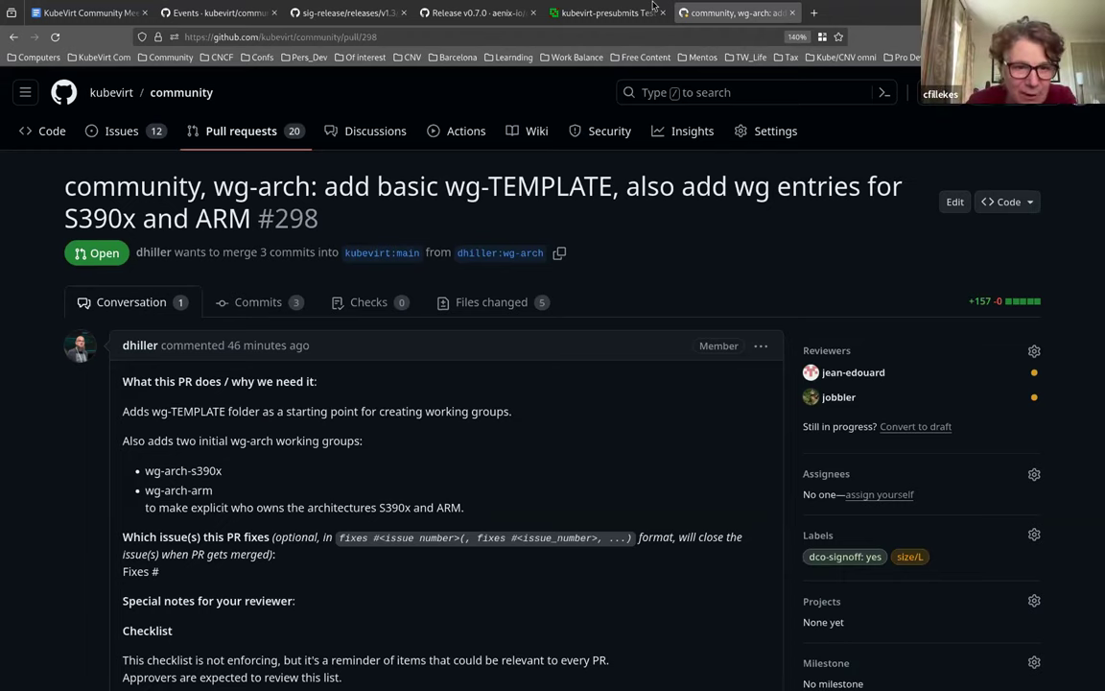
pyautogui.moveTo(565, 280)
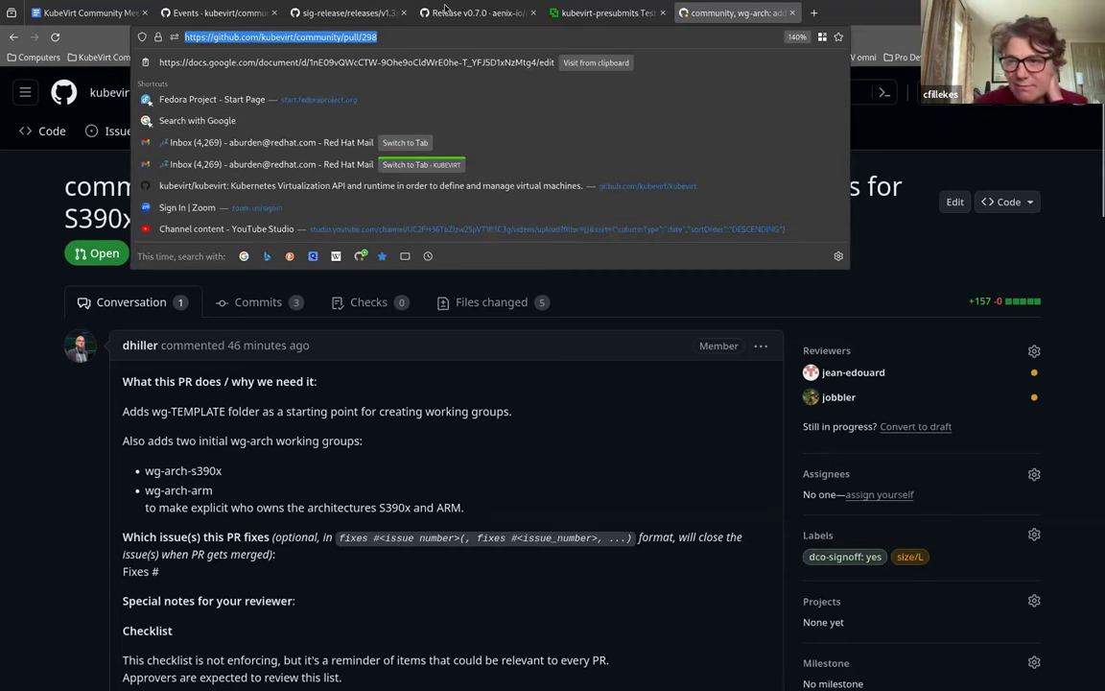
pyautogui.press('Escape')
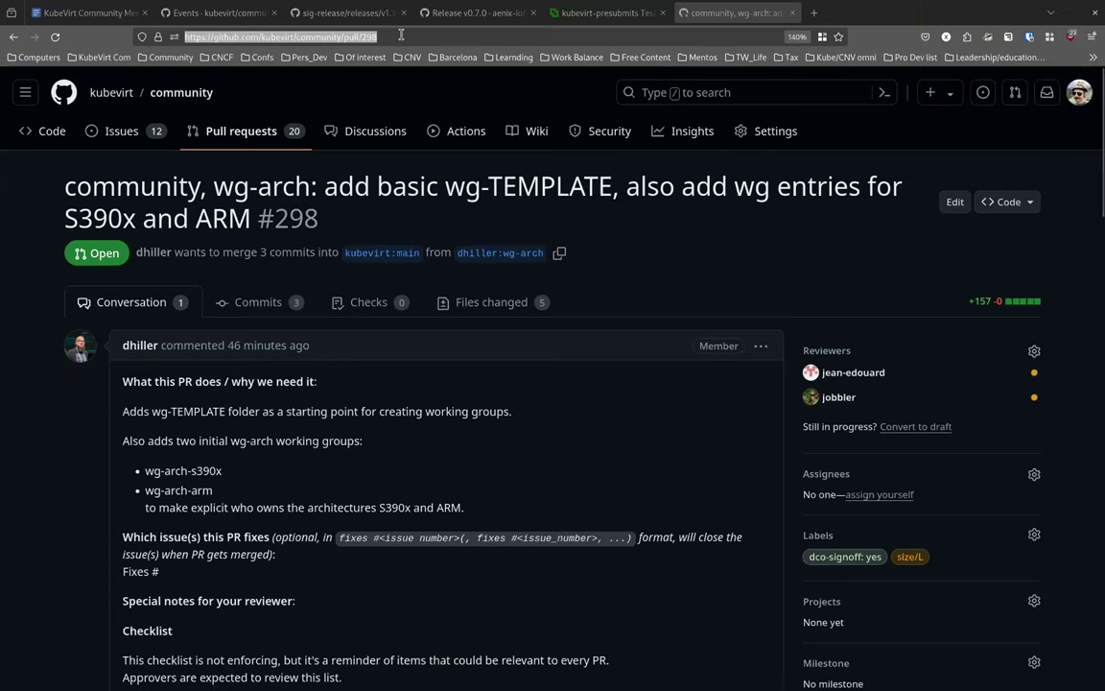
pyautogui.click(282, 36)
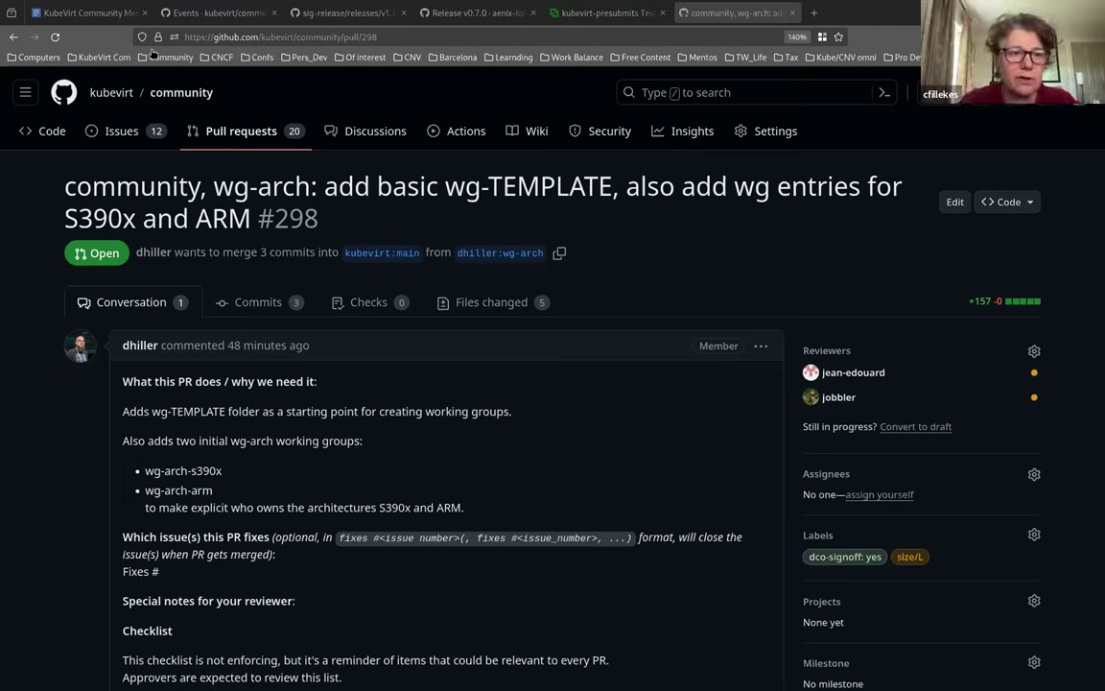
pyautogui.moveTo(675, 392)
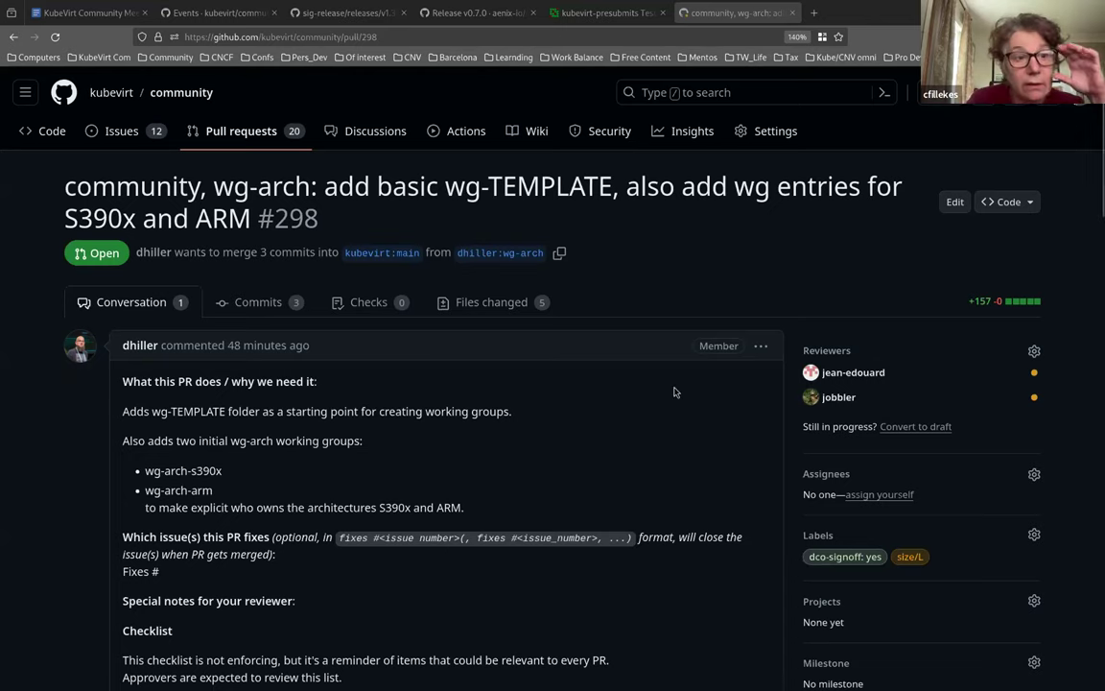
pyautogui.moveTo(699, 7)
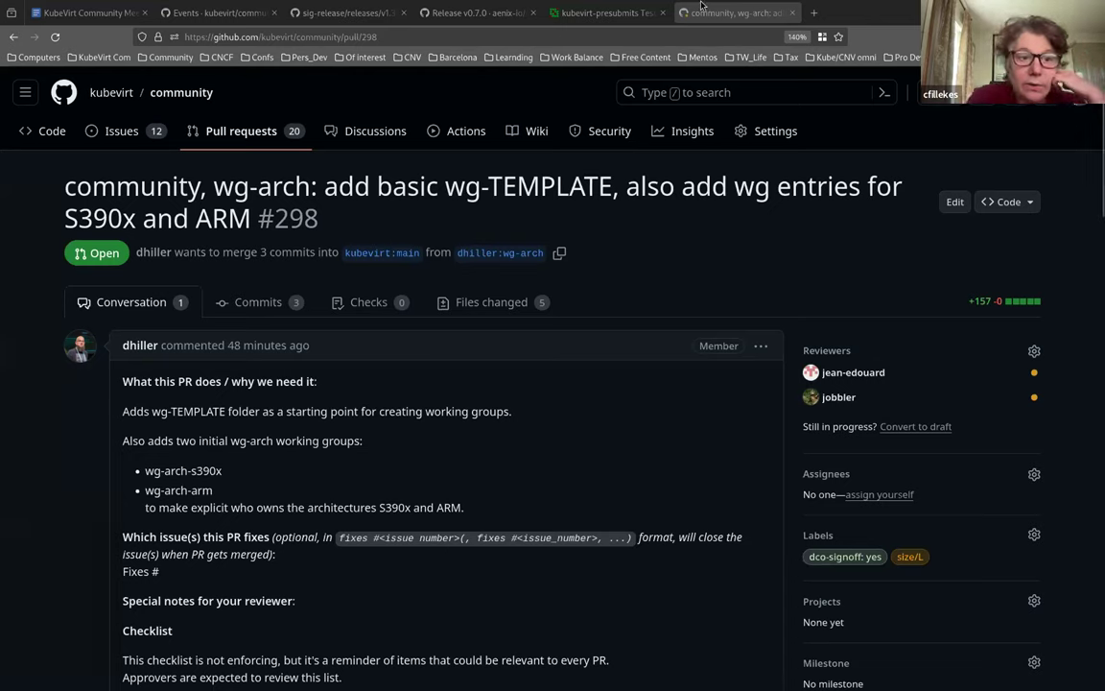
pyautogui.moveTo(656, 6)
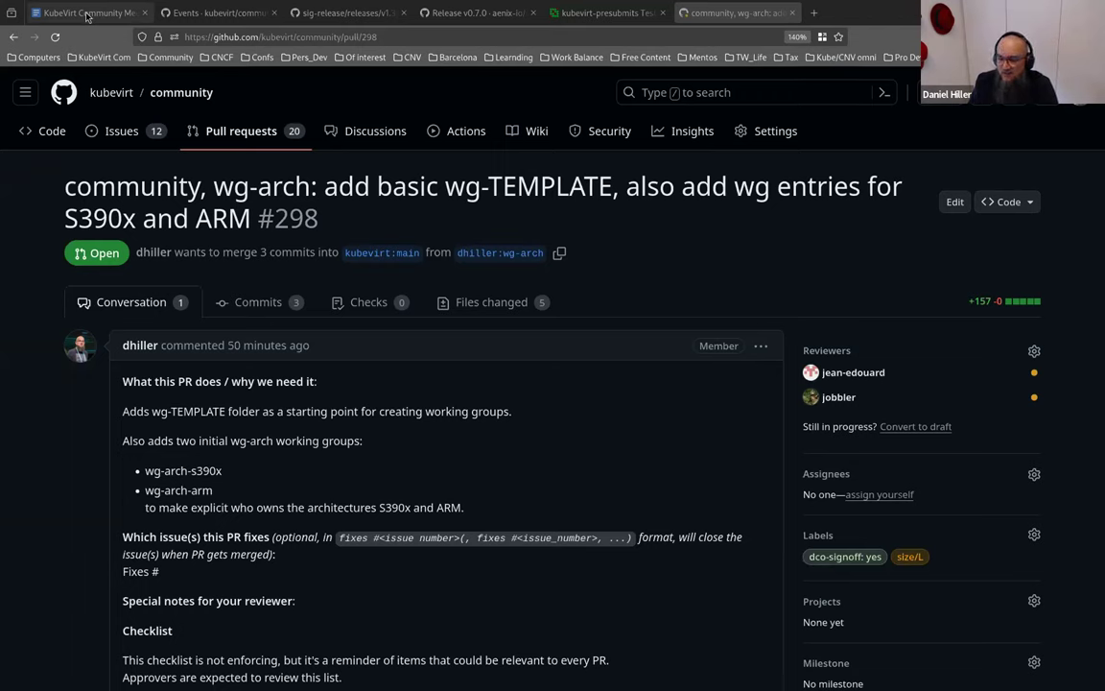
# Return to the meeting minutes doc and scroll down to the 2024-05-29 bullet list
pyautogui.click(87, 12)
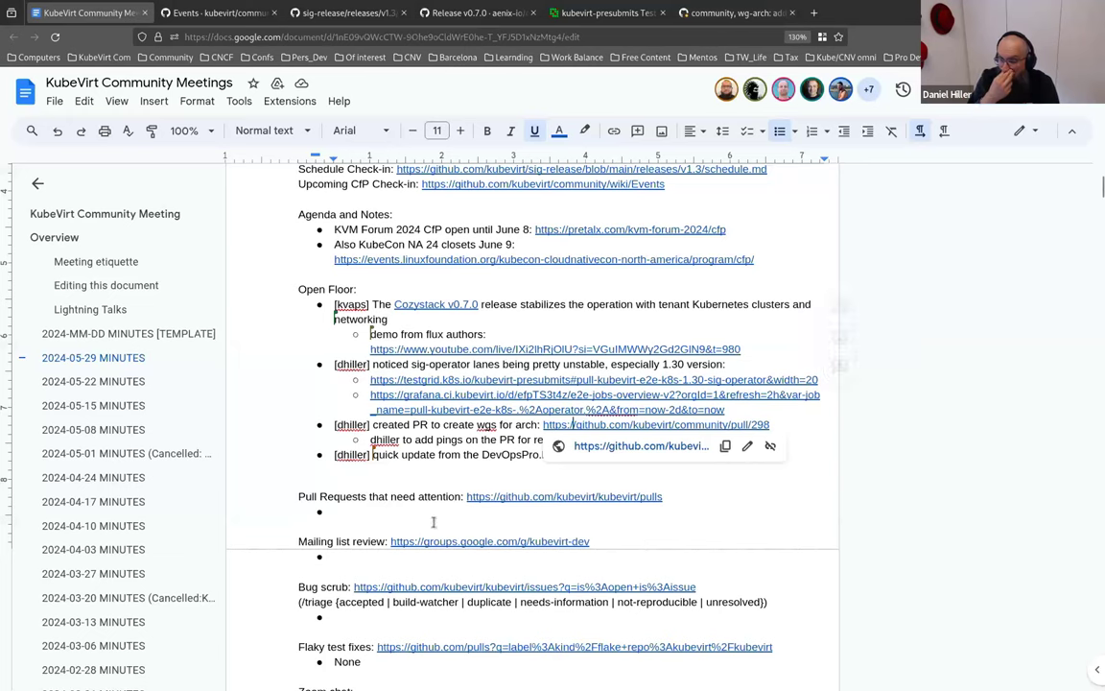
pyautogui.scroll(-3)
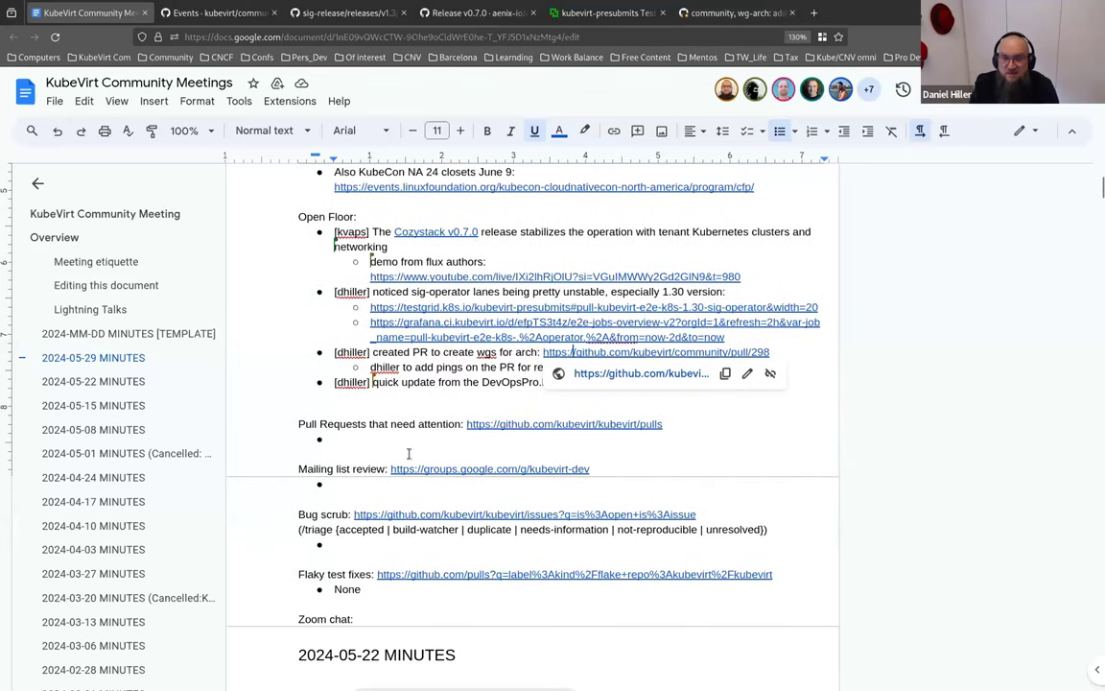
pyautogui.scroll(-3)
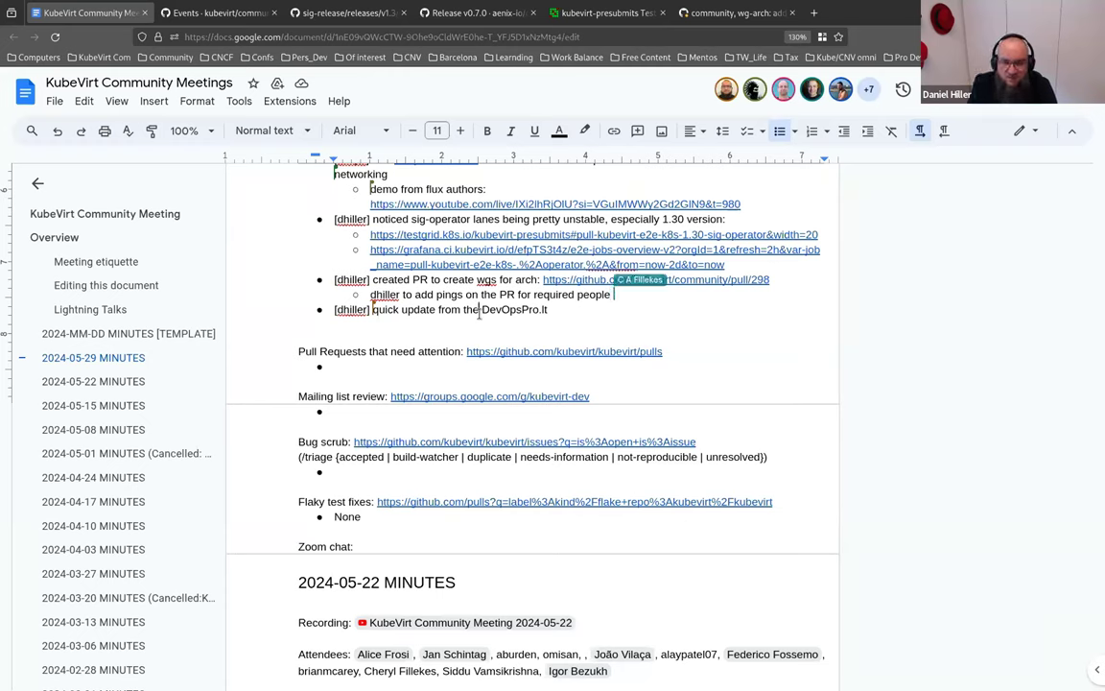
pyautogui.write('<3')
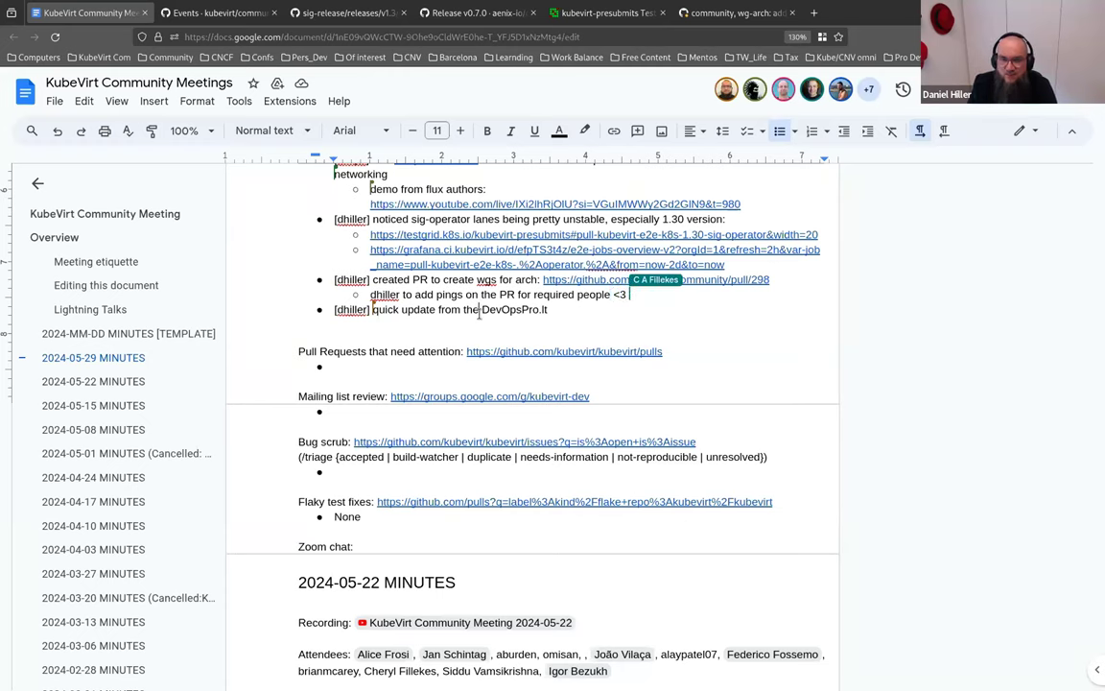
pyautogui.write('!')
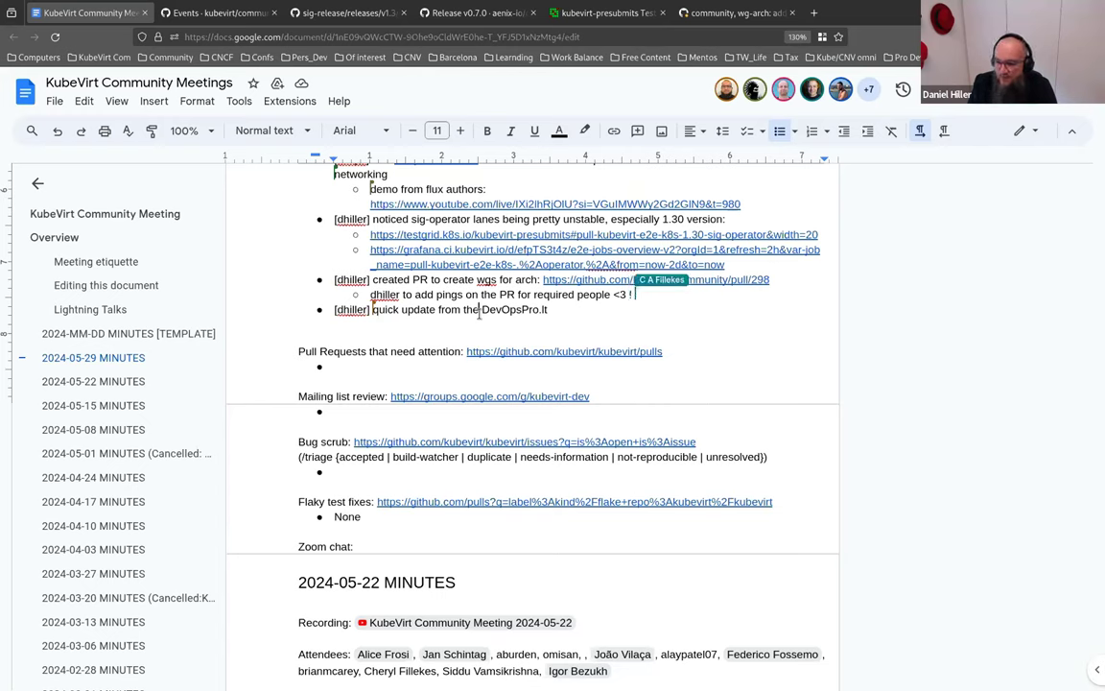
pyautogui.write('TYVVM')
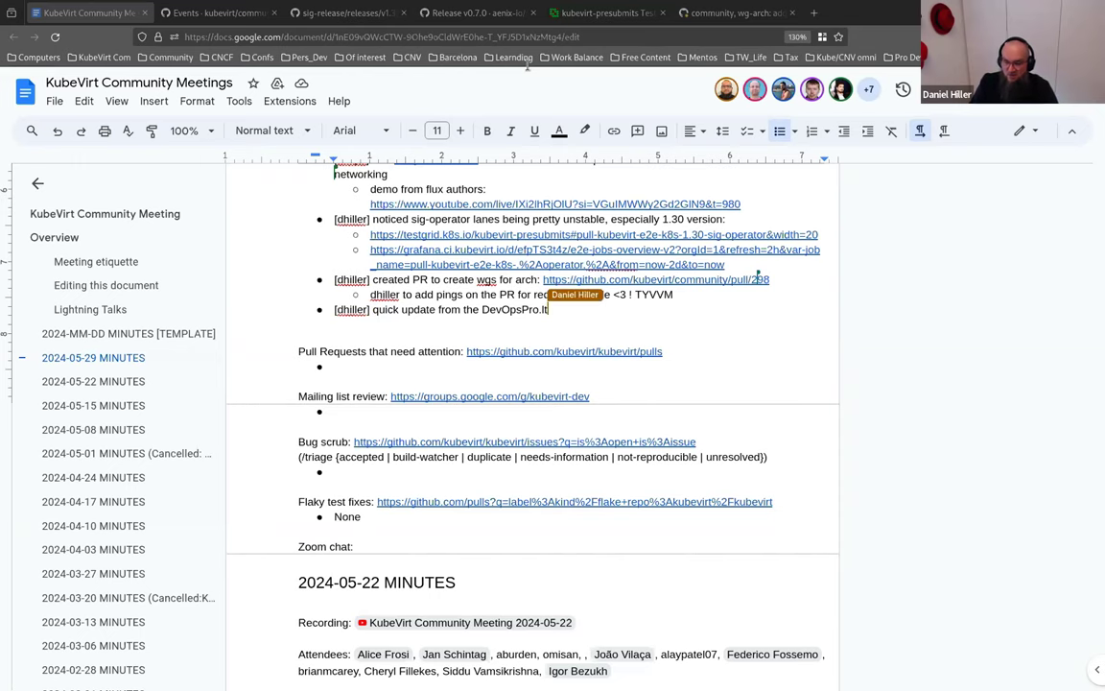
pyautogui.press('enter')
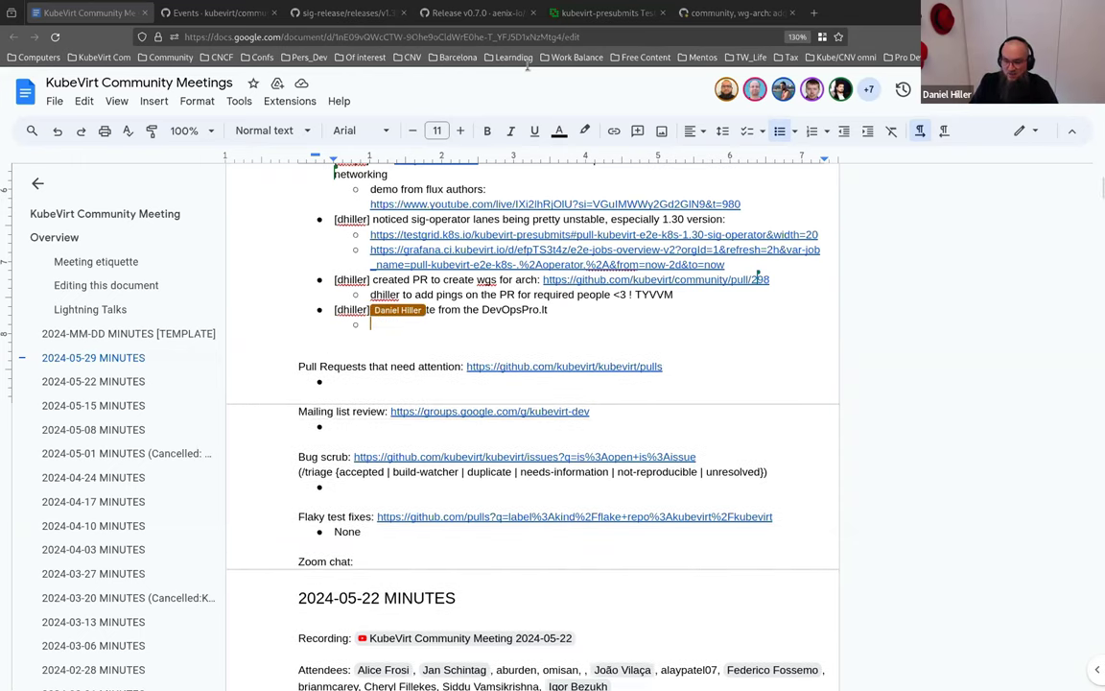
pyautogui.write('https://devopspro.lt/')
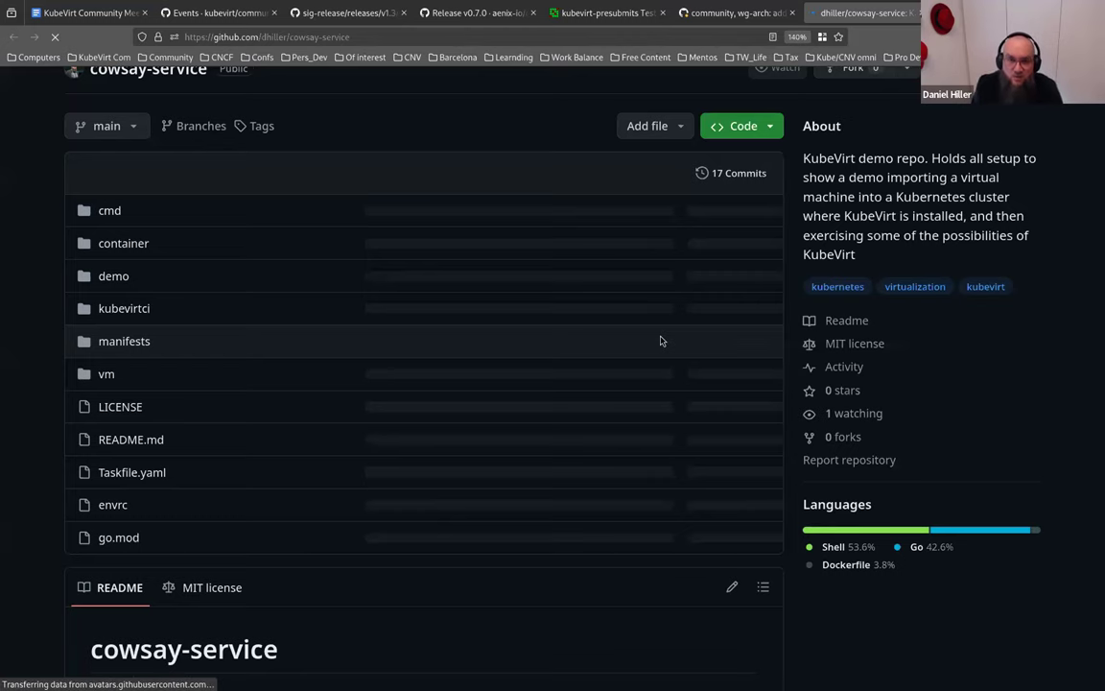
pyautogui.scroll(-3)
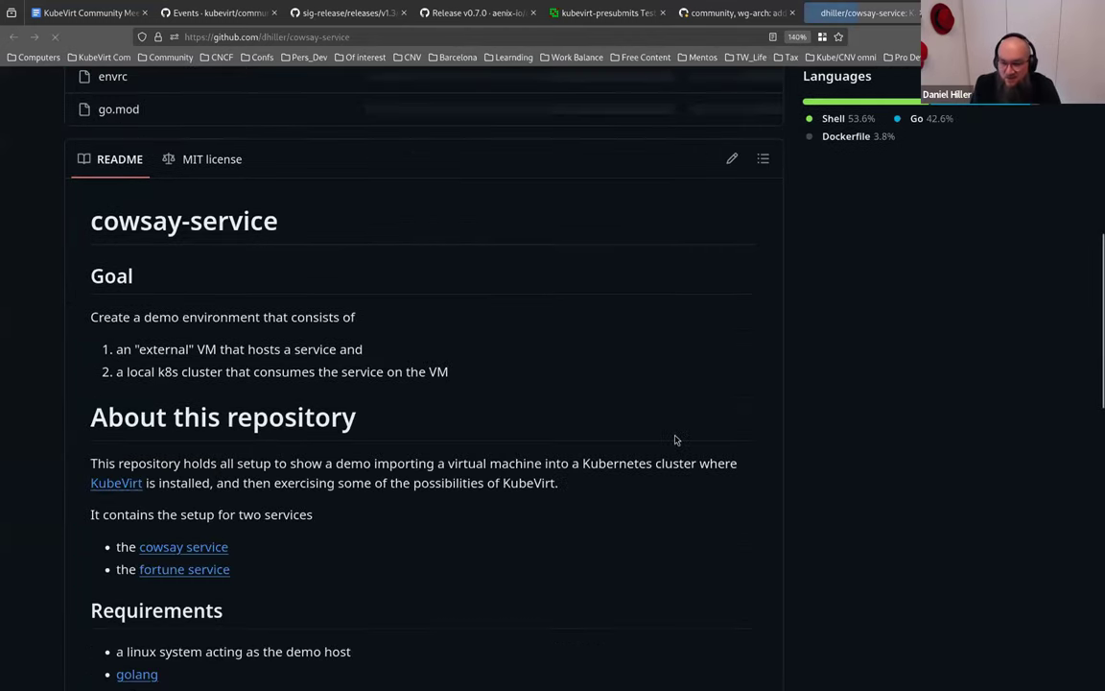
pyautogui.scroll(-3)
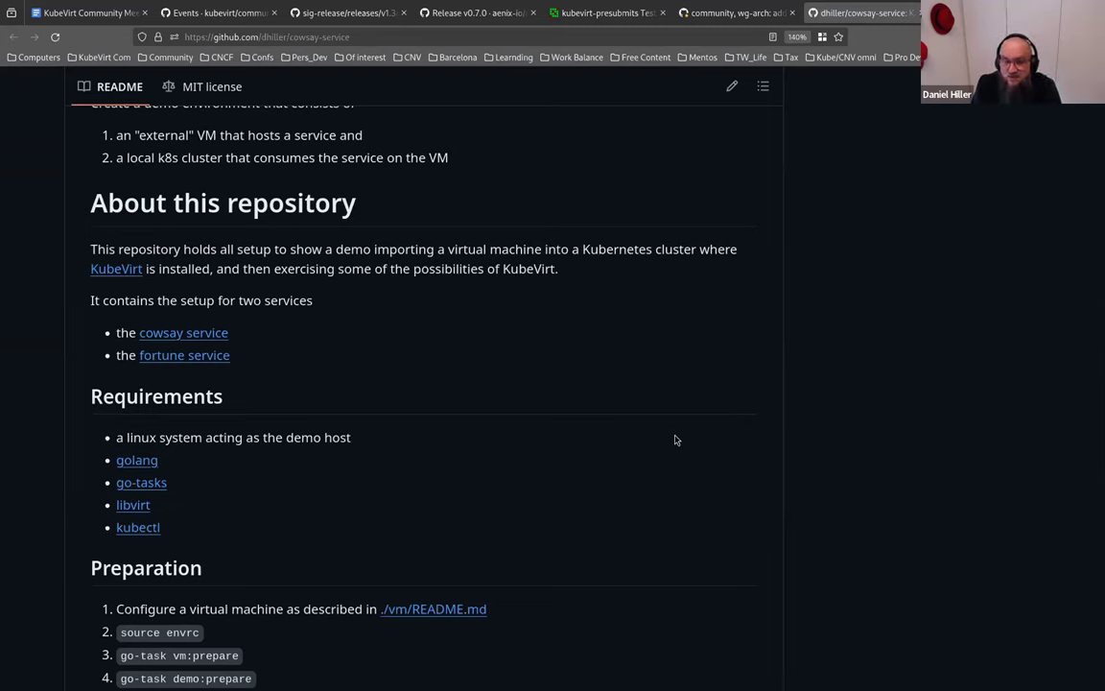
pyautogui.scroll(3)
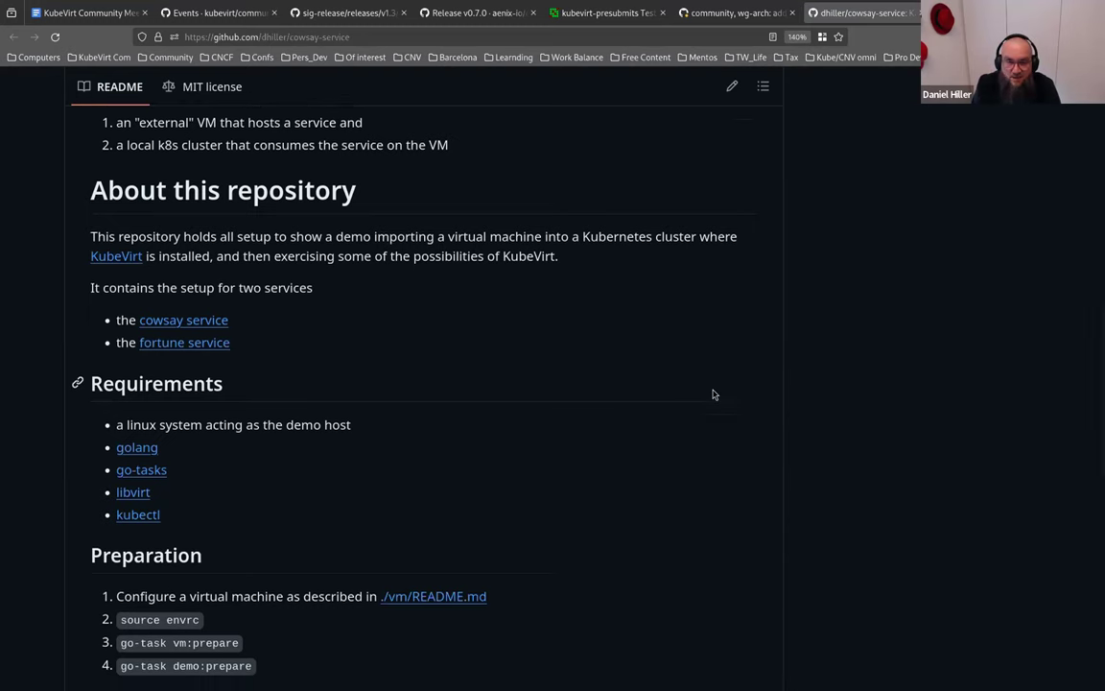
pyautogui.scroll(-3)
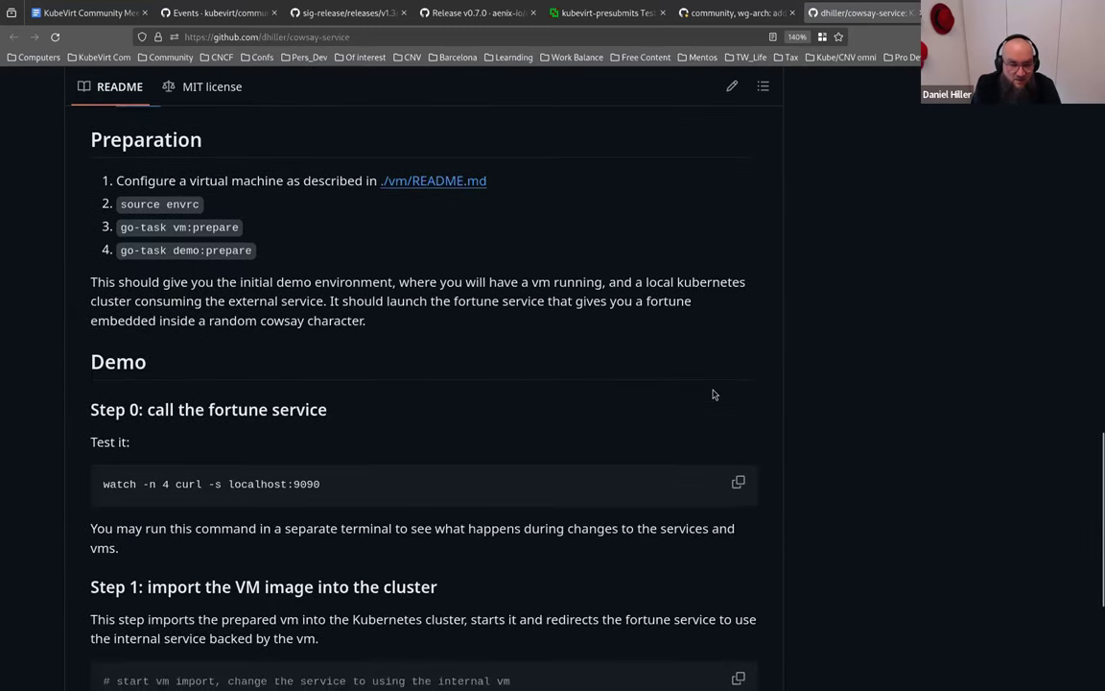
pyautogui.scroll(-3)
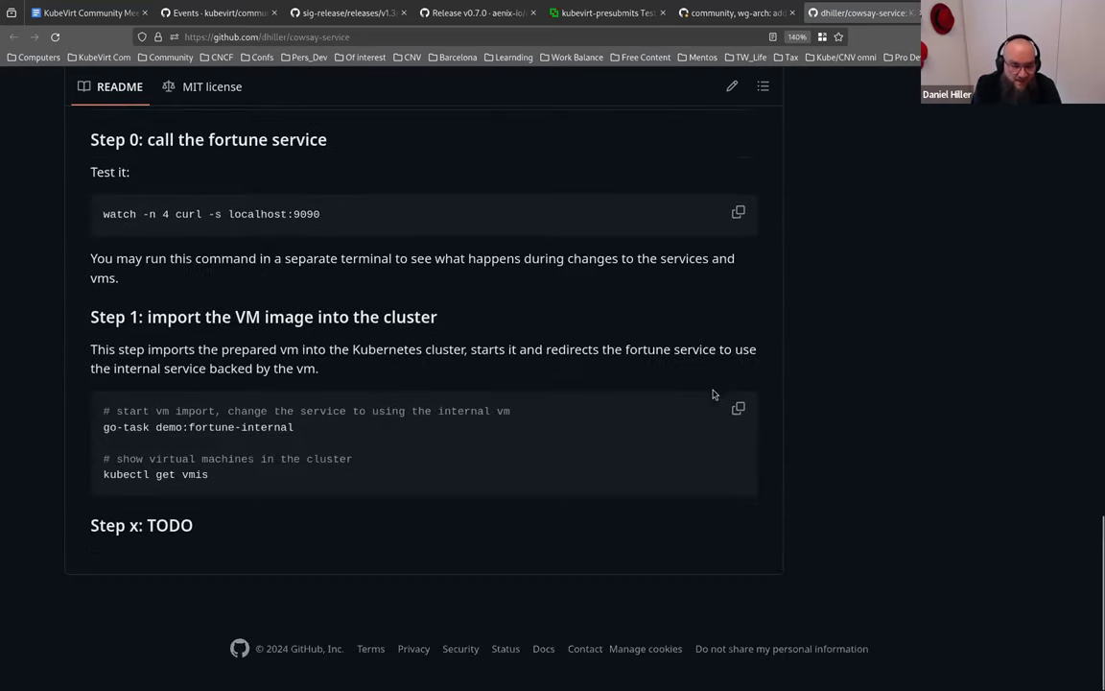
pyautogui.moveTo(641, 420)
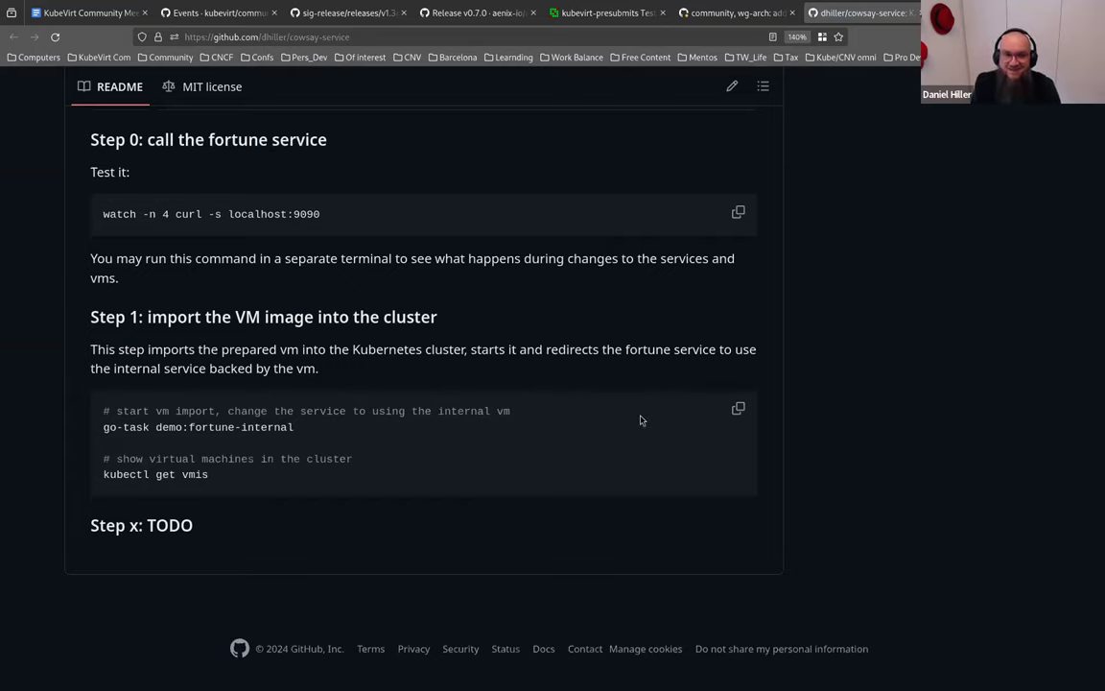
pyautogui.scroll(3)
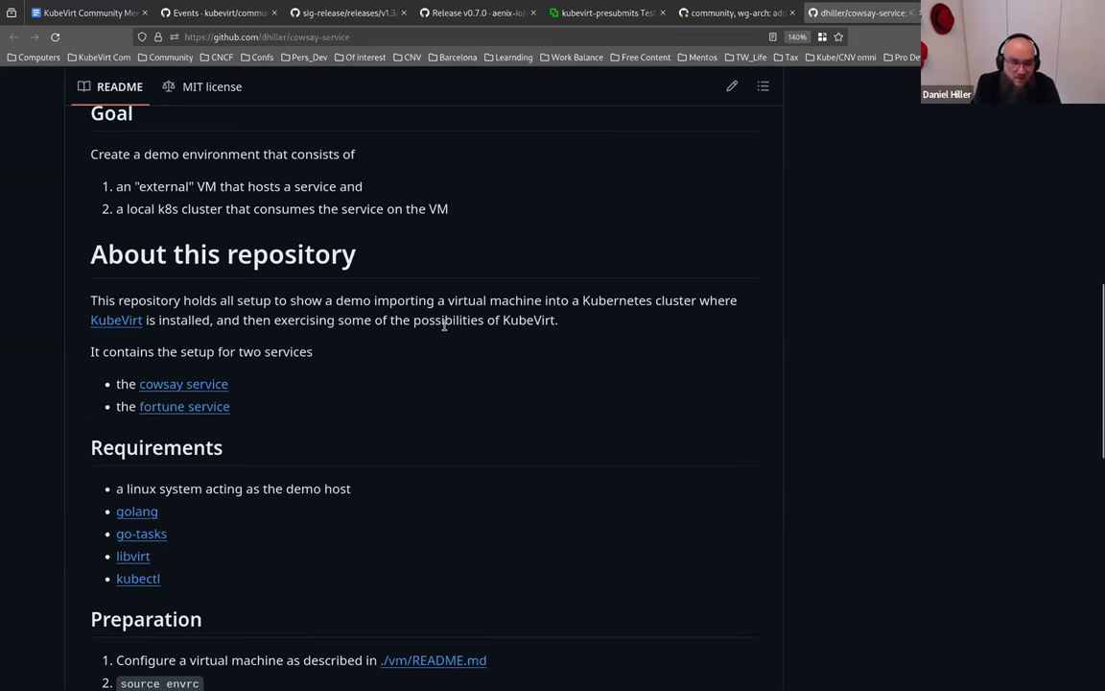
pyautogui.scroll(3)
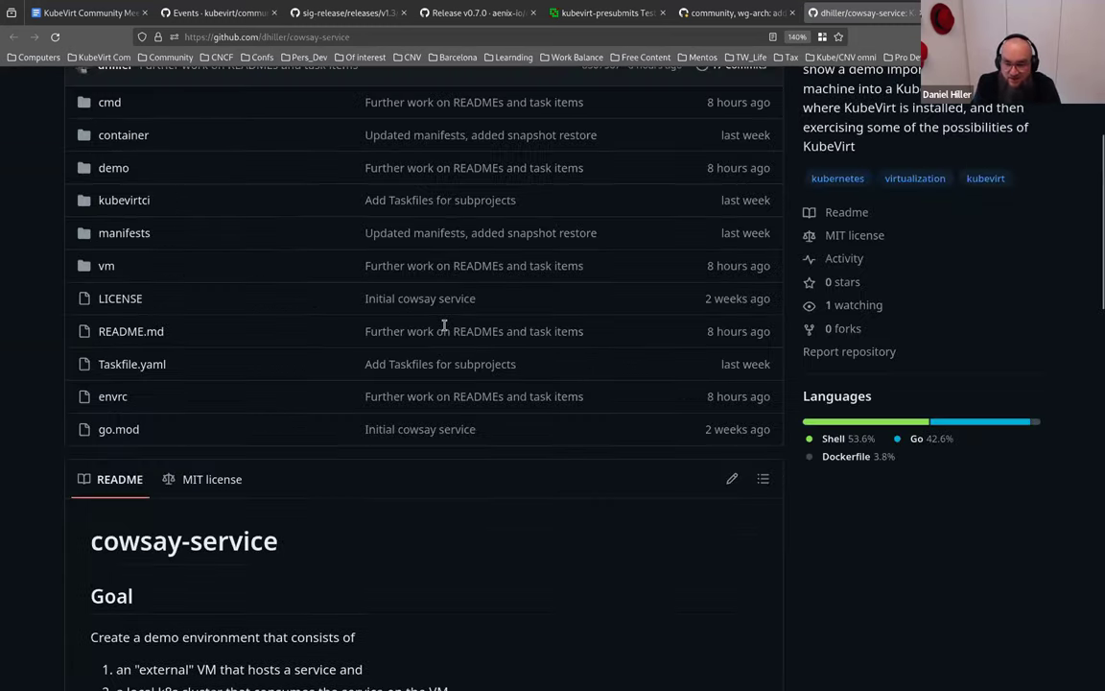
pyautogui.scroll(3)
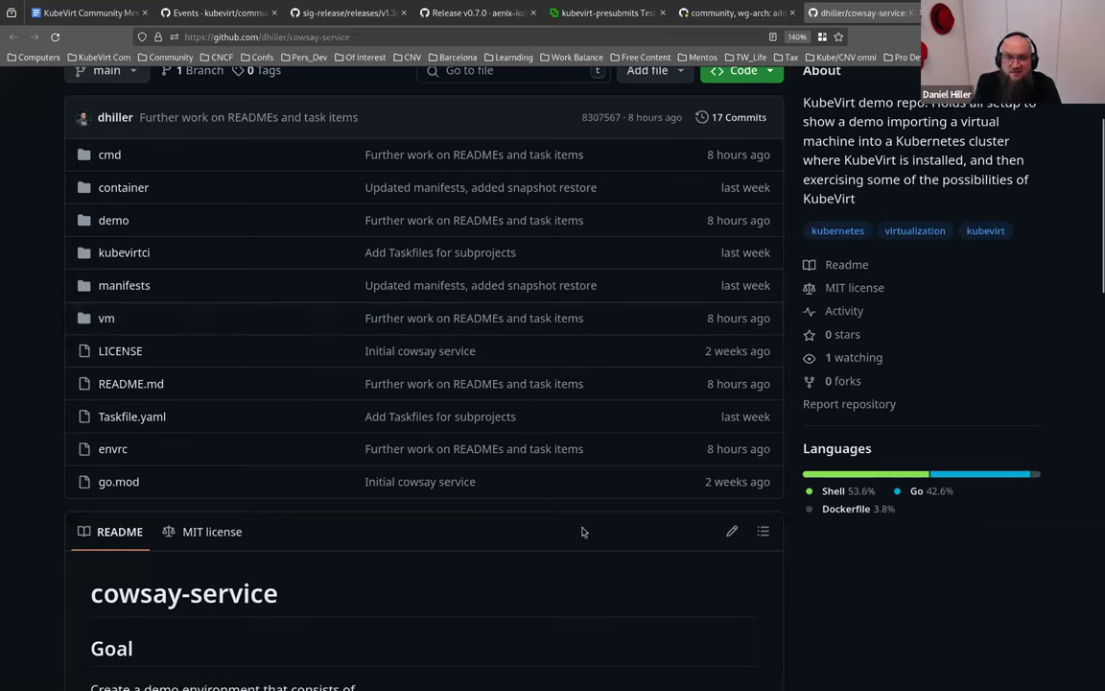
pyautogui.moveTo(11, 157)
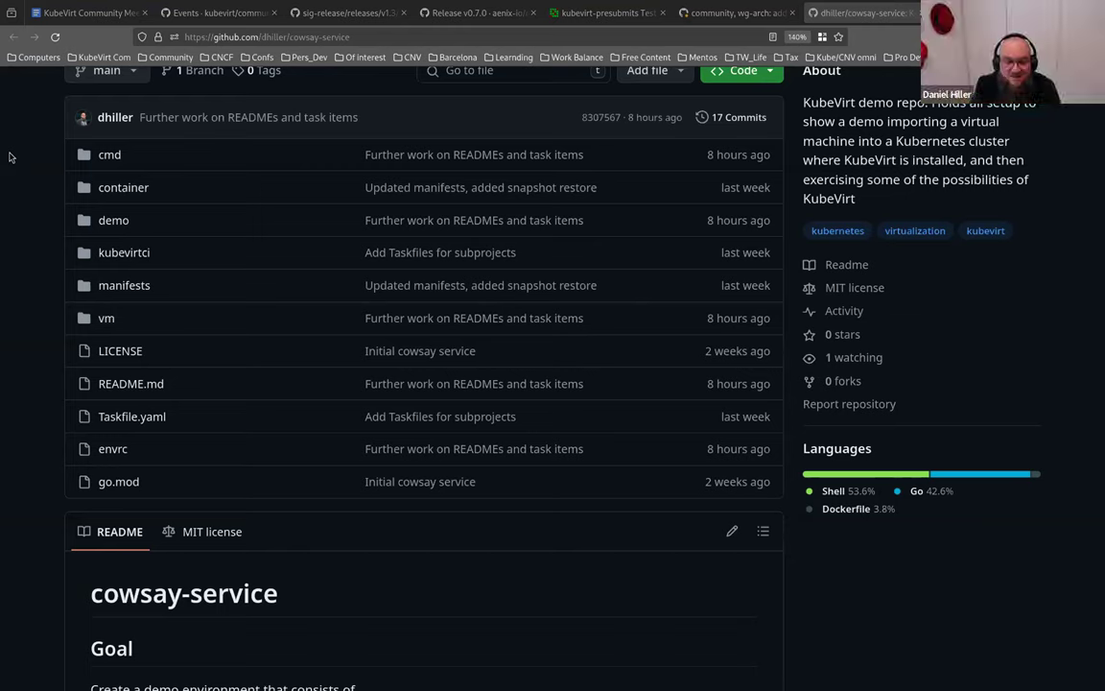
pyautogui.moveTo(17, 32)
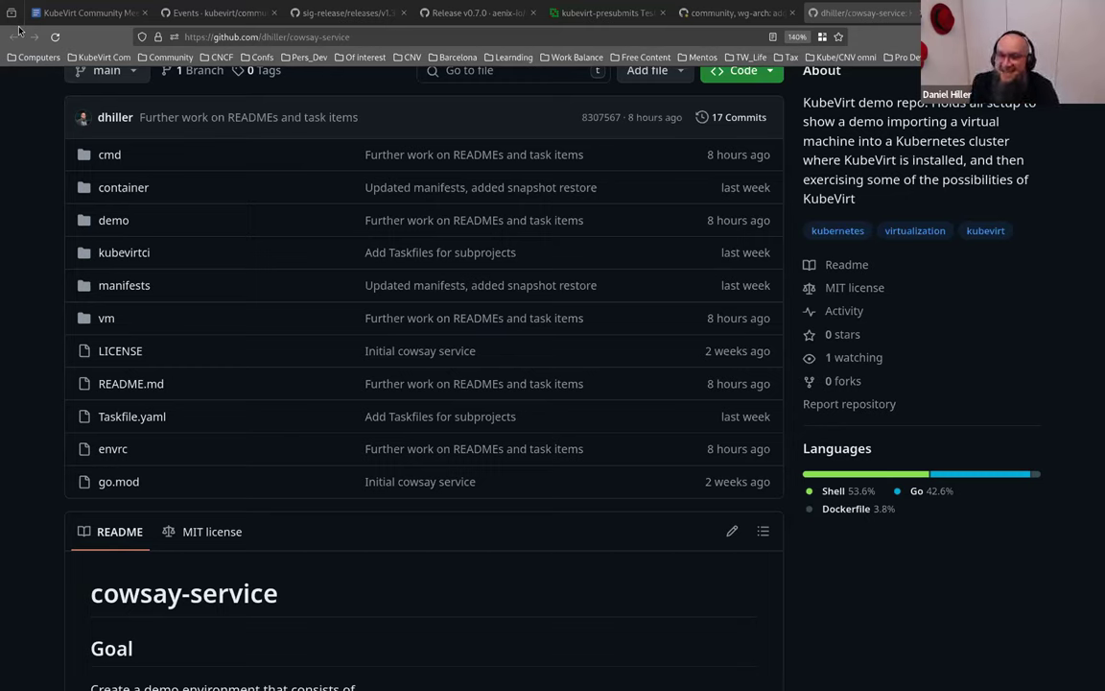
pyautogui.moveTo(209, 8)
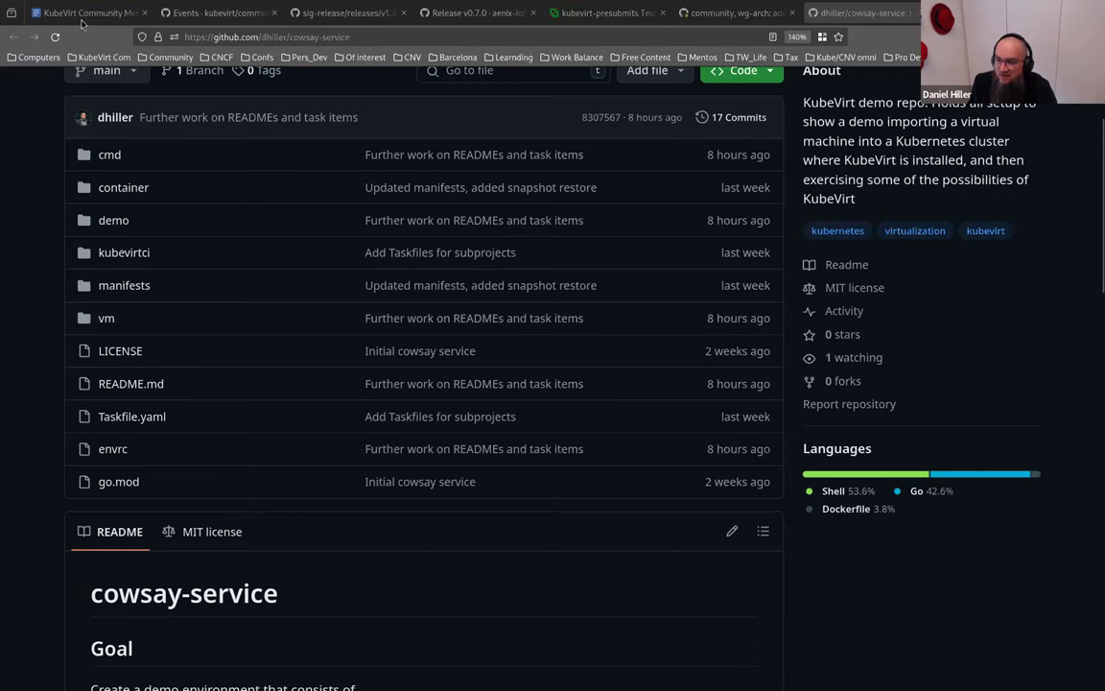
pyautogui.click(86, 13)
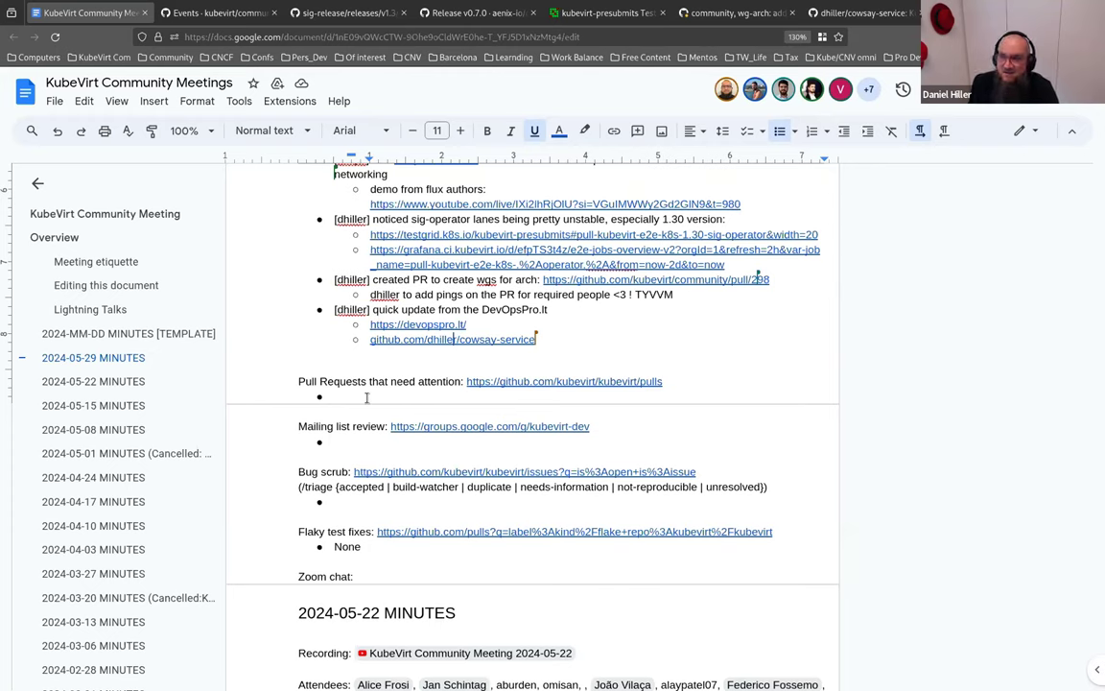
pyautogui.moveTo(510, 18)
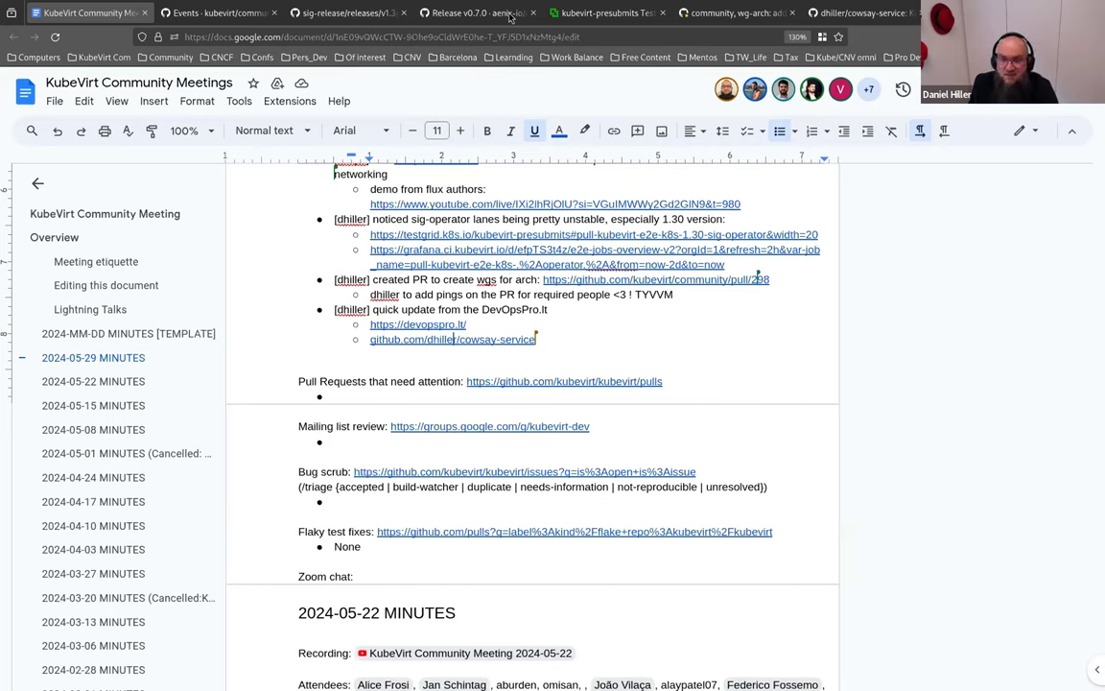
pyautogui.moveTo(539, 10)
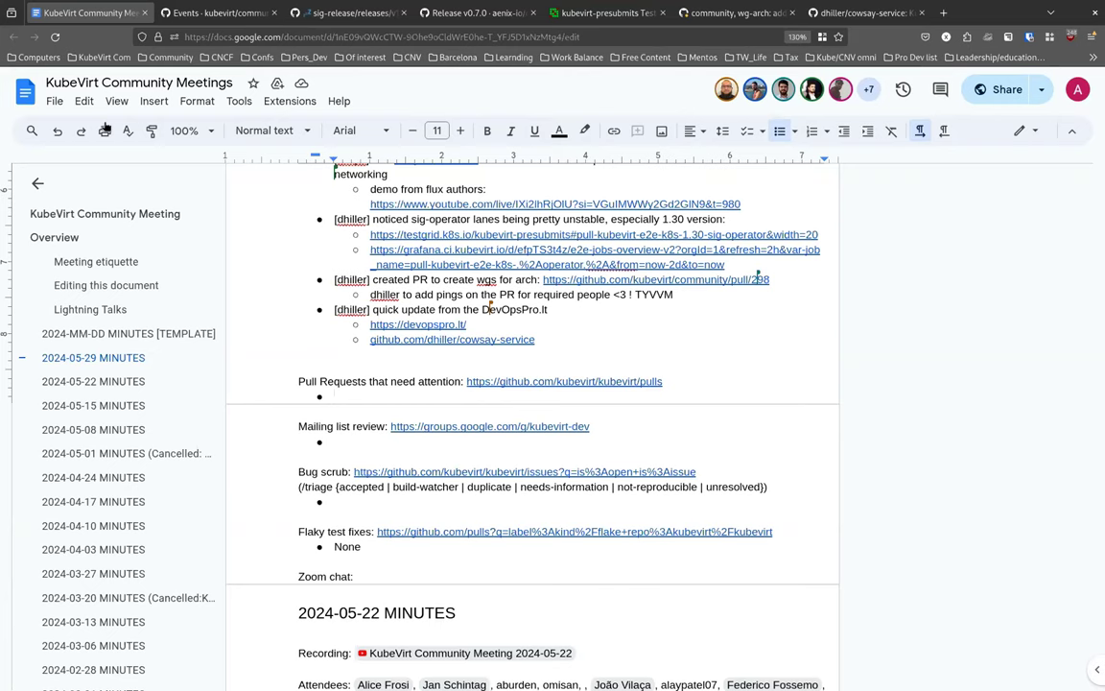
pyautogui.click(334, 396)
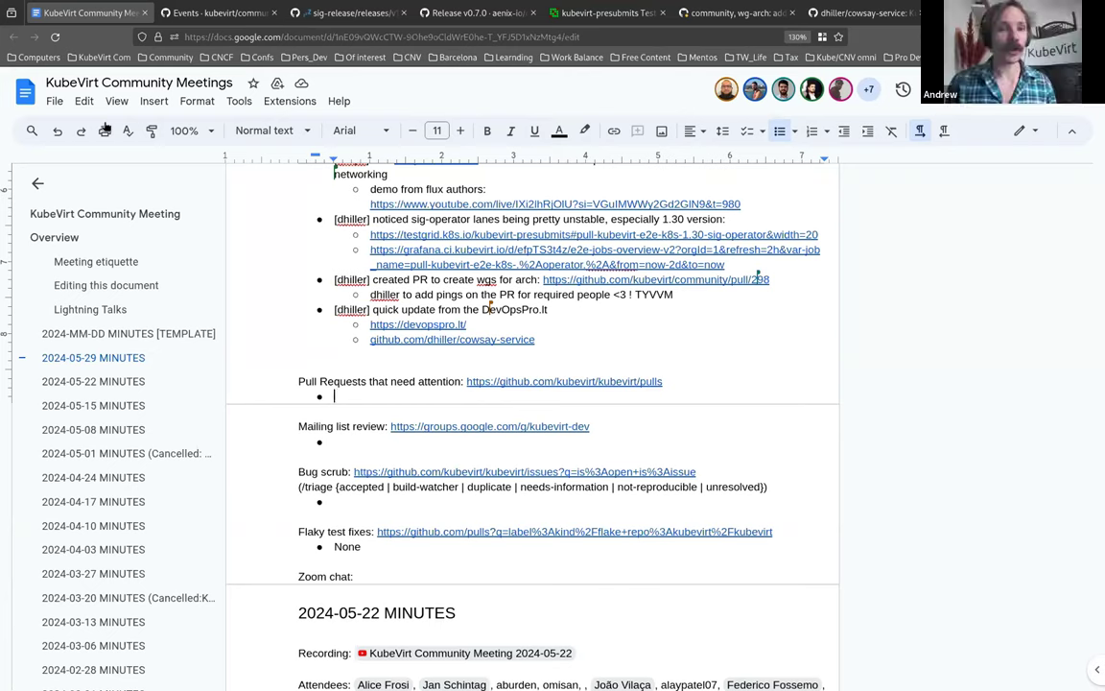